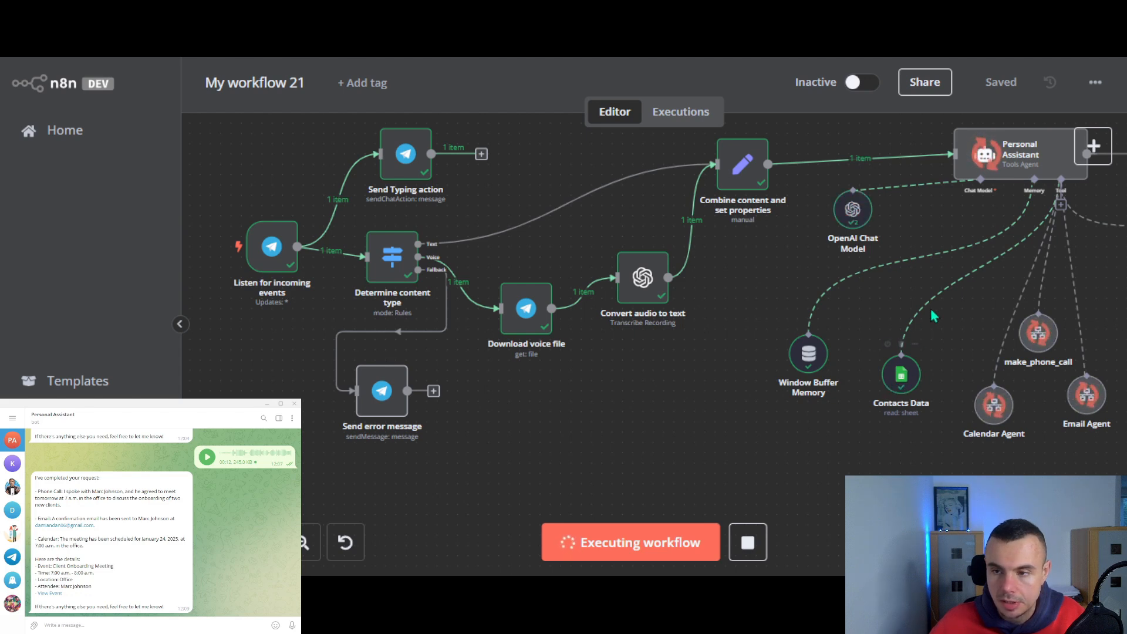
mouse_move(1038, 331)
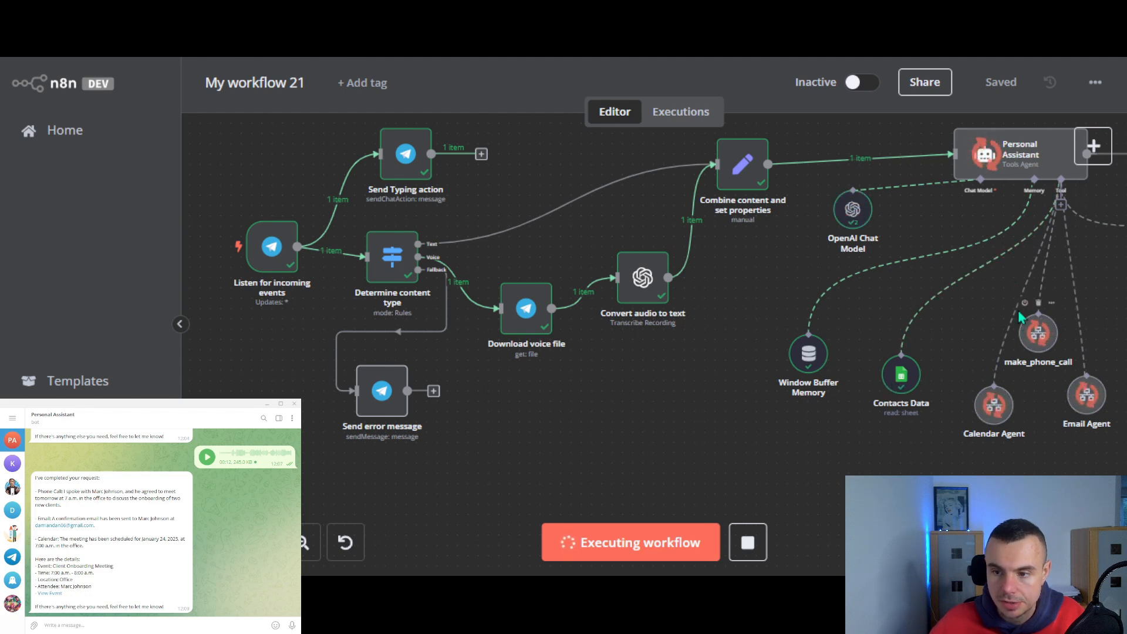
mouse_move(913, 240)
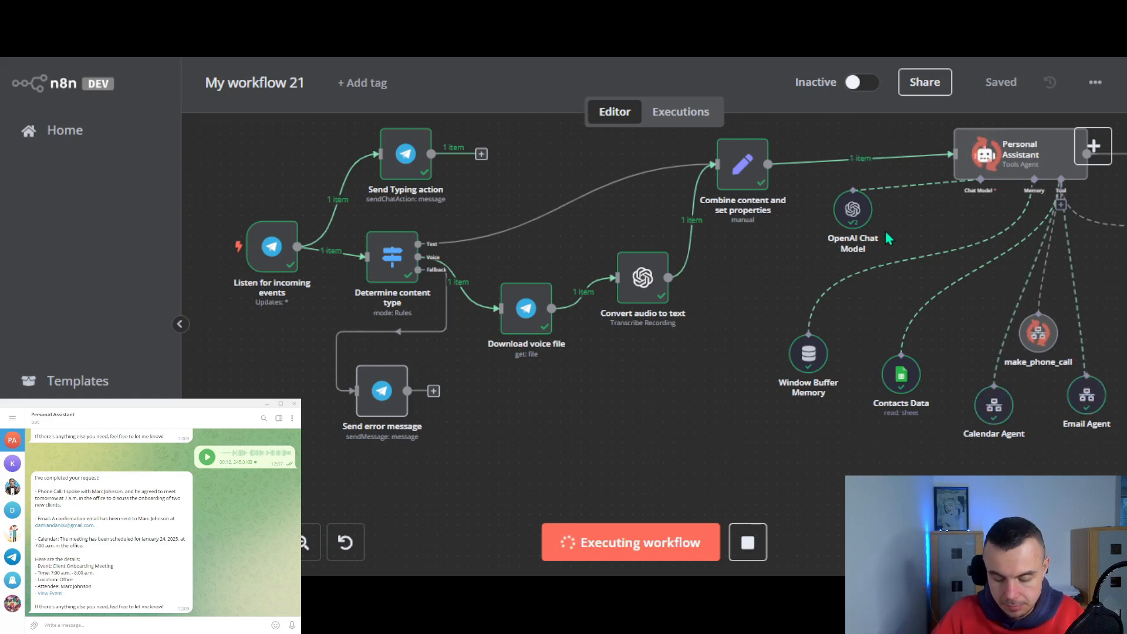
mouse_move(882, 237)
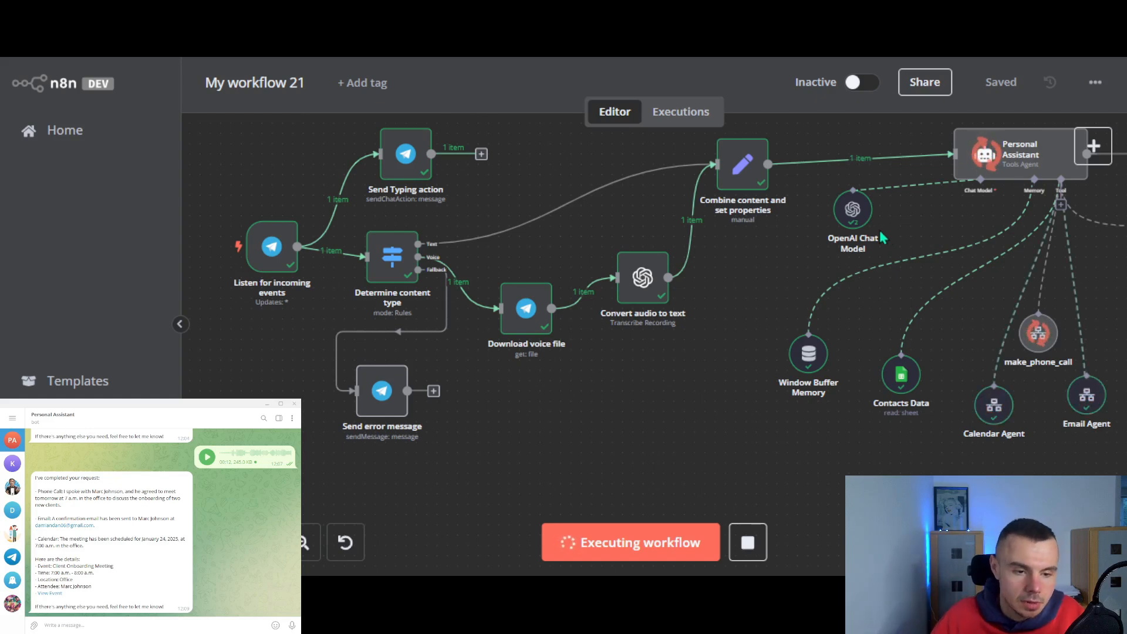
mouse_move(362, 365)
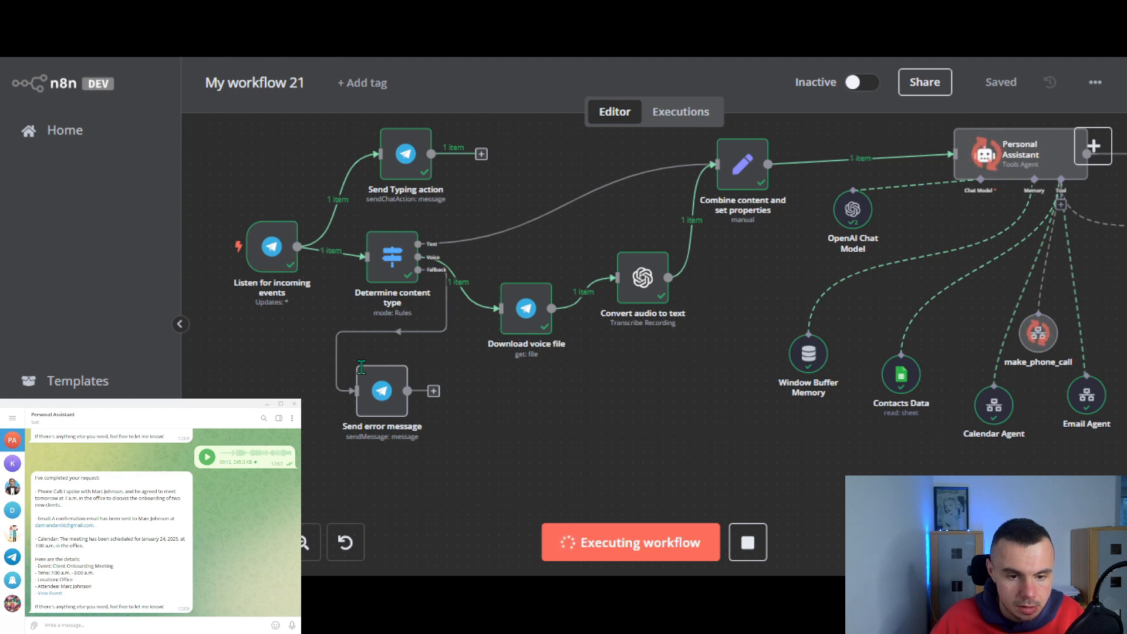
mouse_move(342, 324)
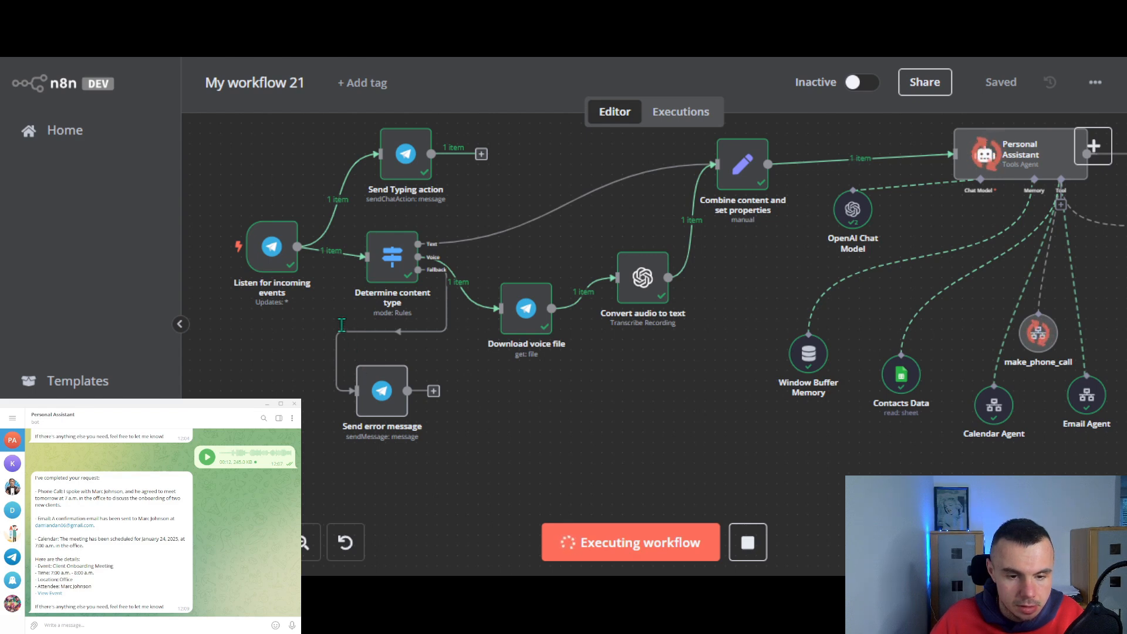
mouse_move(333, 318)
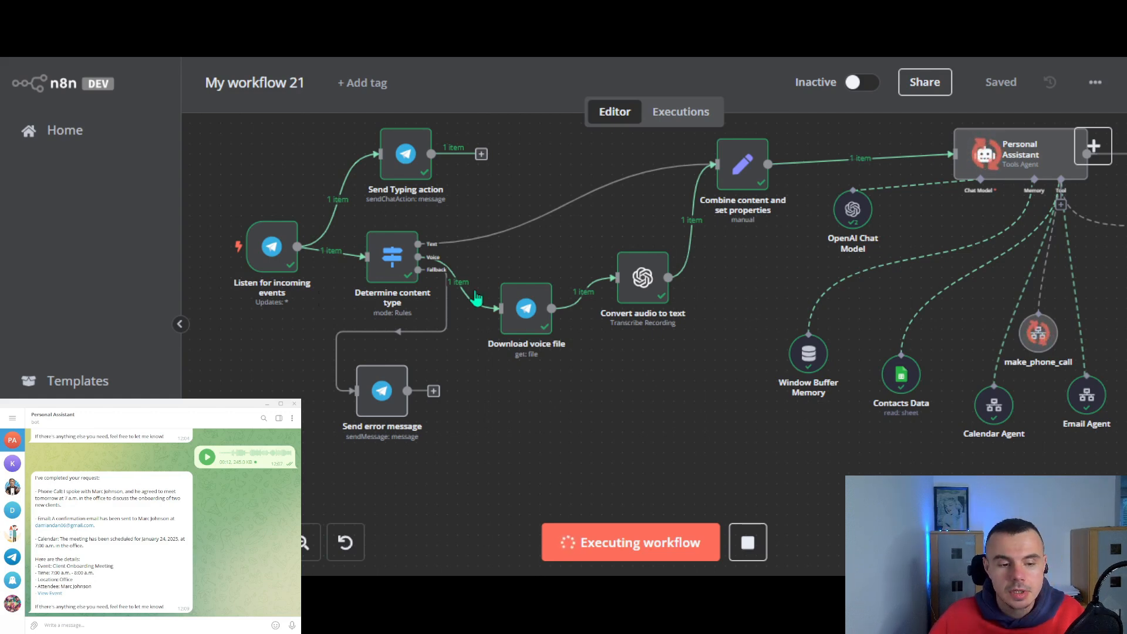
mouse_move(790, 293)
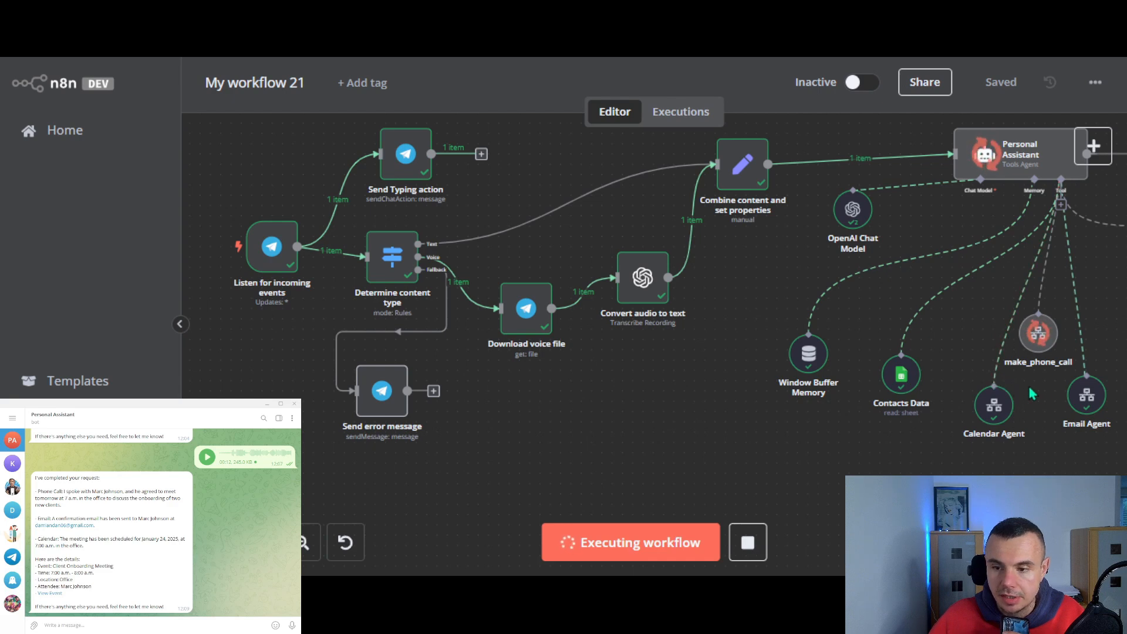
mouse_move(1029, 388)
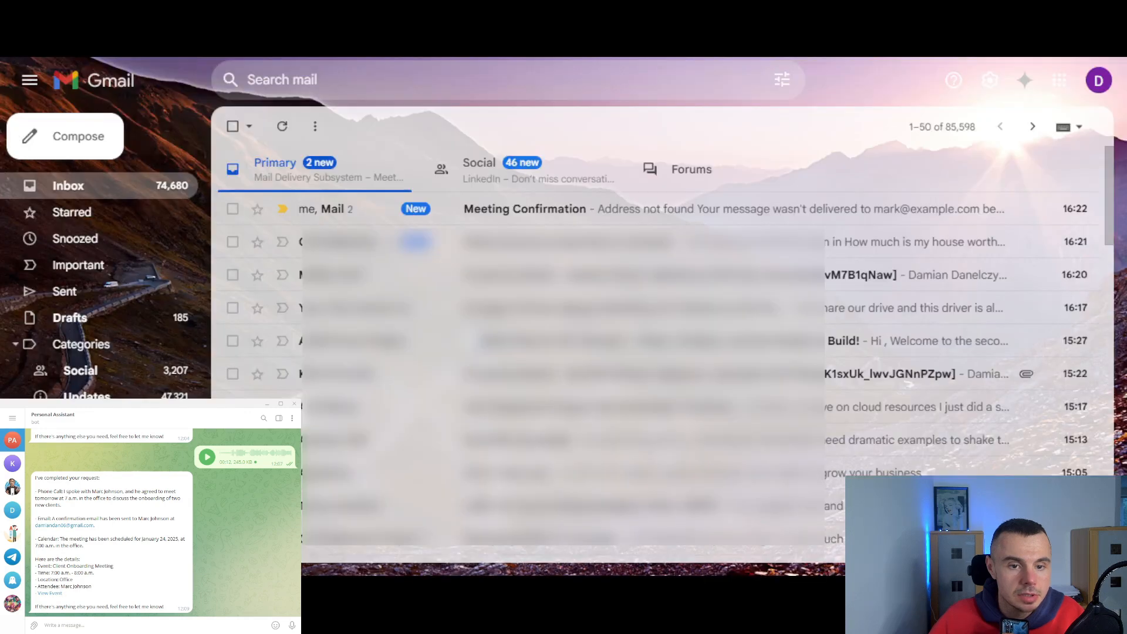
- Show the Gmail Primary inbox with the new Meeting Confirmation email at the top
left_click(524, 209)
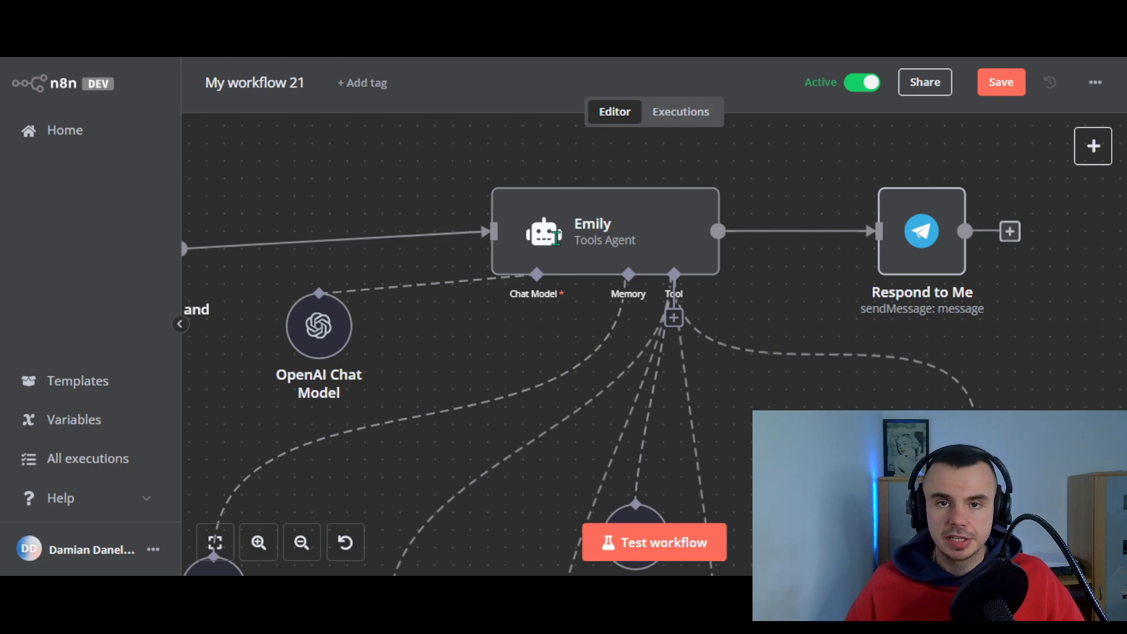
- Switch from the workflow editor to the browser tab with the n8n.io homepage
left_click(862, 82)
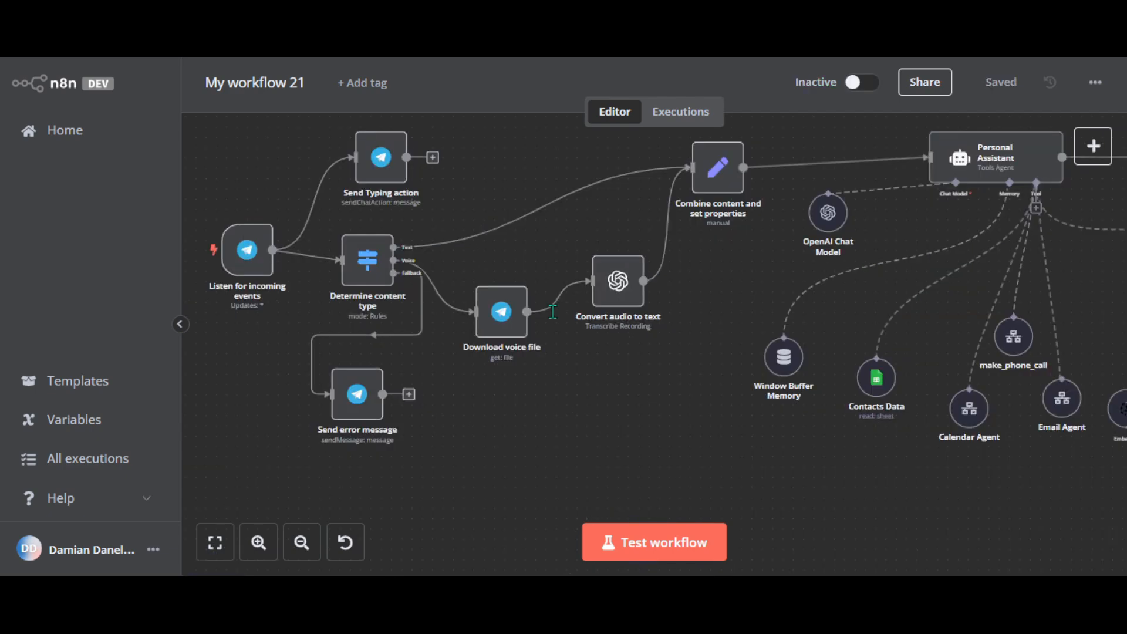
mouse_move(900, 60)
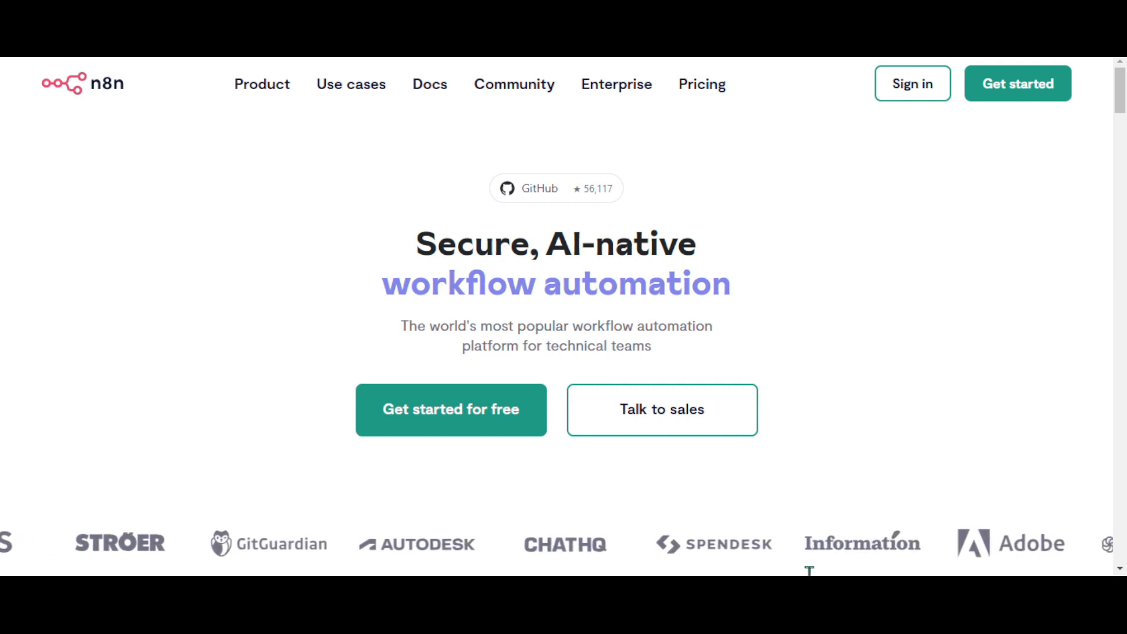
- Start the free n8n cloud sign-up via Get started, reaching the 'Start automating today' form
left_click(1017, 82)
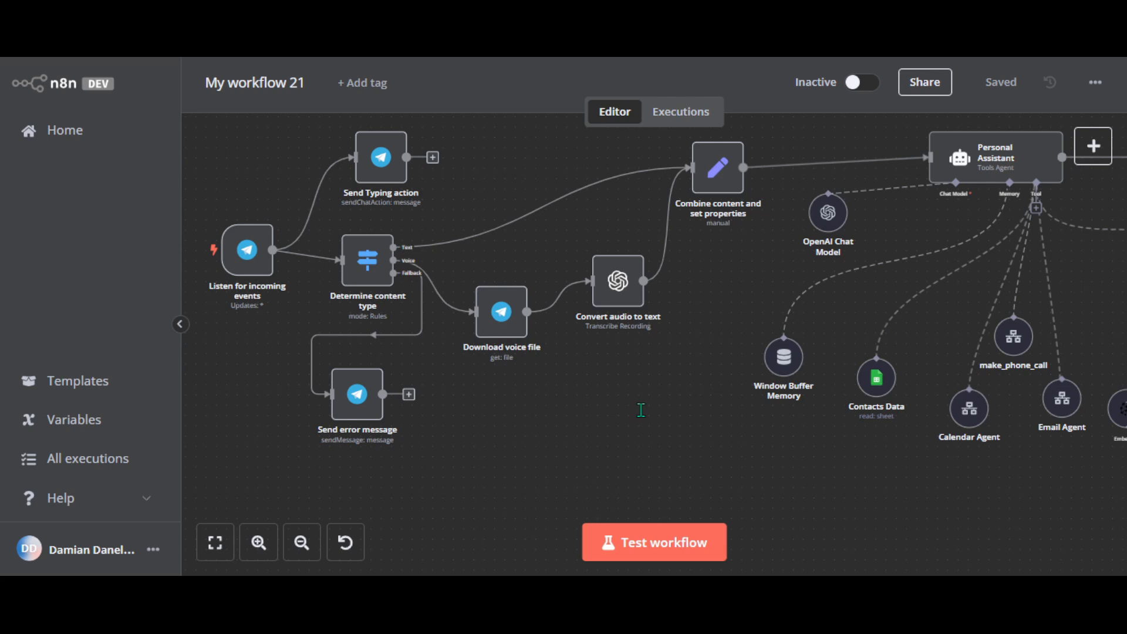
mouse_move(744, 417)
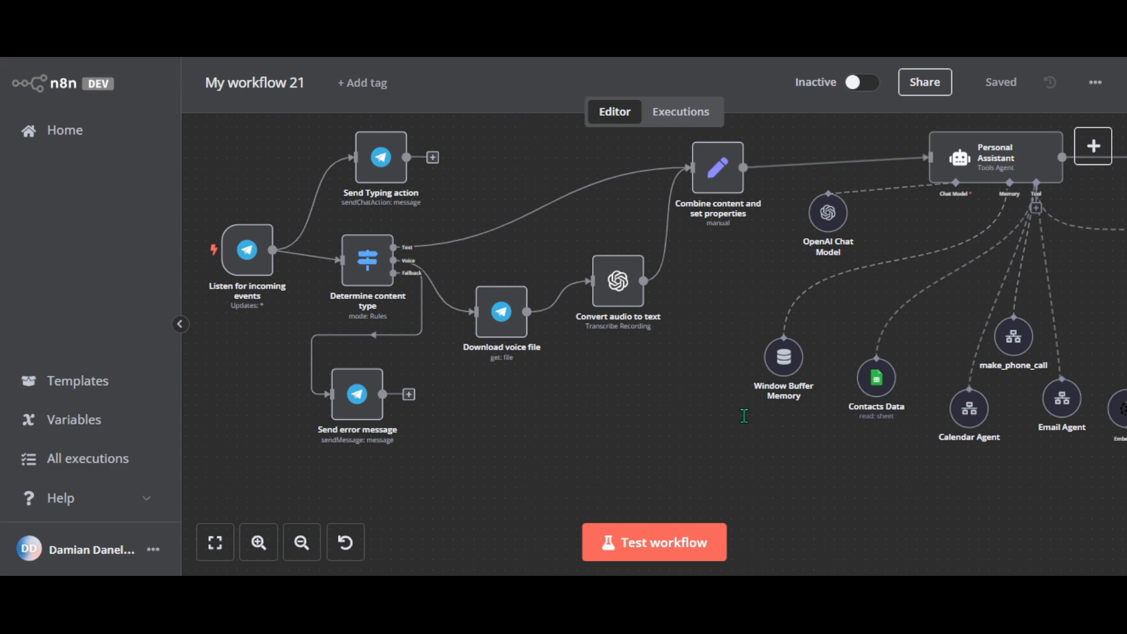
mouse_move(865, 403)
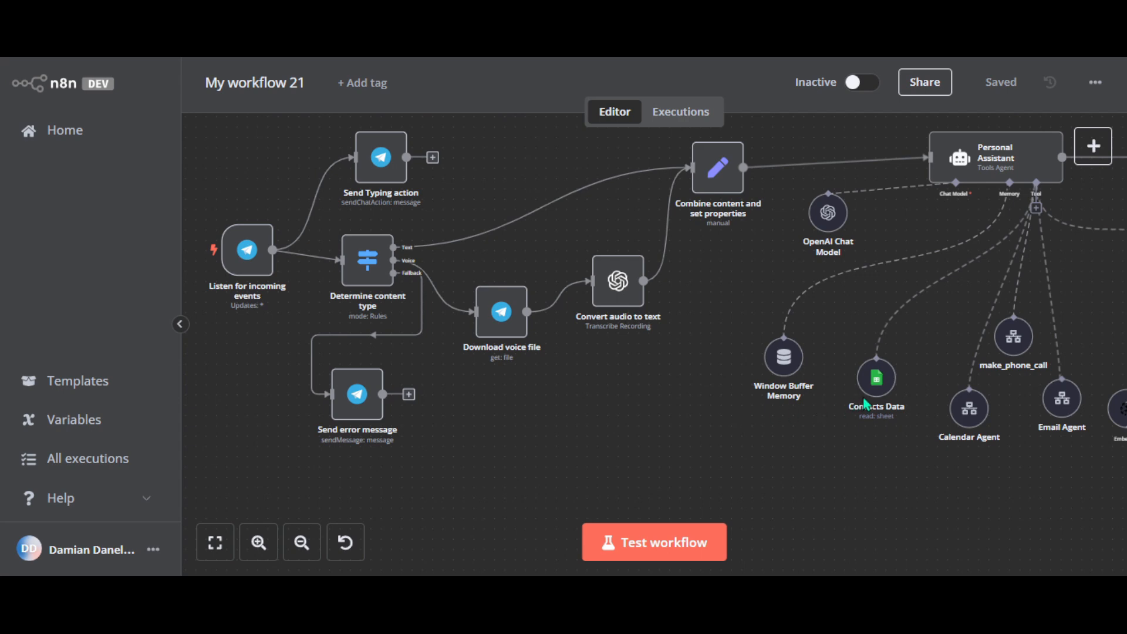
mouse_move(745, 399)
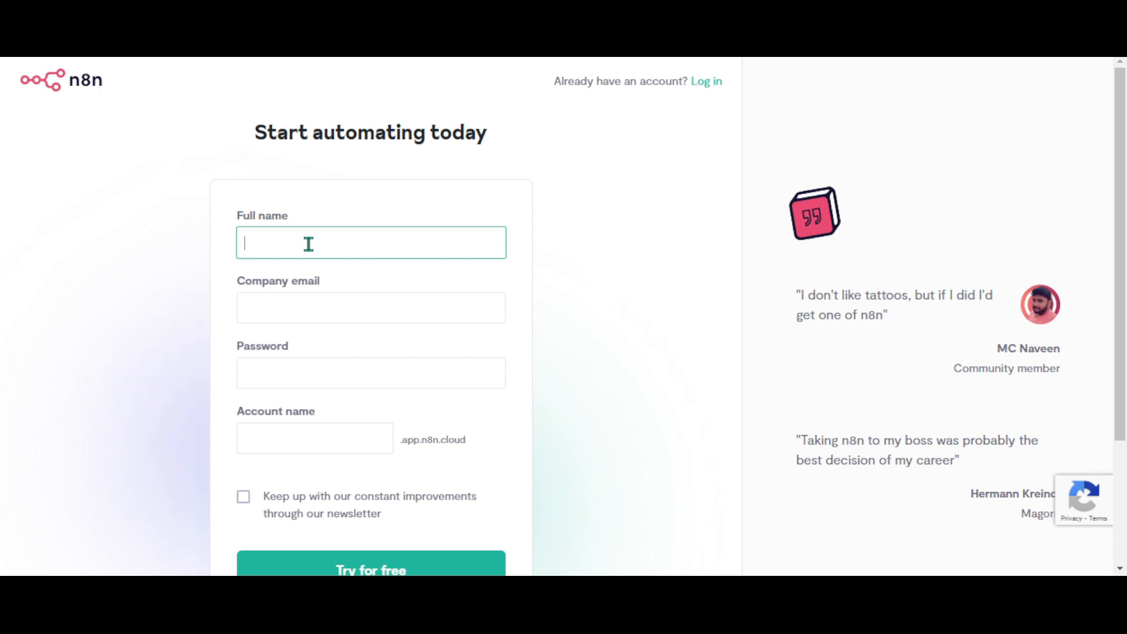
mouse_move(270, 432)
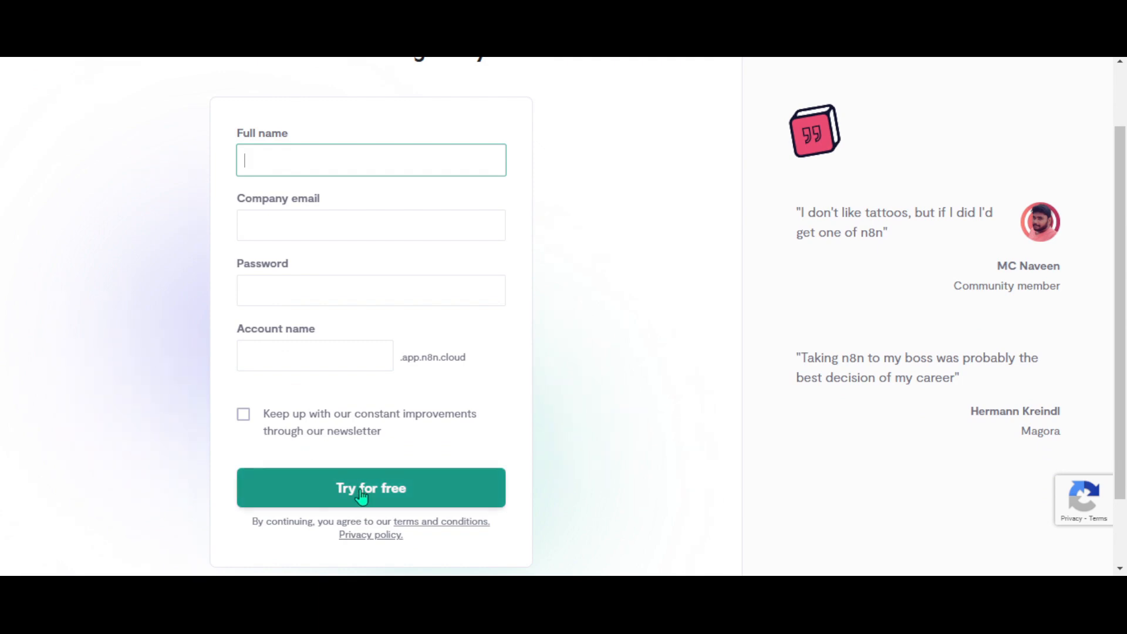
- Submit the sign-up form with Try for free, landing on the dashboard with a 14-day trial
left_click(370, 487)
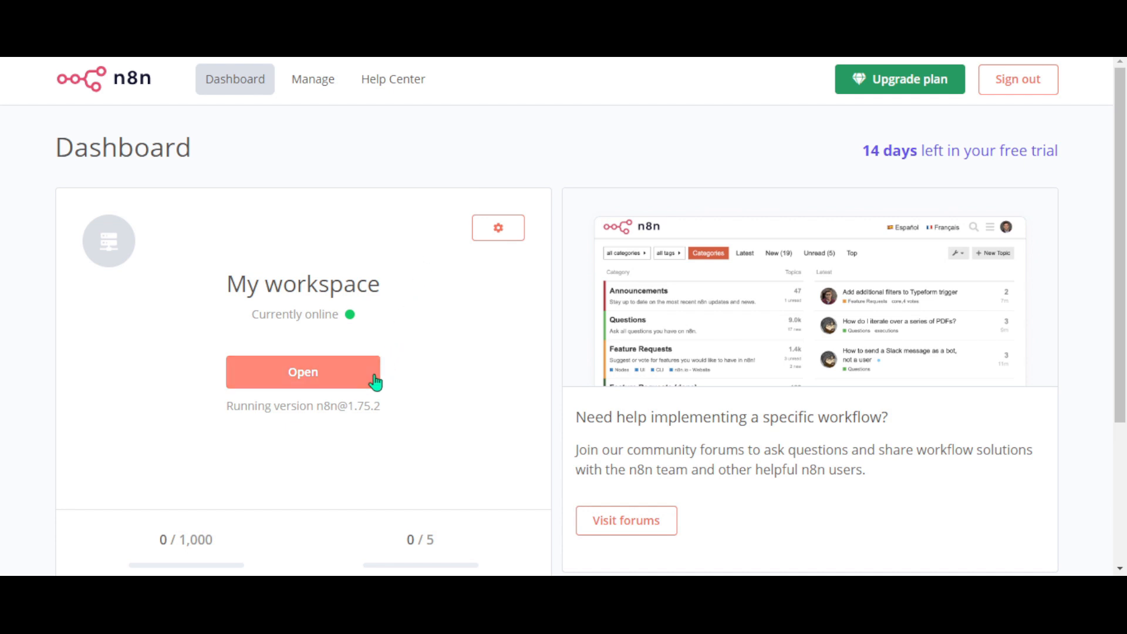
mouse_move(483, 131)
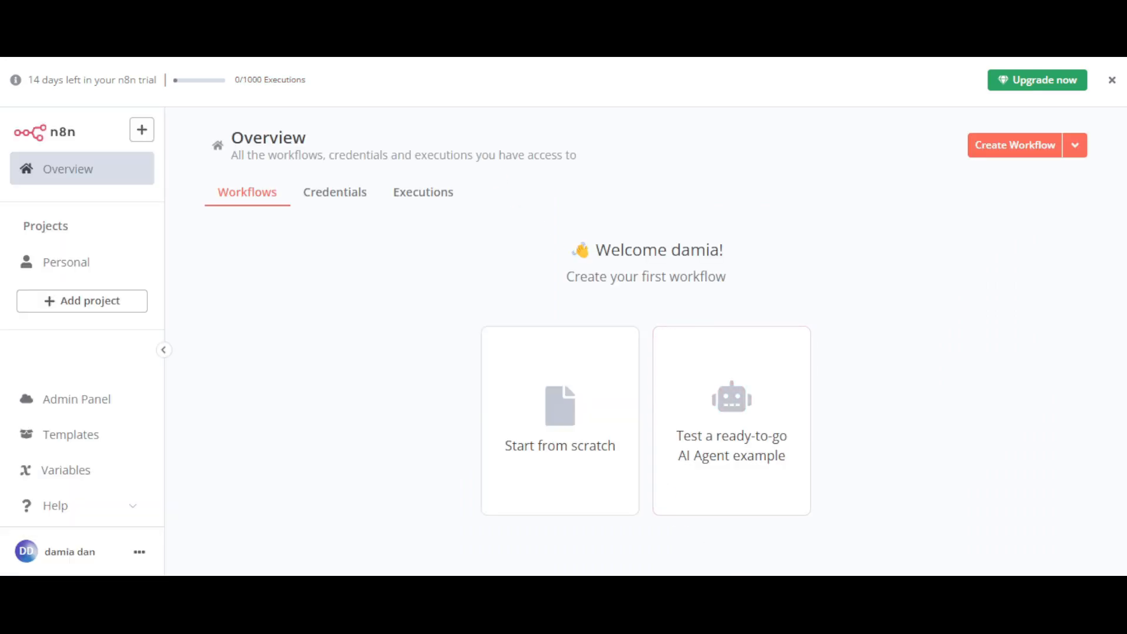
mouse_move(776, 249)
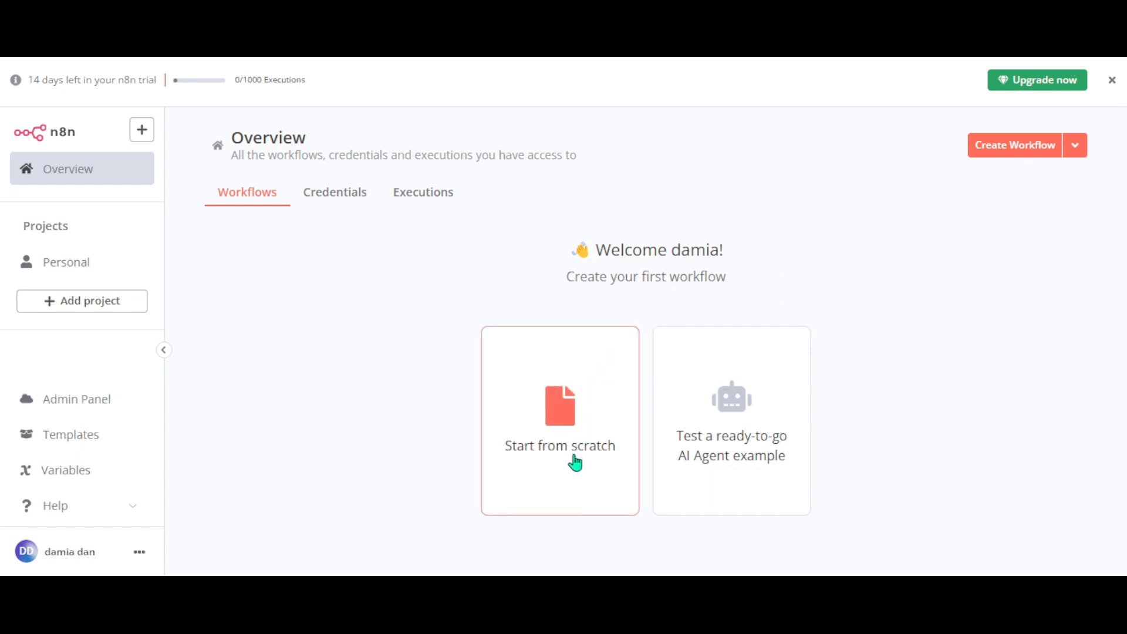
- Create a new empty workflow in My workspace via Start from scratch
left_click(558, 420)
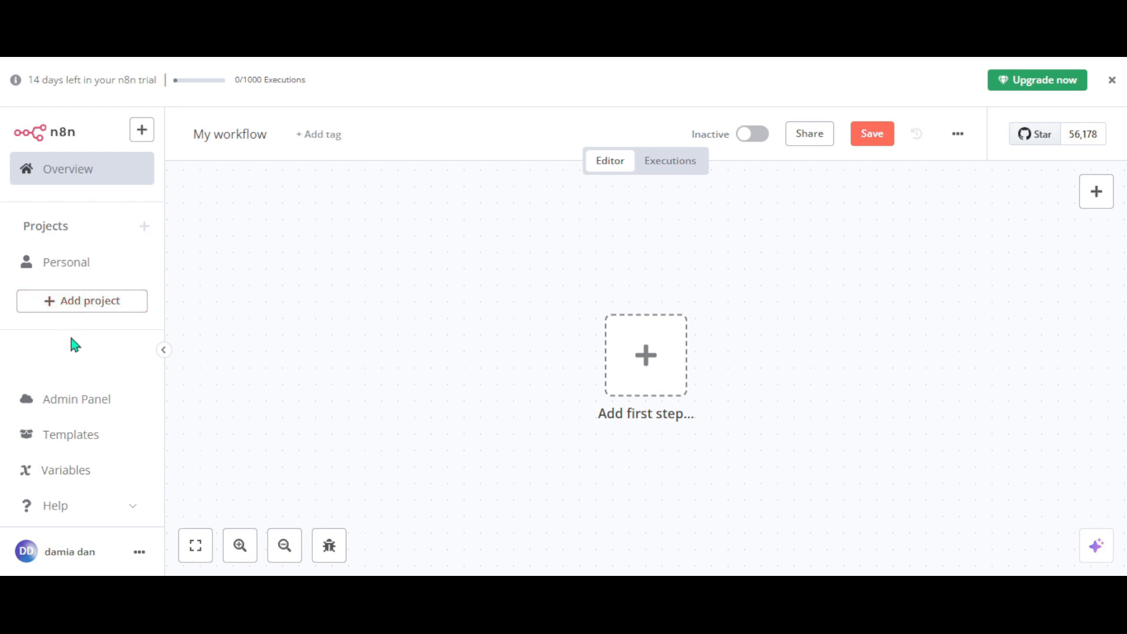
mouse_move(86, 386)
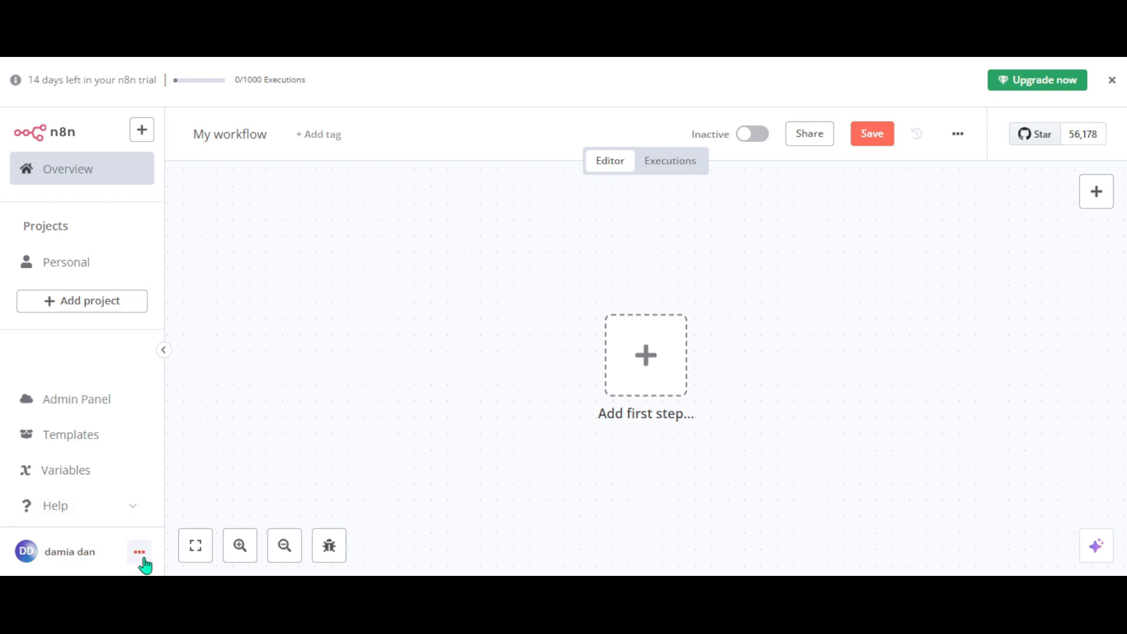
- Set the account theme to Dark theme in personal Settings and save the preference
left_click(140, 552)
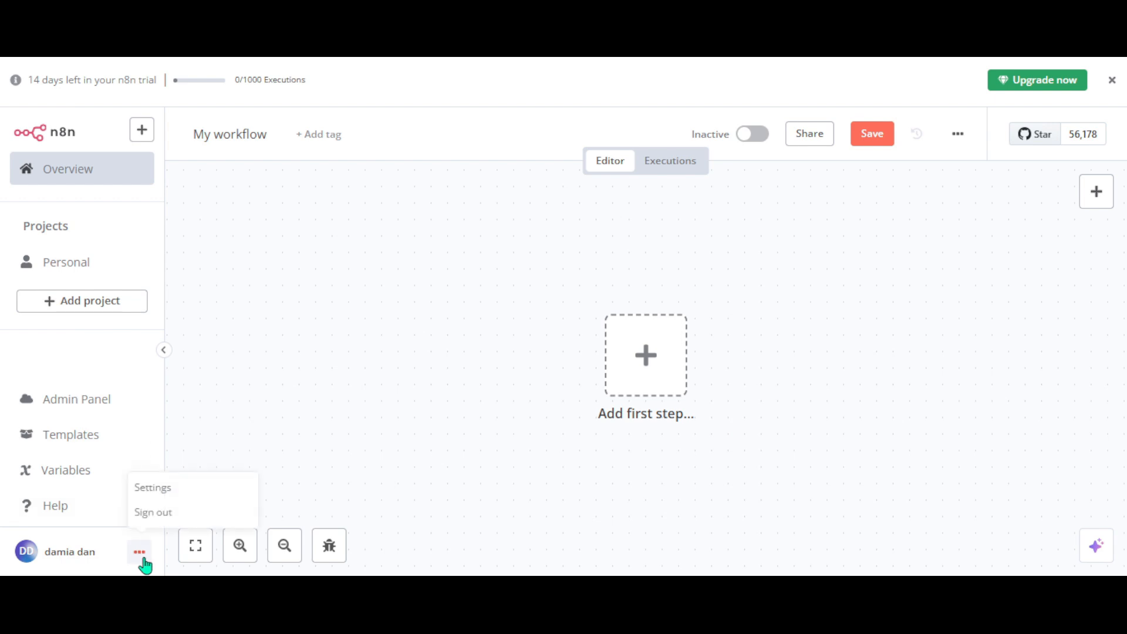
left_click(152, 487)
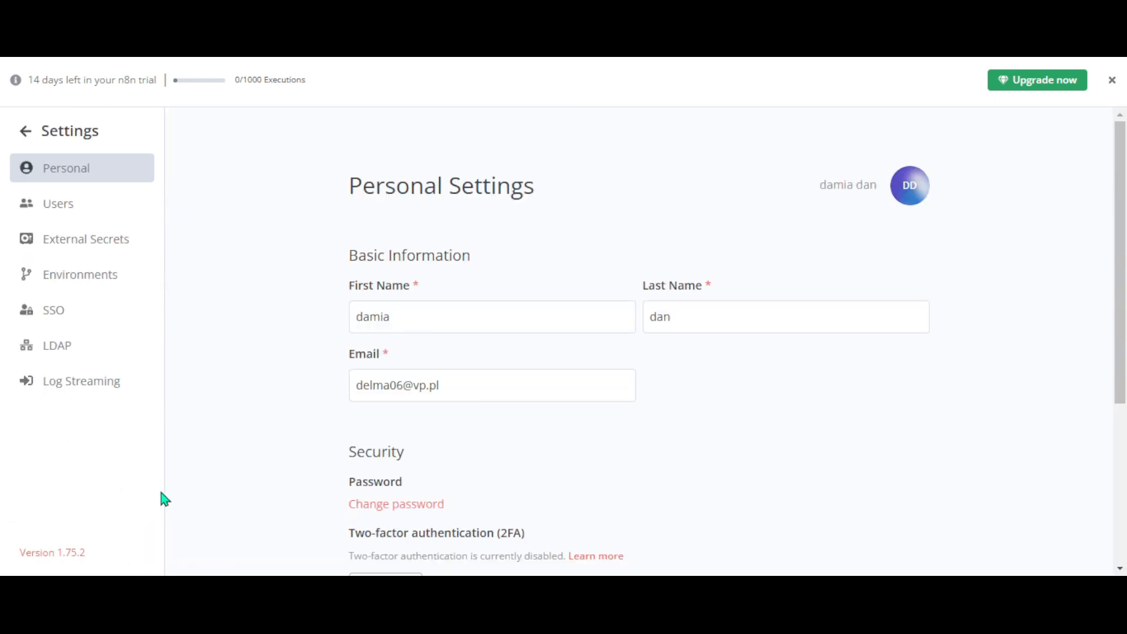
scroll("down", 3)
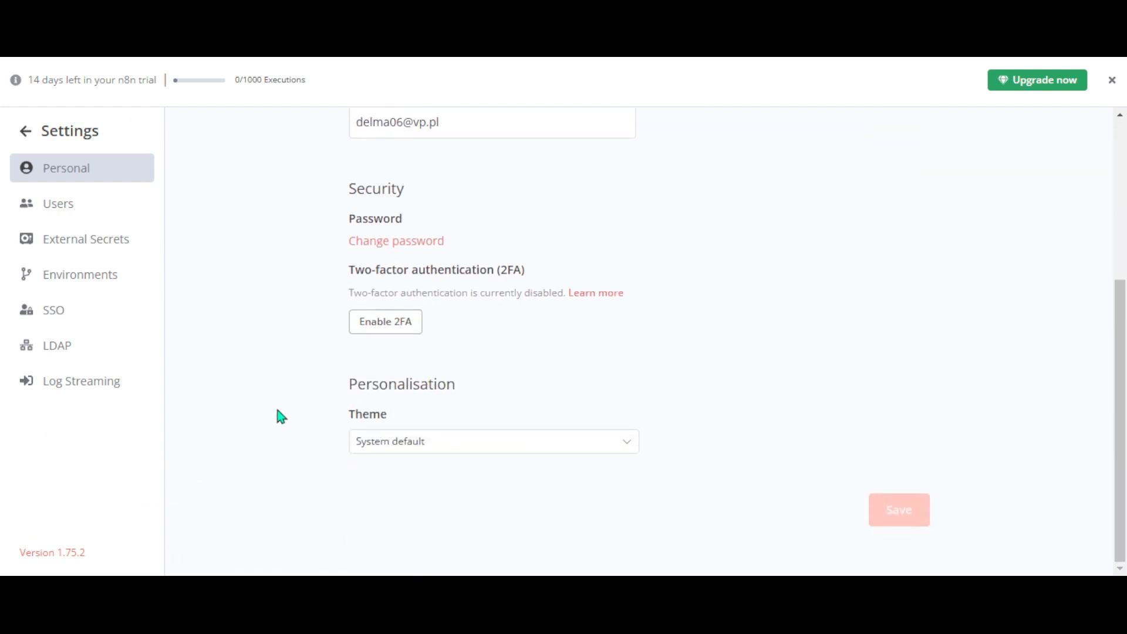
left_click(492, 440)
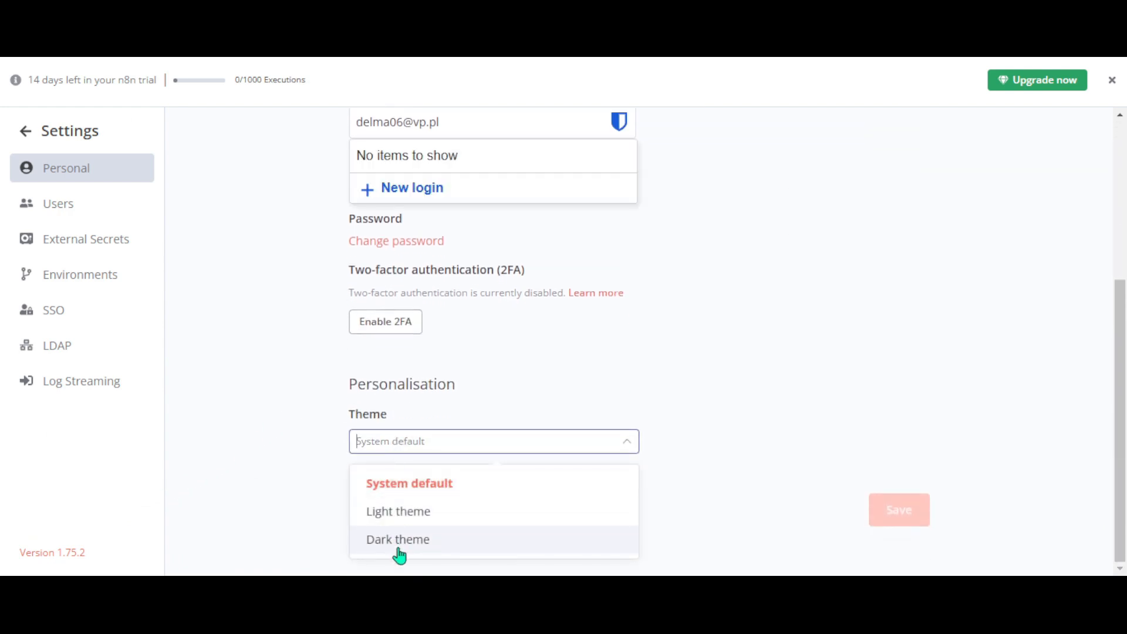
left_click(398, 538)
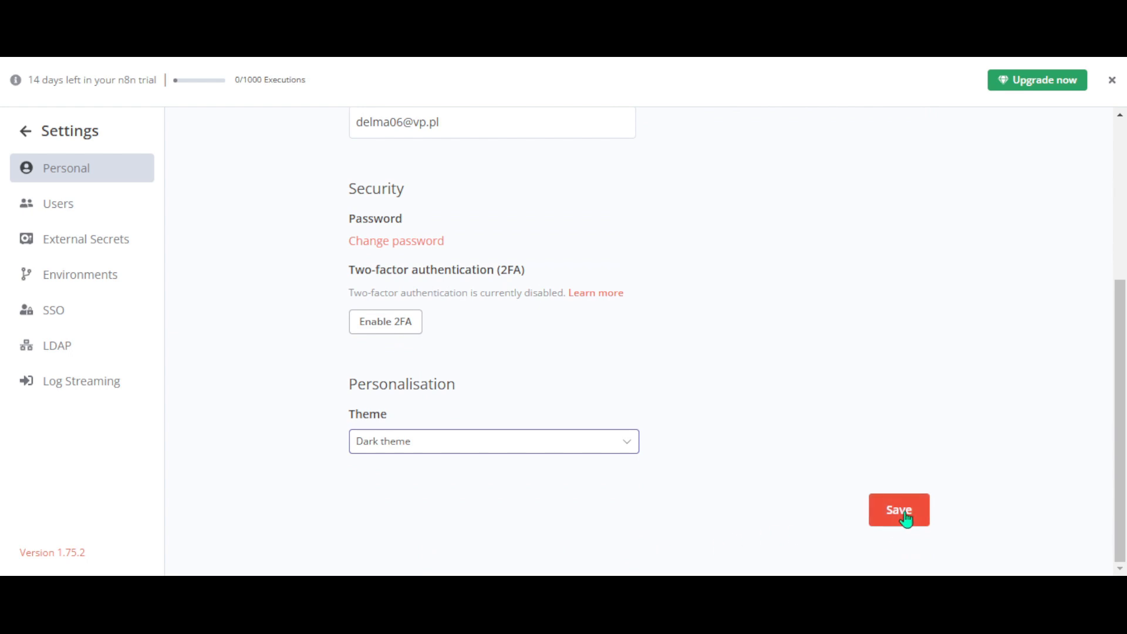
left_click(898, 510)
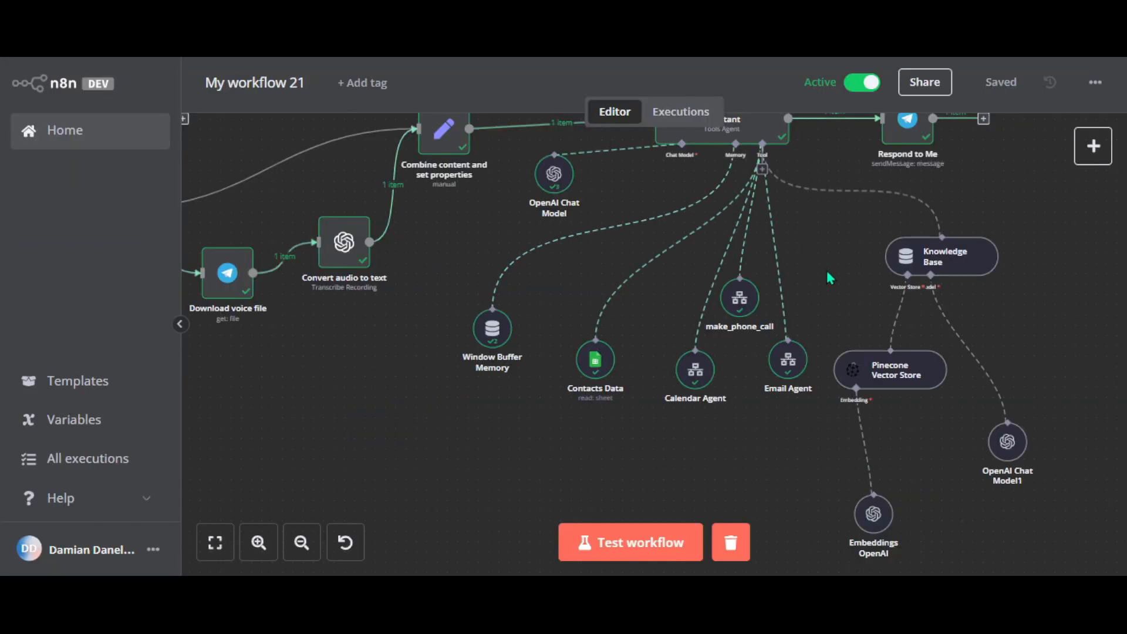
mouse_move(714, 345)
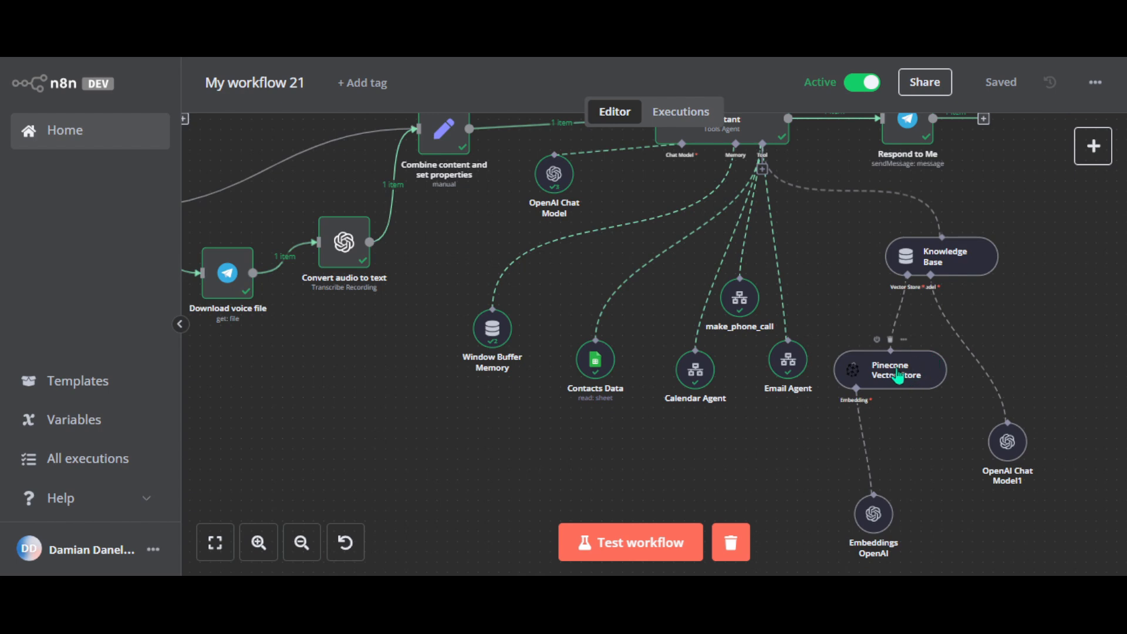
mouse_move(842, 351)
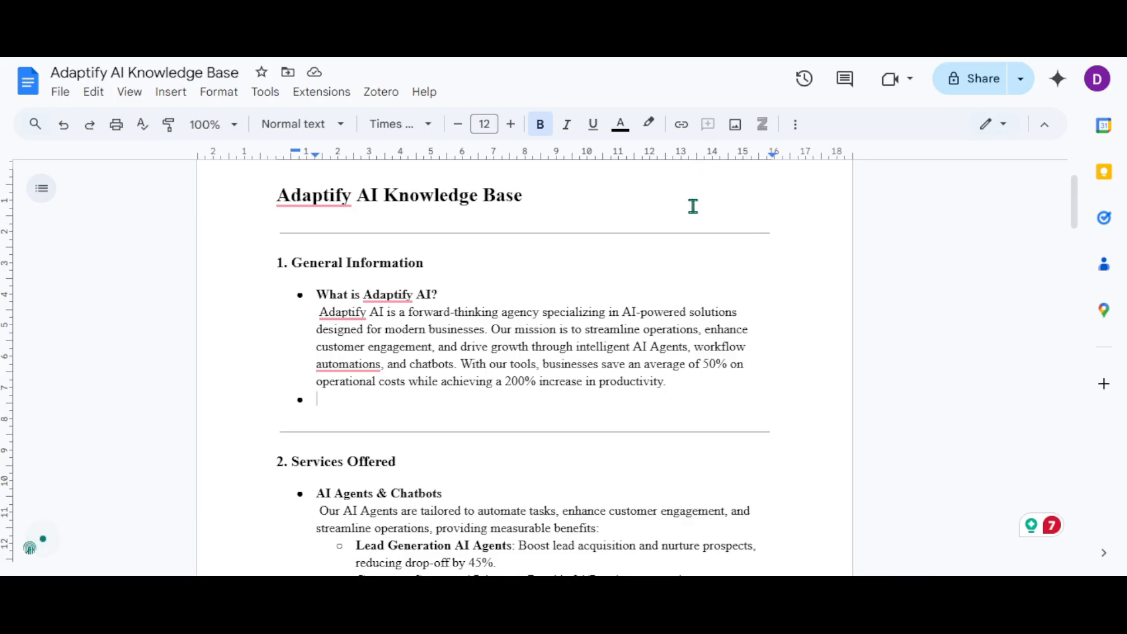
scroll("down", 3)
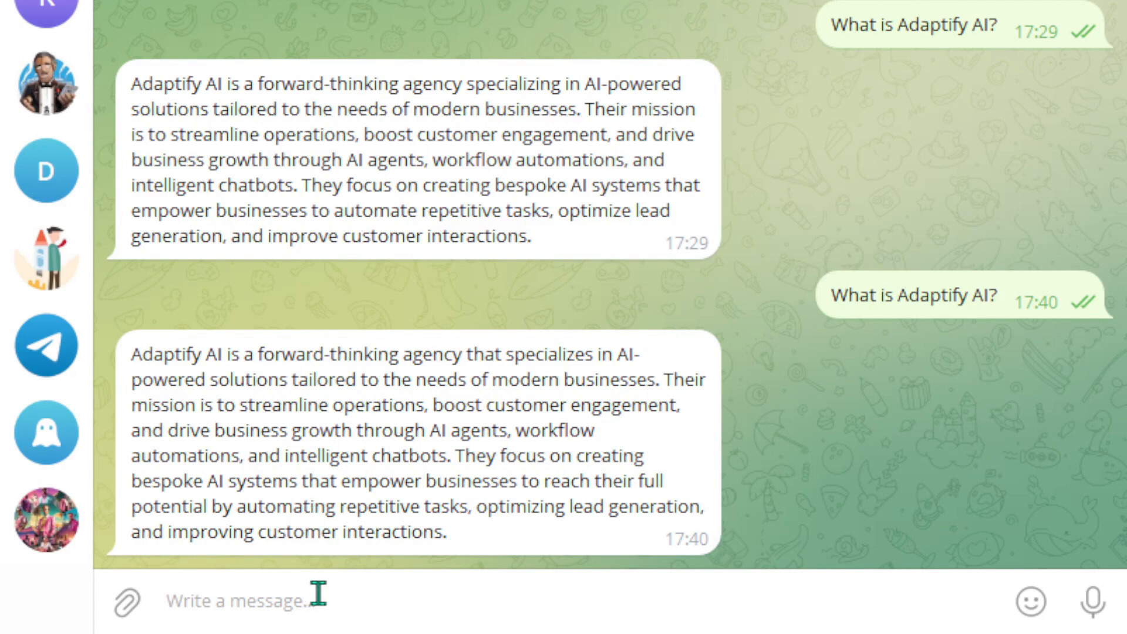
- Send 'what is Adaptify AI?' to the assistant bot in the Telegram chat
type("w")
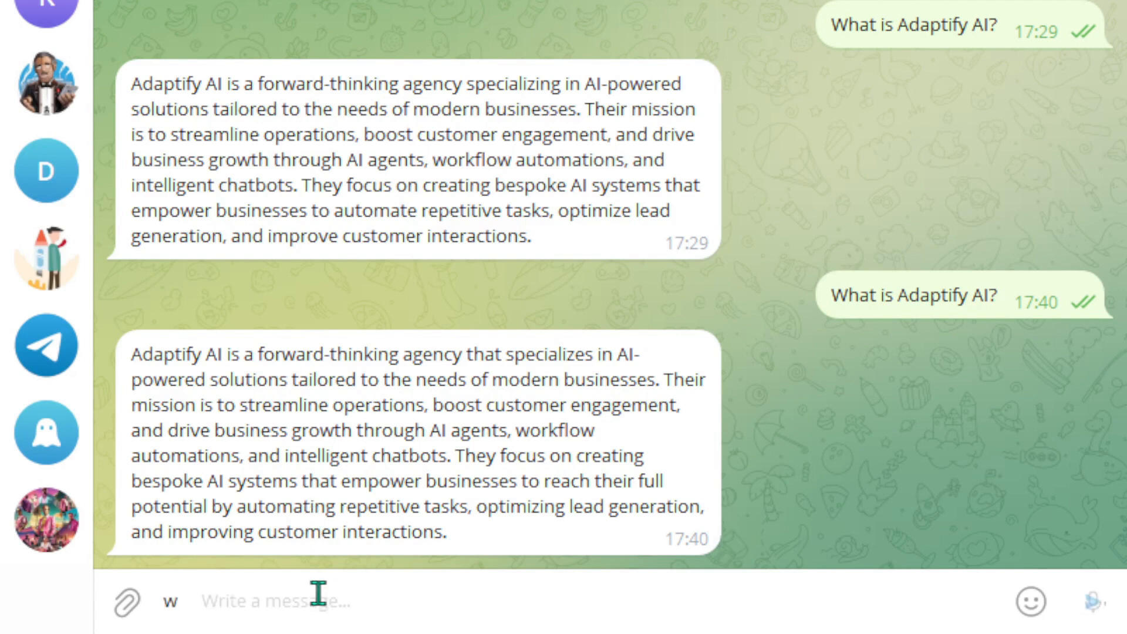
type("what is Adaptif")
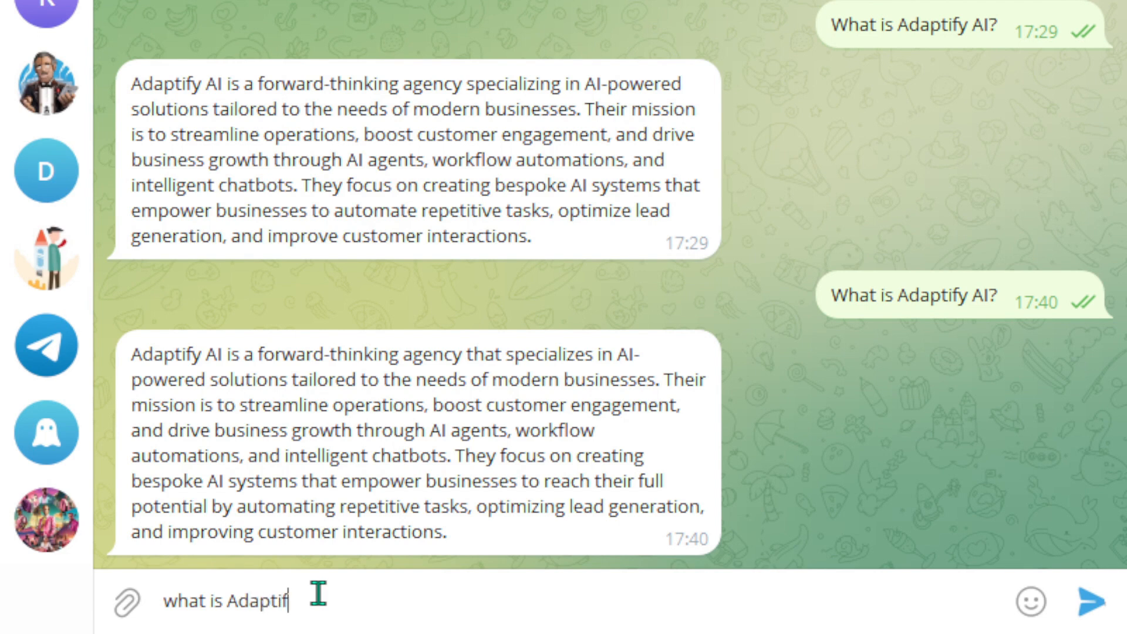
left_click(1107, 601)
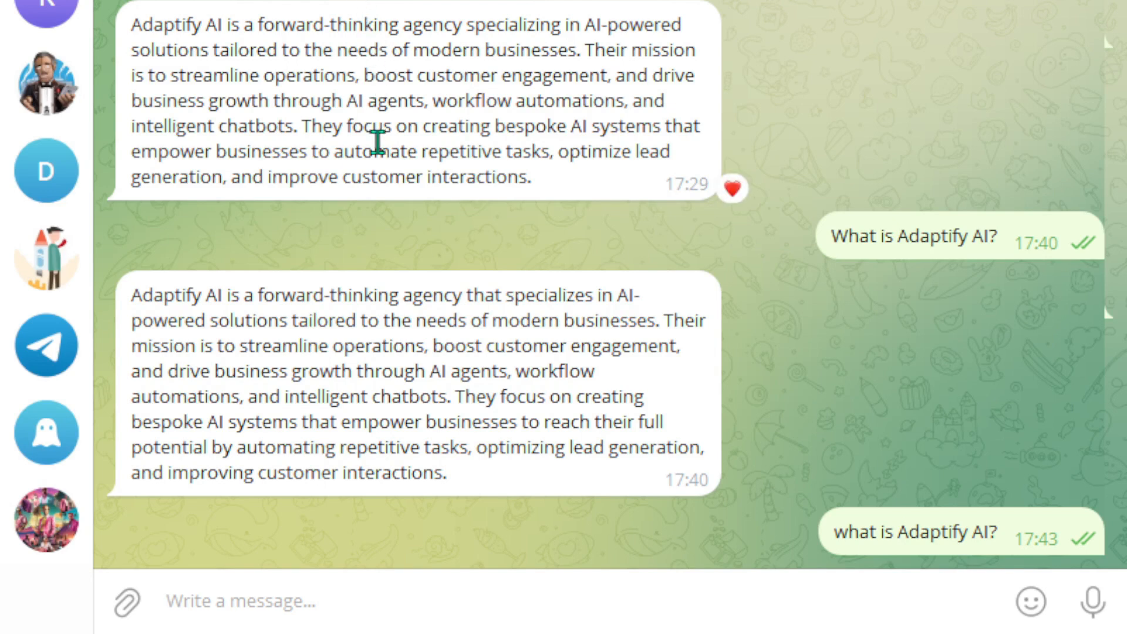
scroll("down", 3)
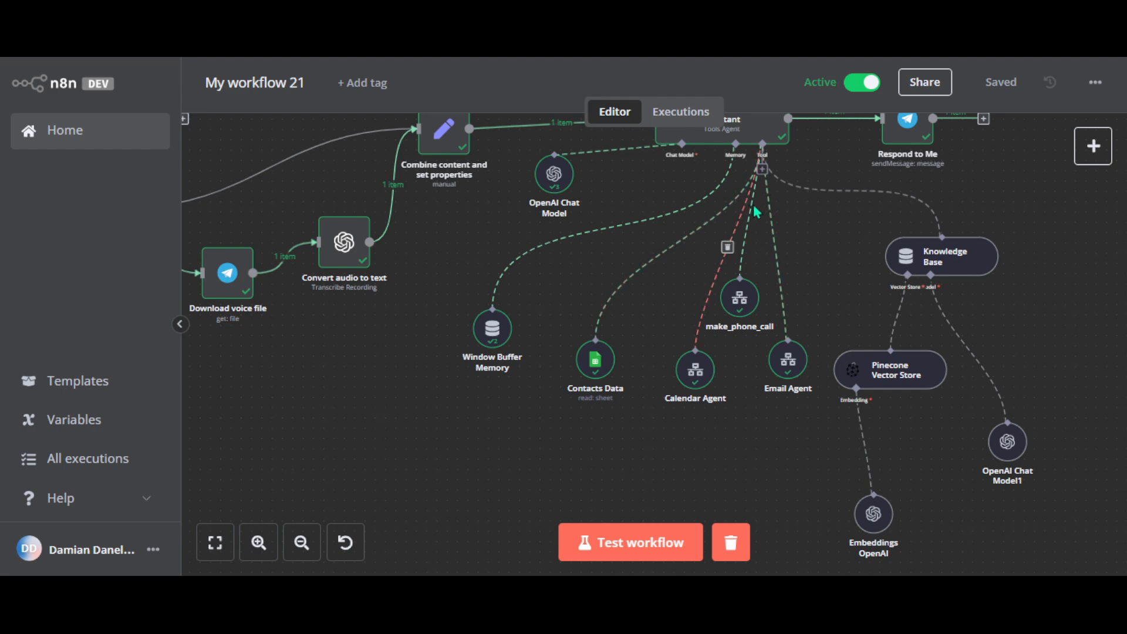
mouse_move(753, 210)
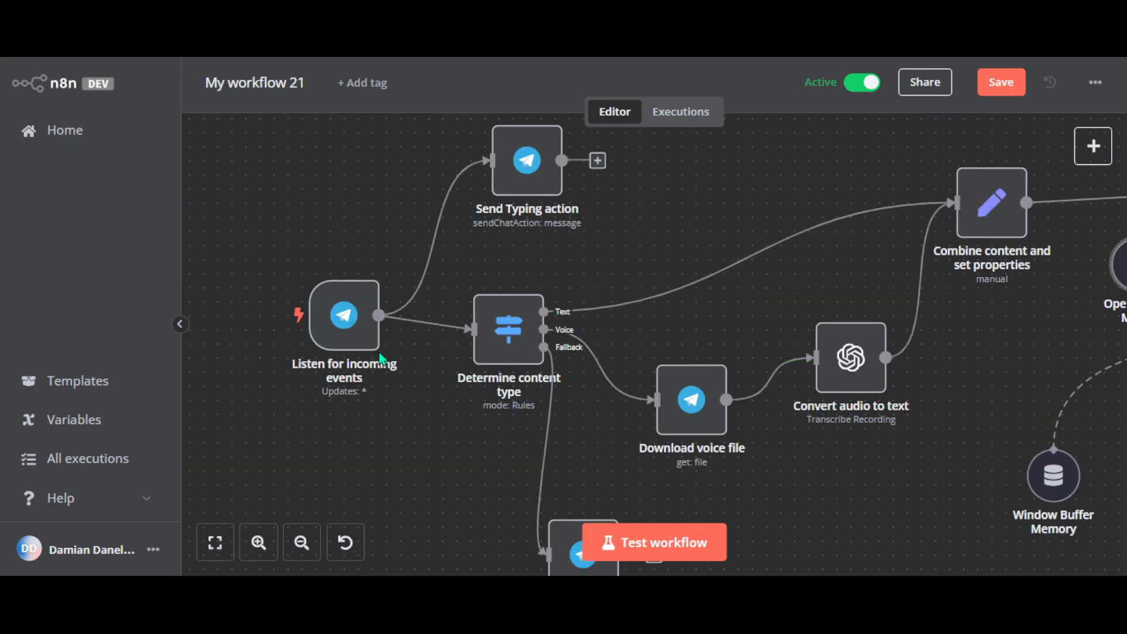
mouse_move(362, 327)
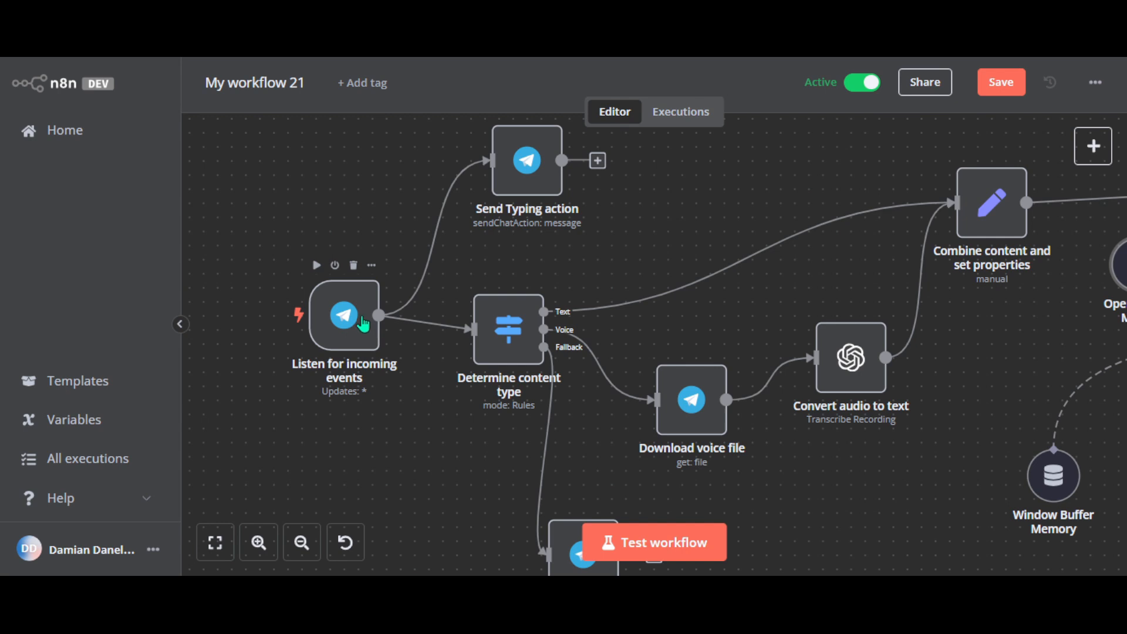
mouse_move(338, 357)
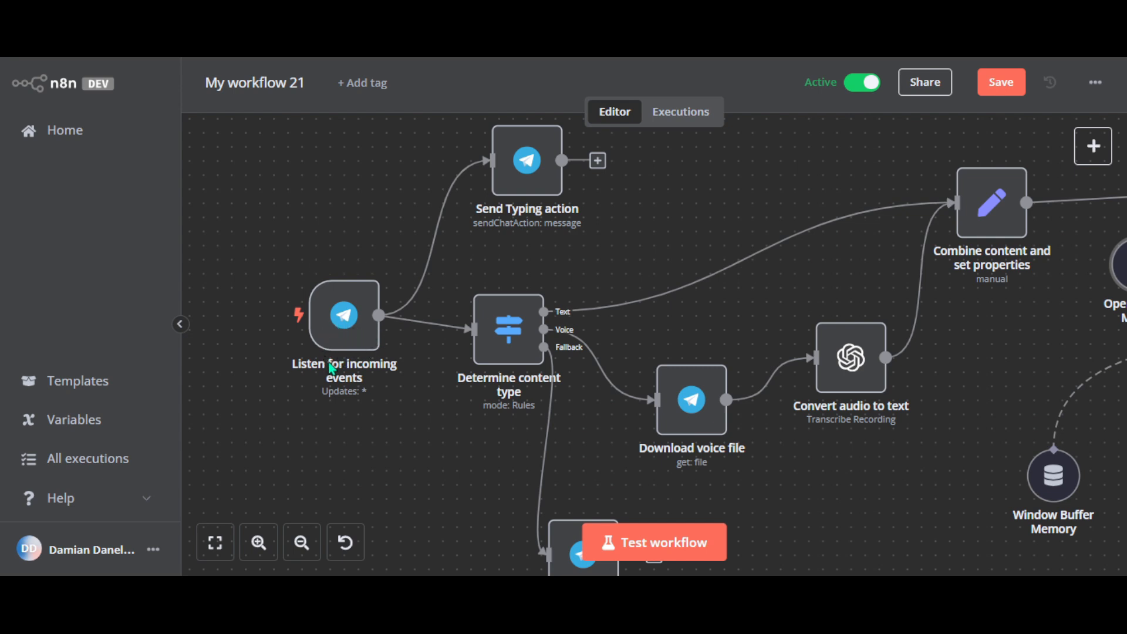
mouse_move(351, 191)
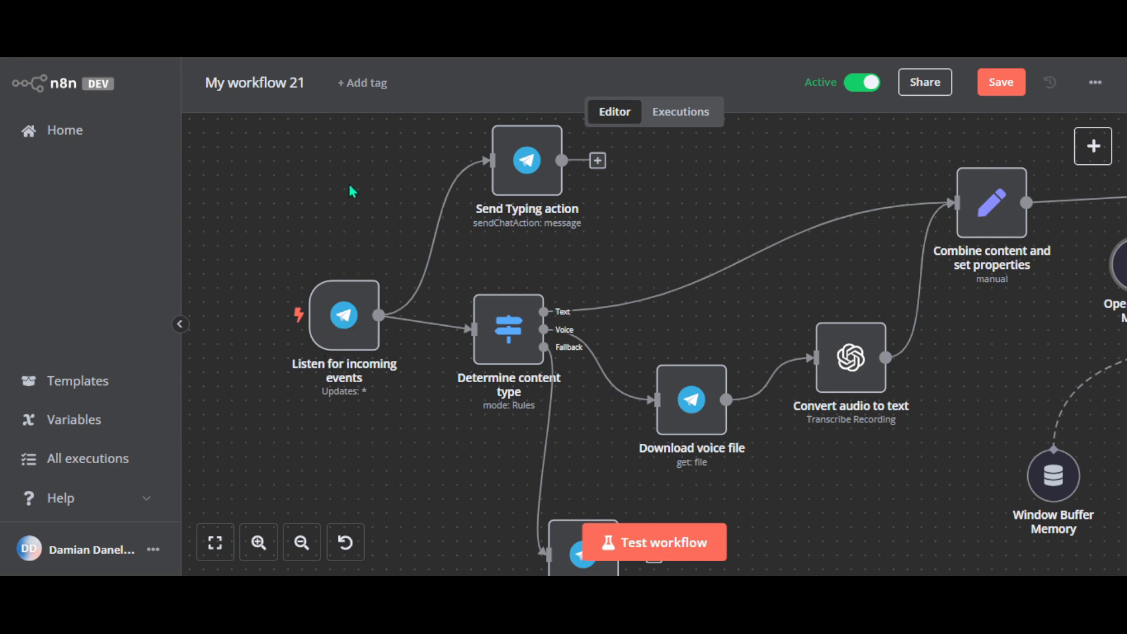
mouse_move(345, 193)
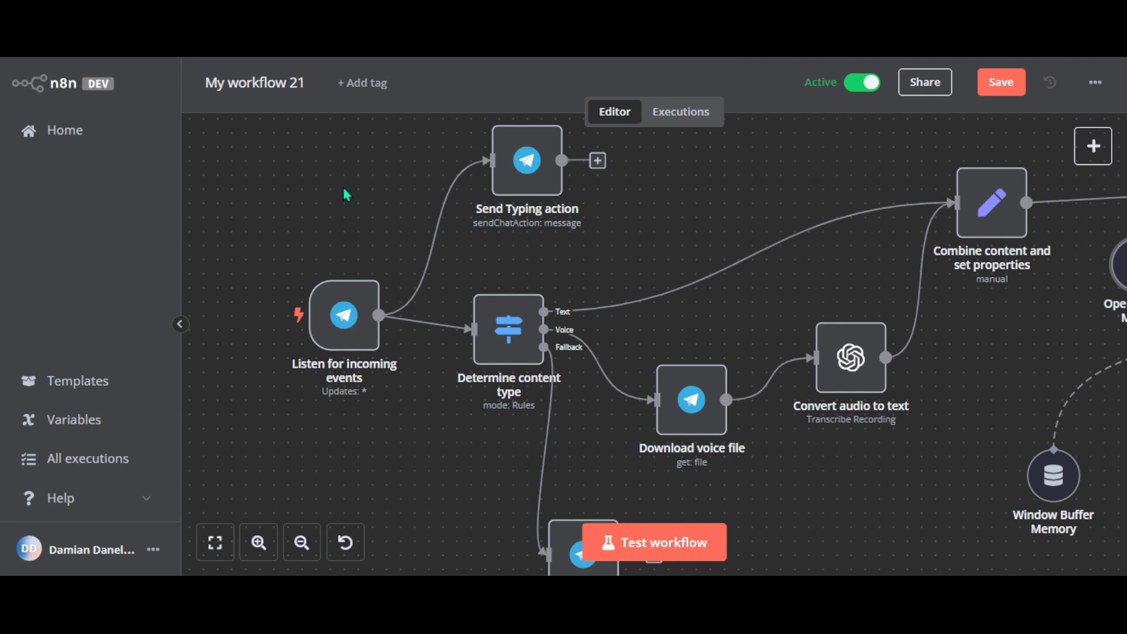
mouse_move(343, 196)
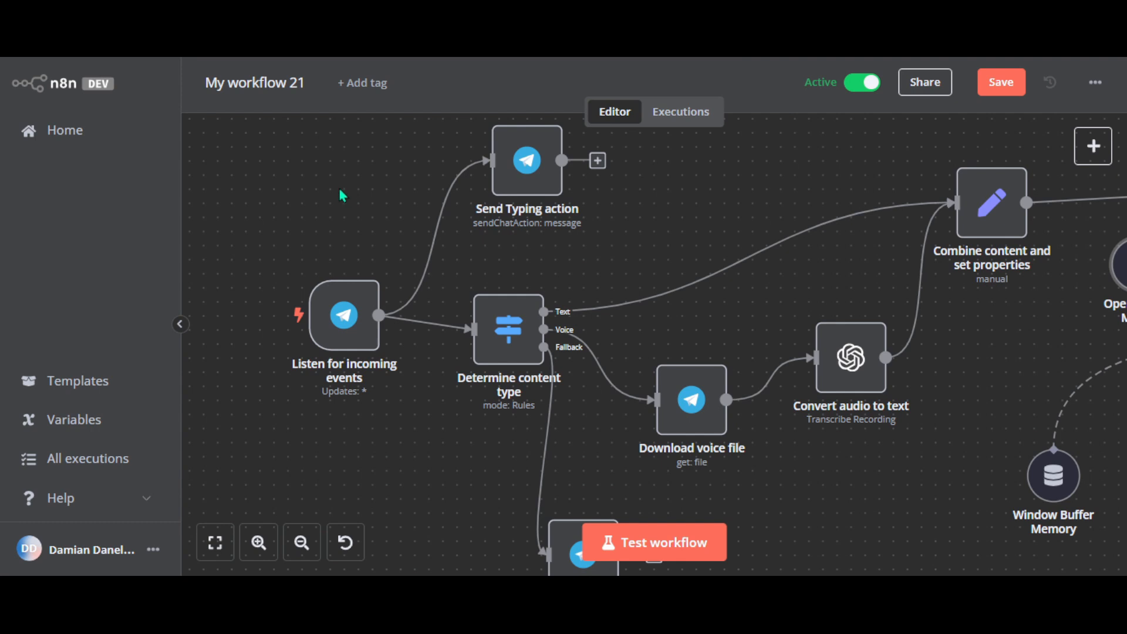
mouse_move(336, 218)
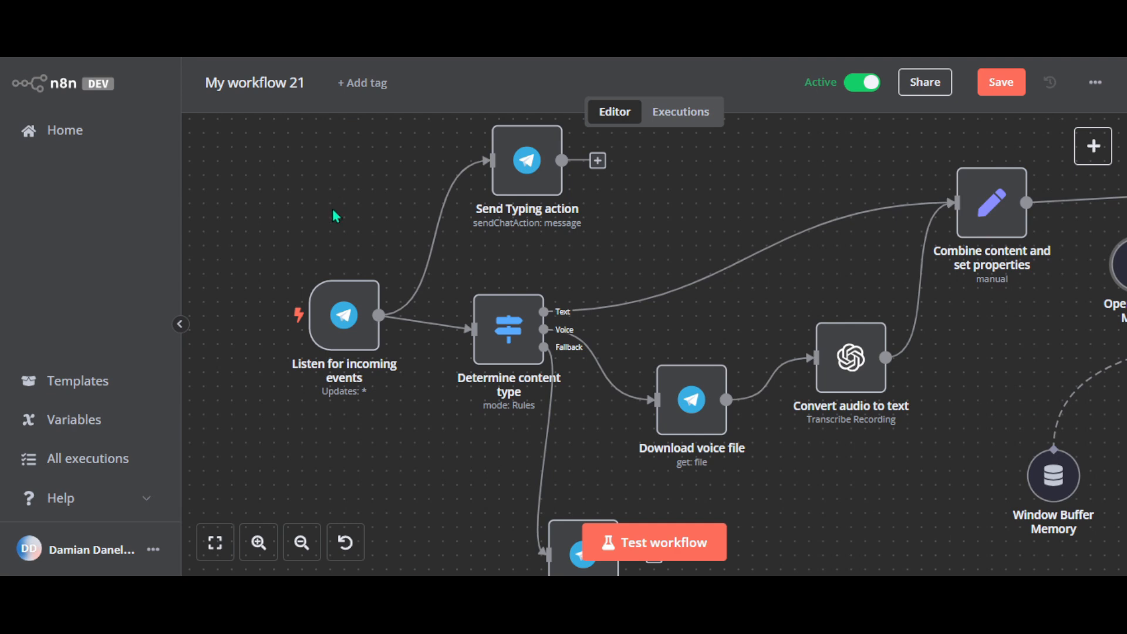
mouse_move(347, 252)
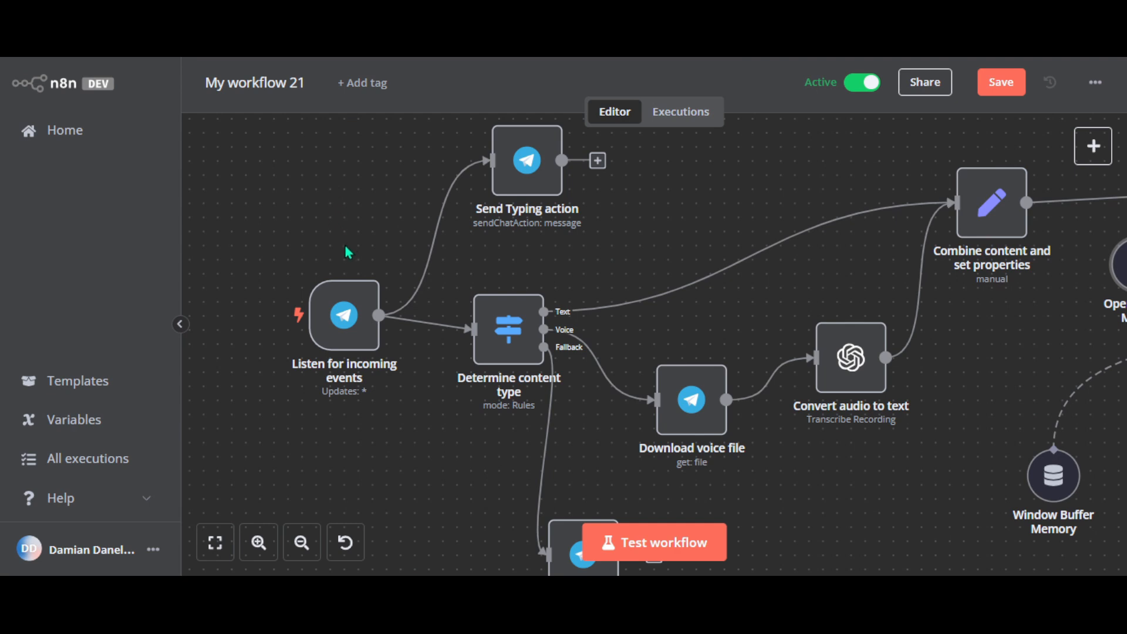
mouse_move(408, 304)
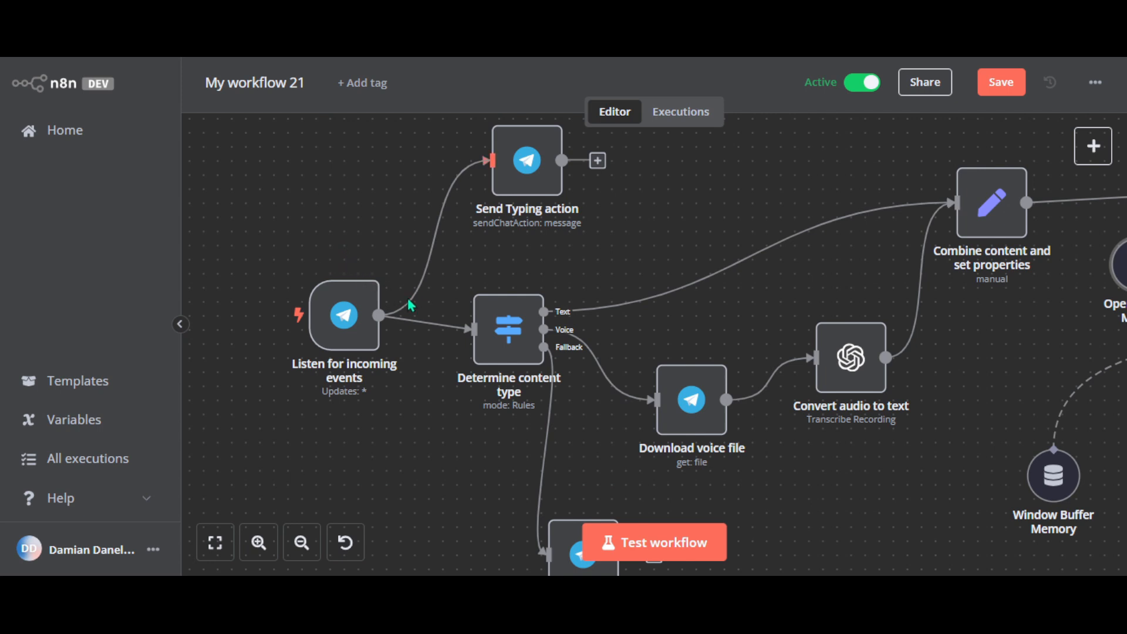
mouse_move(502, 337)
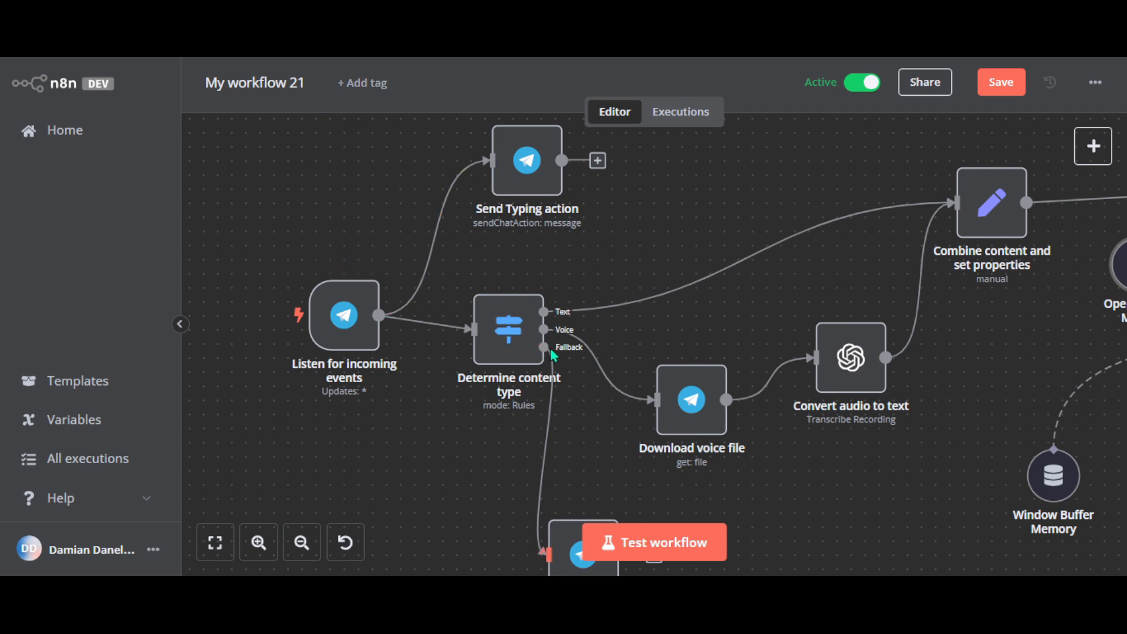
mouse_move(575, 362)
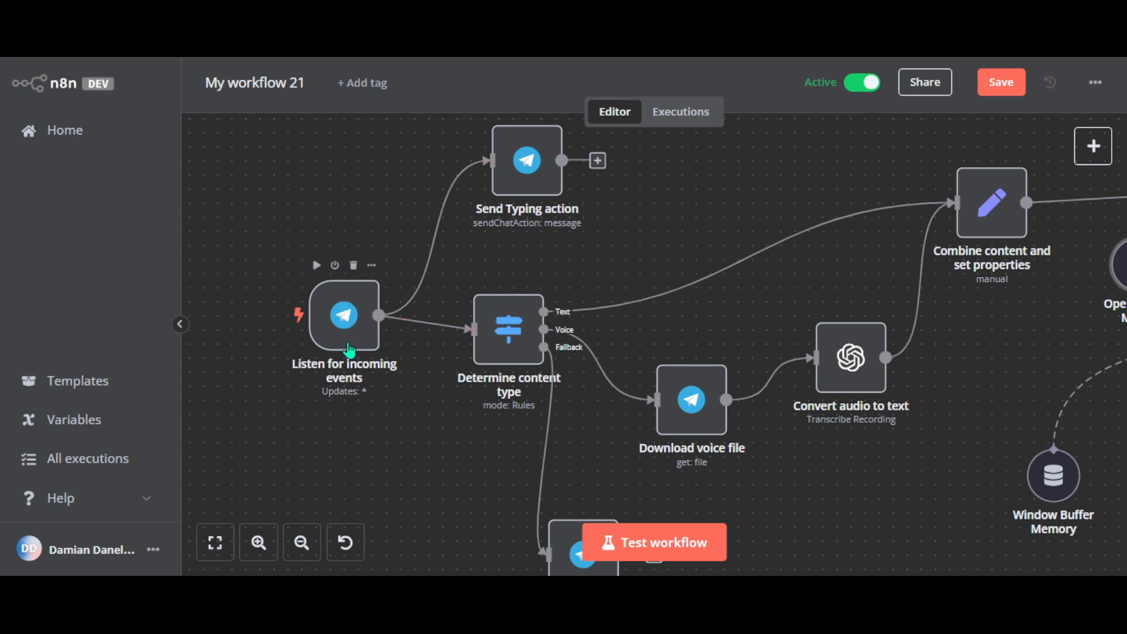
mouse_move(488, 365)
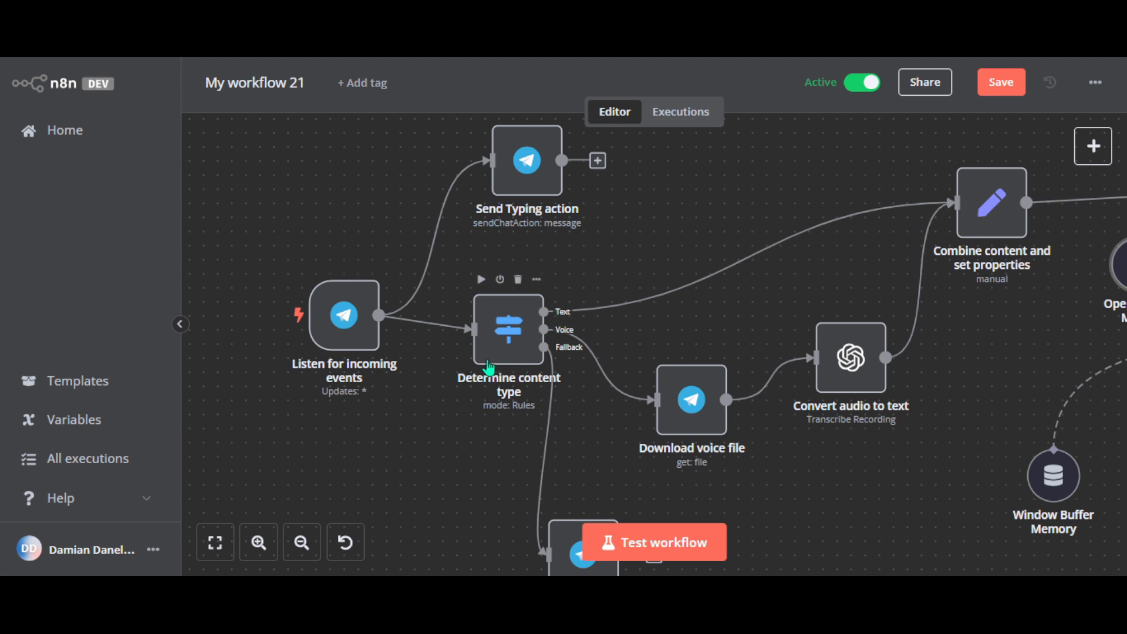
mouse_move(491, 374)
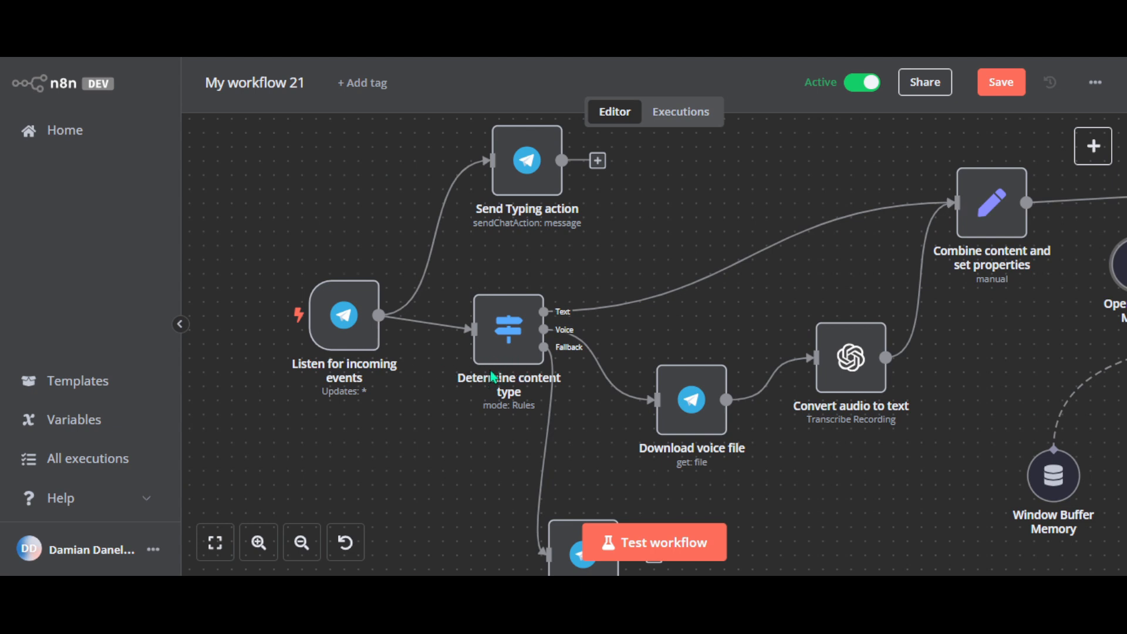
mouse_move(495, 377)
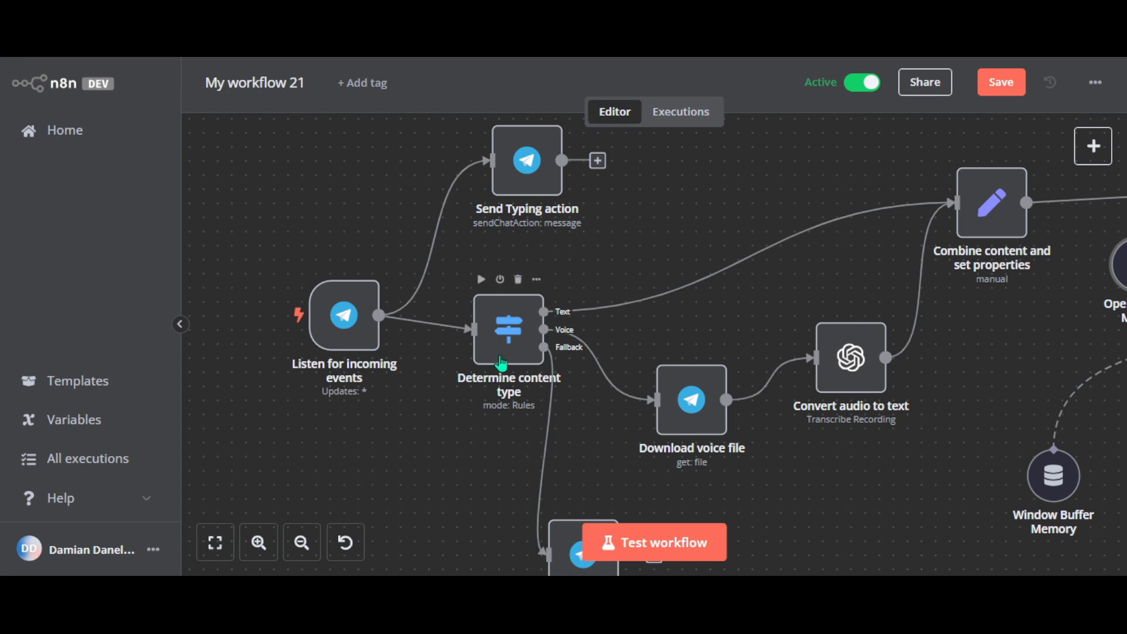
mouse_move(490, 361)
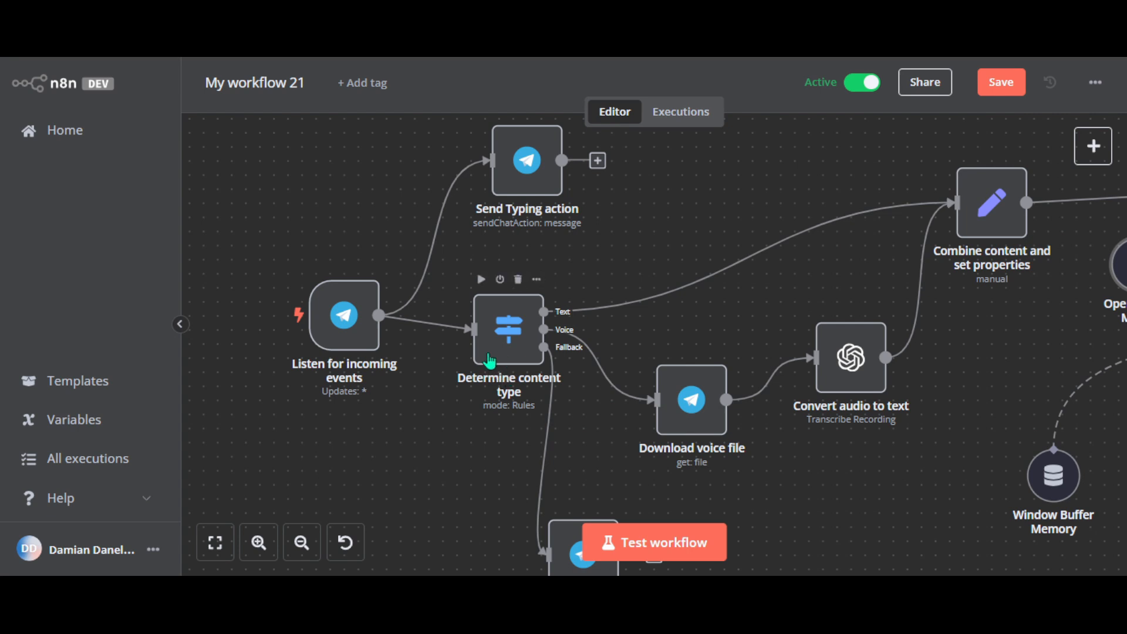
mouse_move(494, 368)
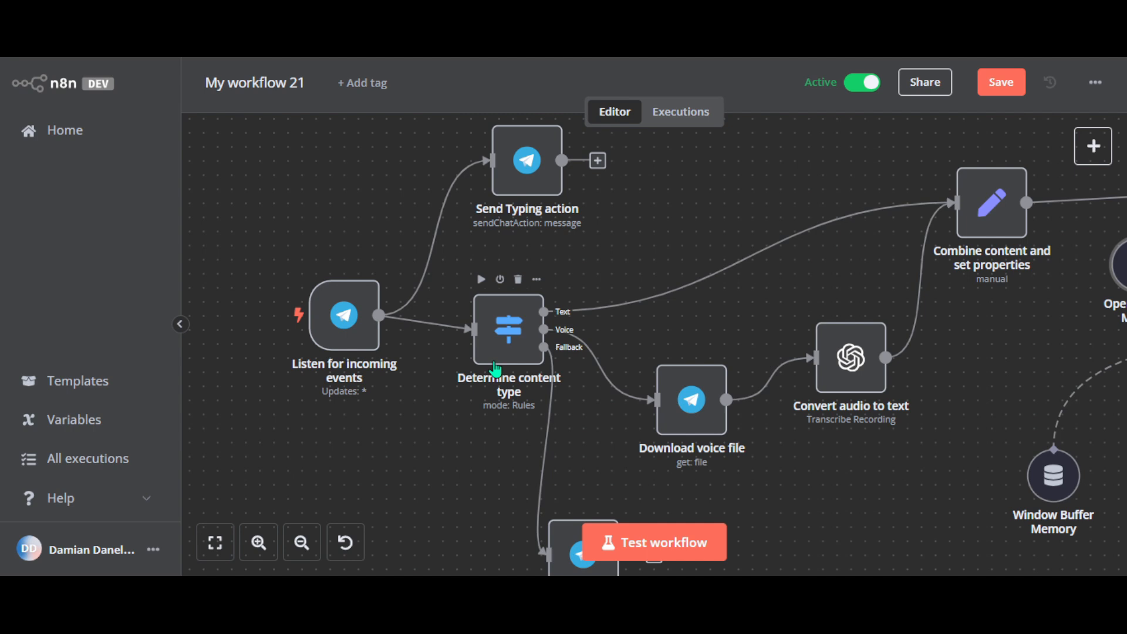
mouse_move(502, 364)
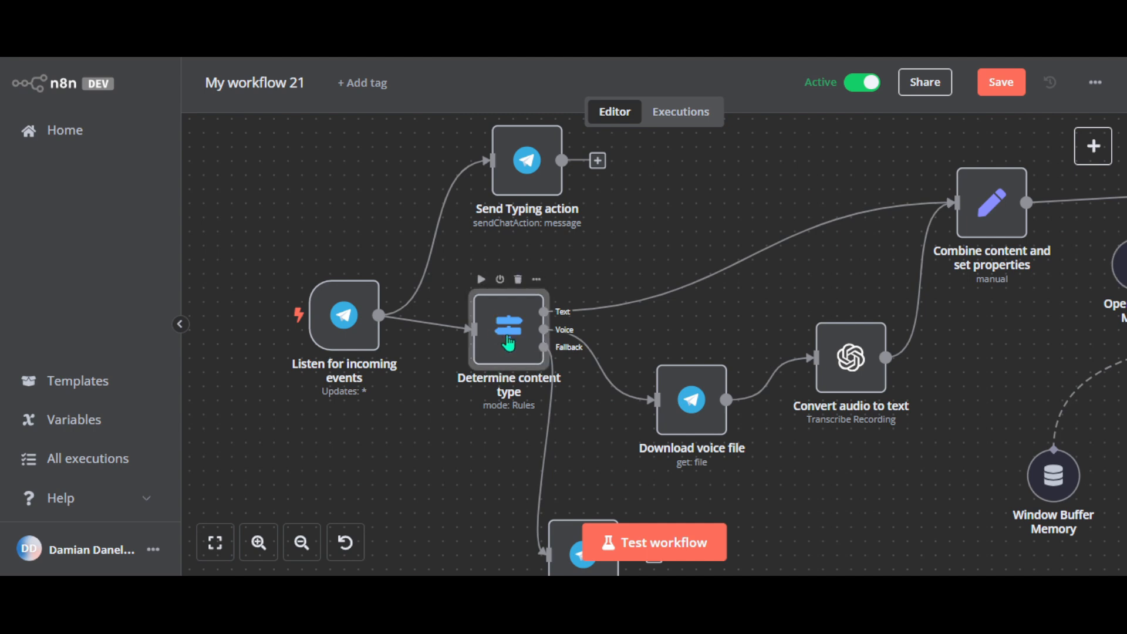
double_click(508, 331)
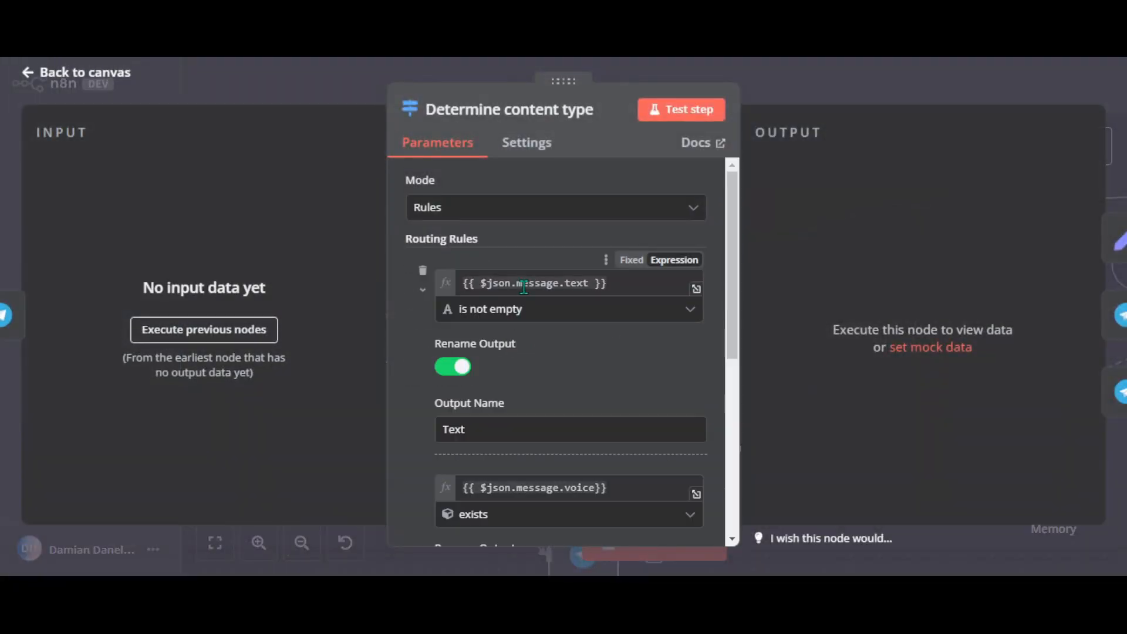
scroll("down", 3)
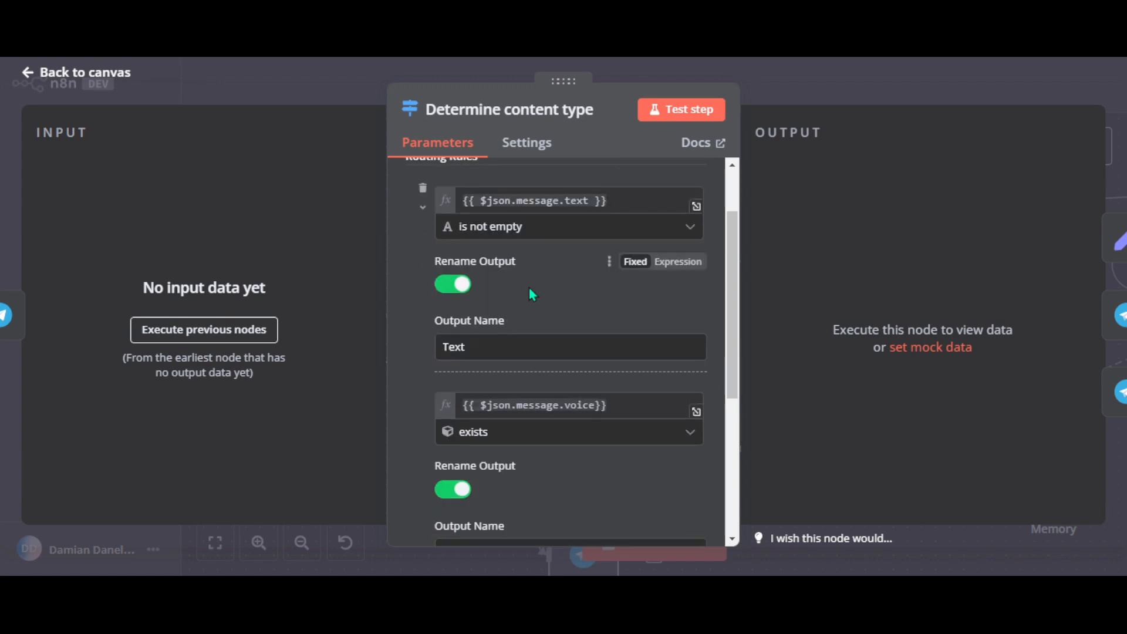
scroll("down", 3)
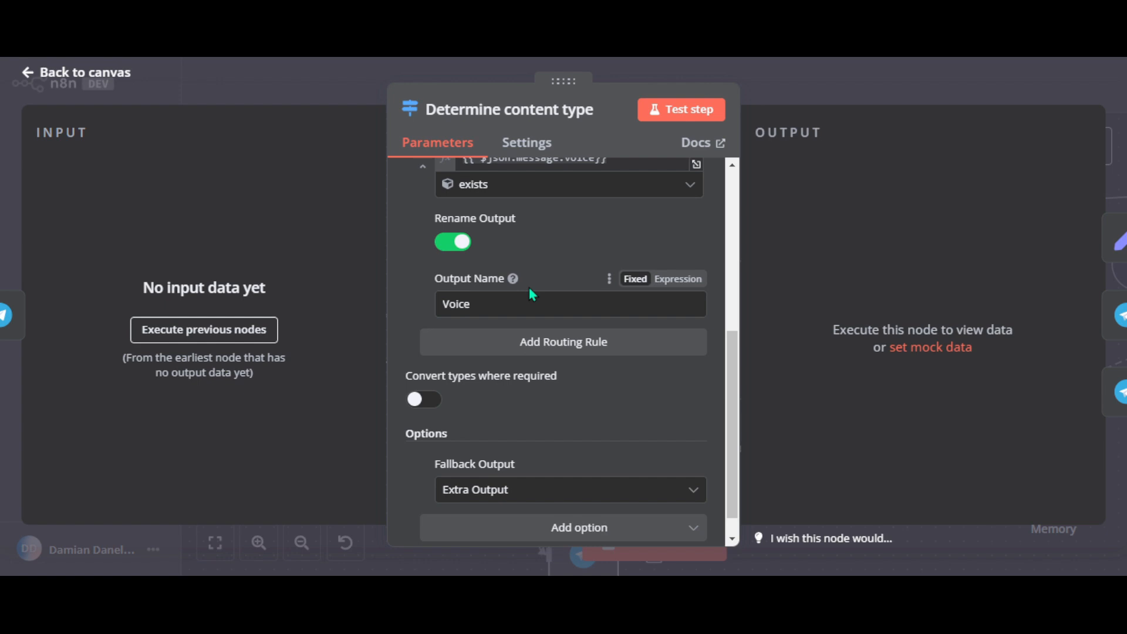
scroll("down", 3)
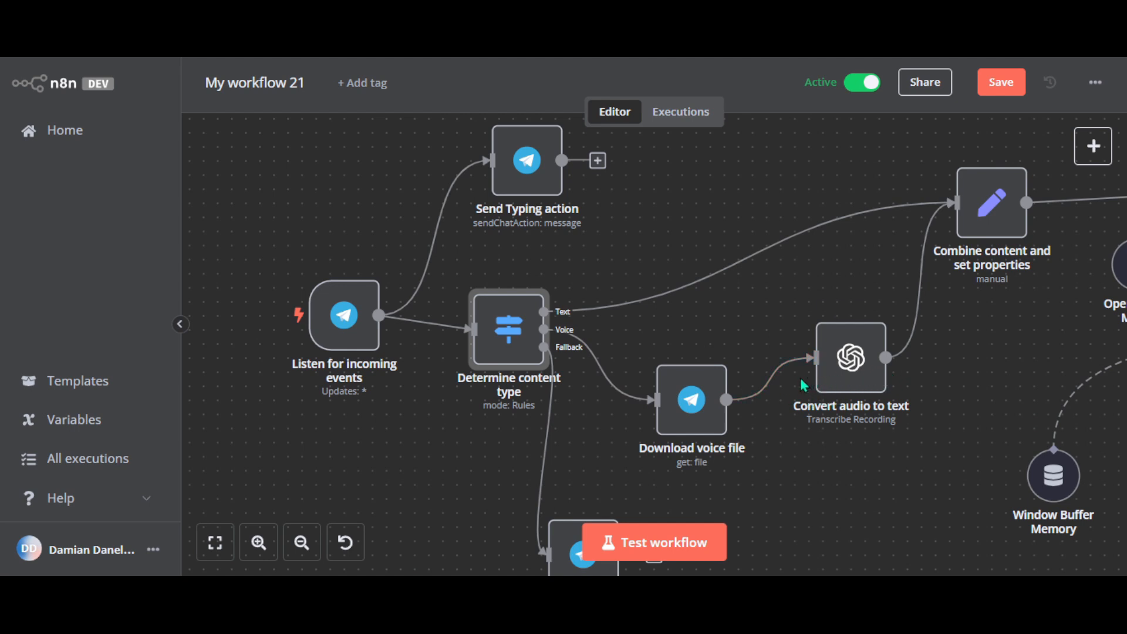
mouse_move(691, 399)
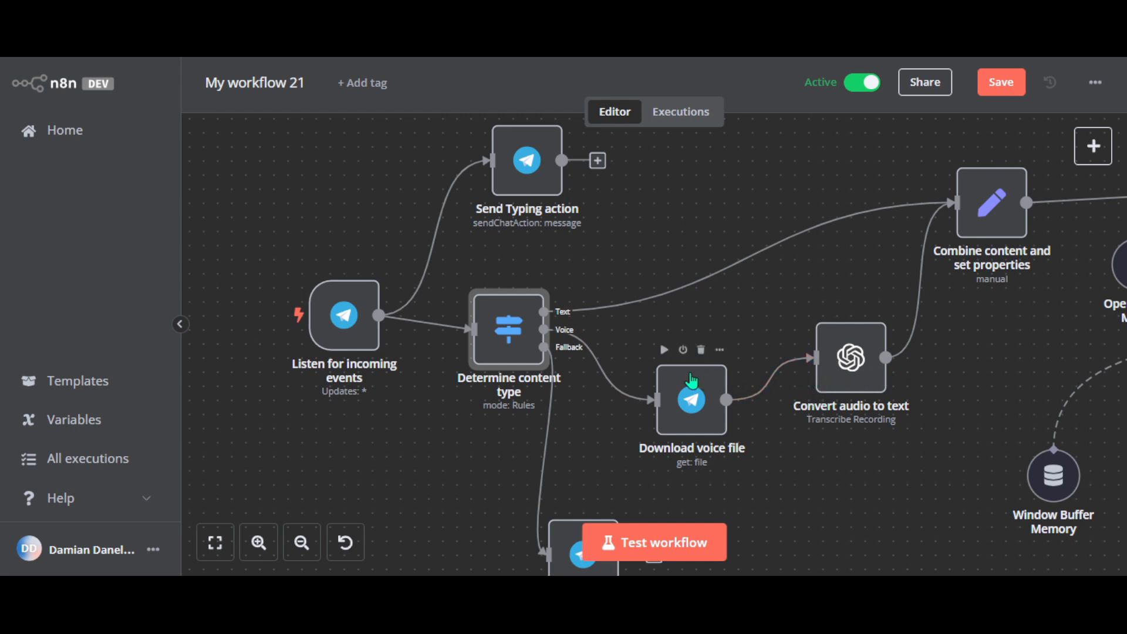
mouse_move(890, 223)
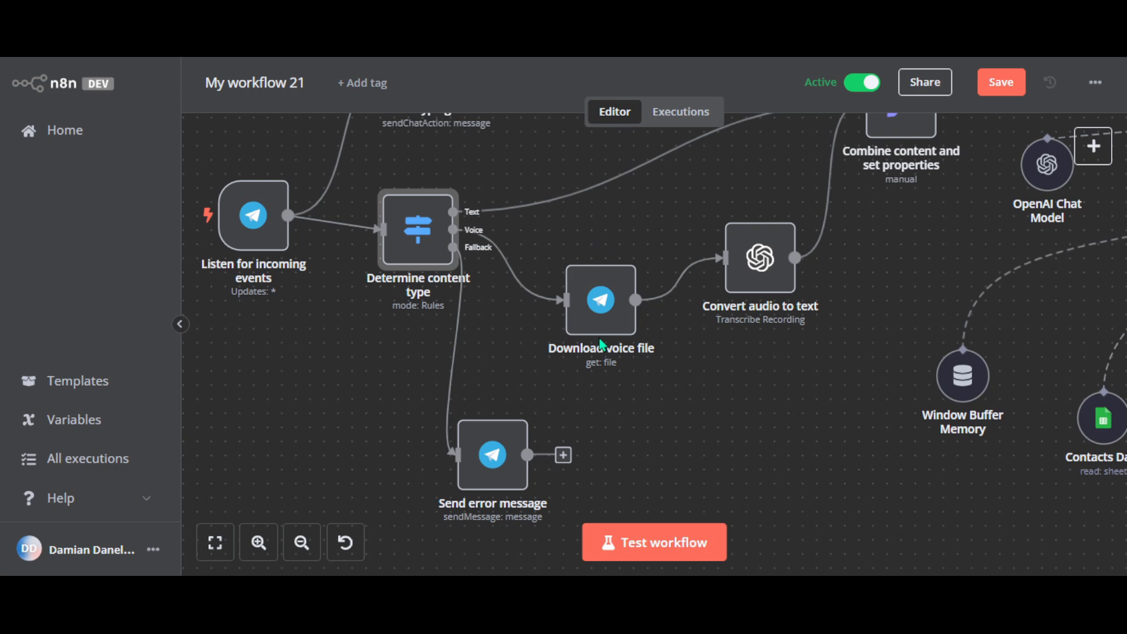
mouse_move(605, 343)
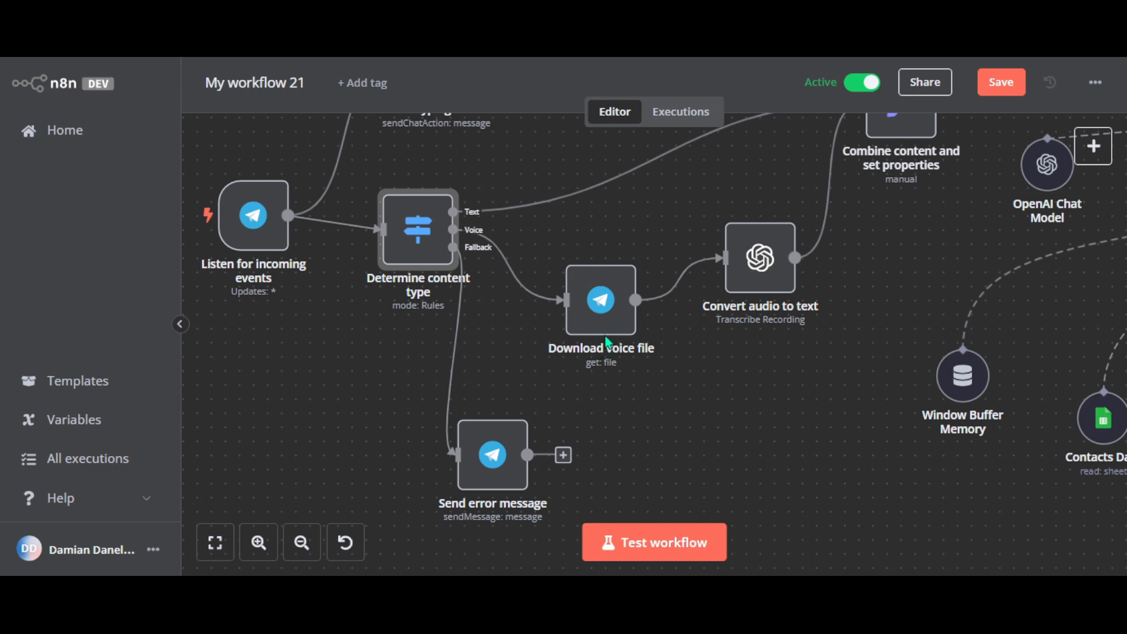
- Review the Download voice file node's parameters mapping the voice message's file ID
double_click(600, 299)
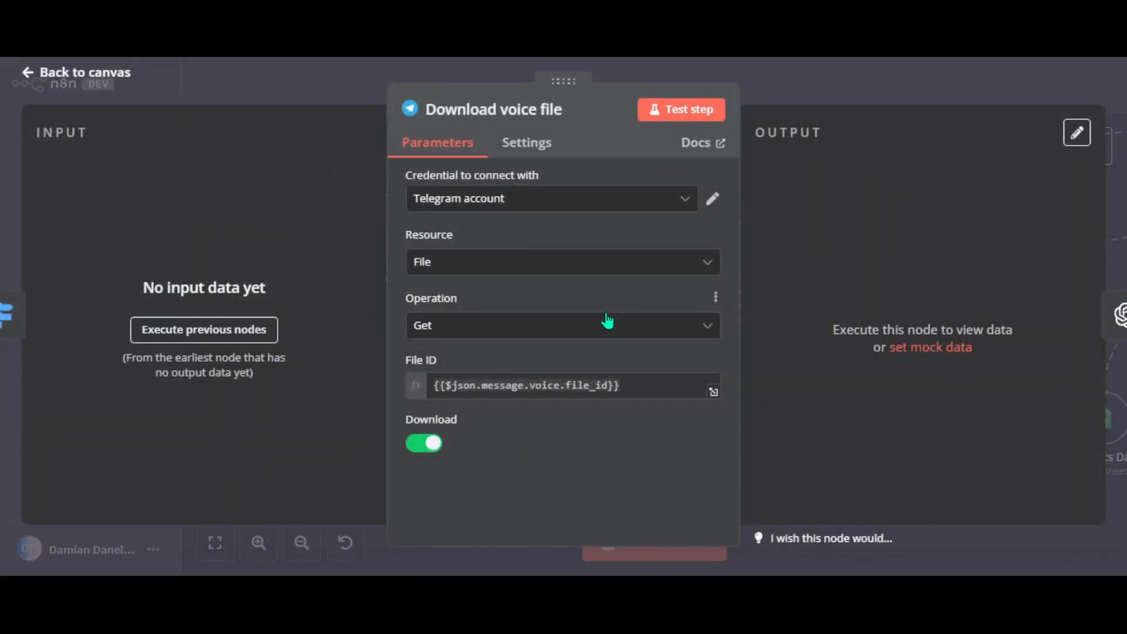
mouse_move(609, 318)
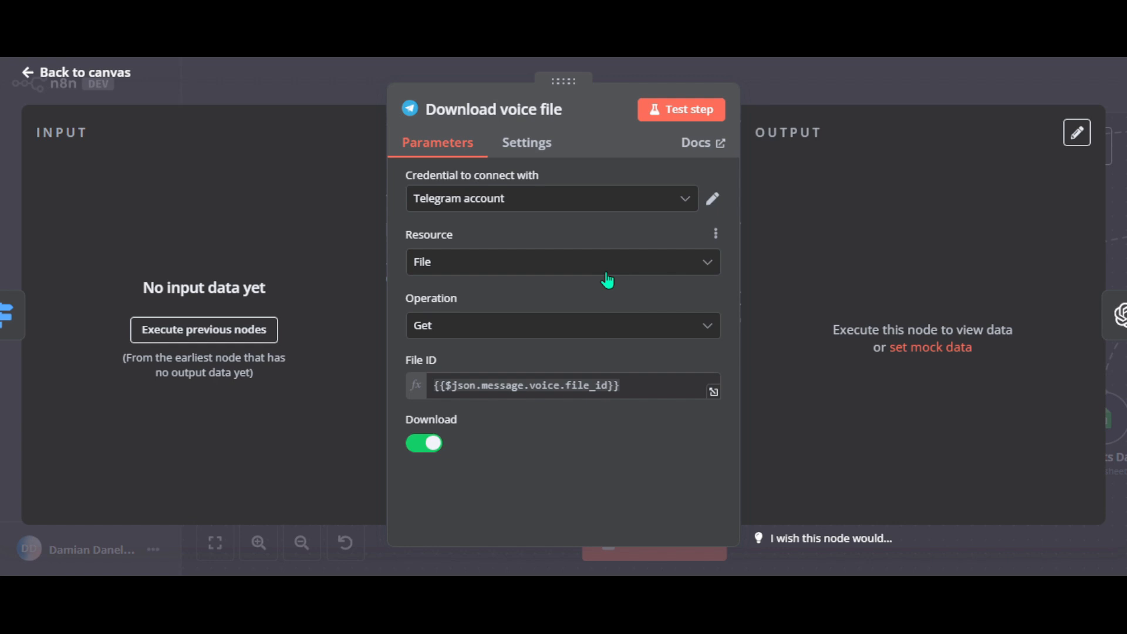
mouse_move(800, 98)
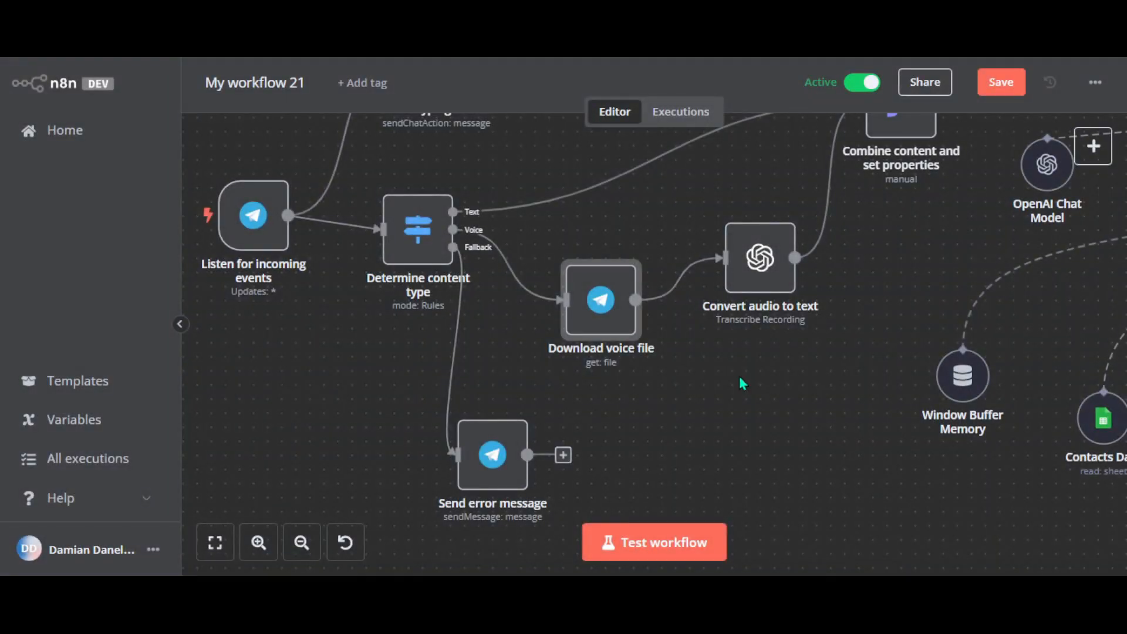
mouse_move(570, 433)
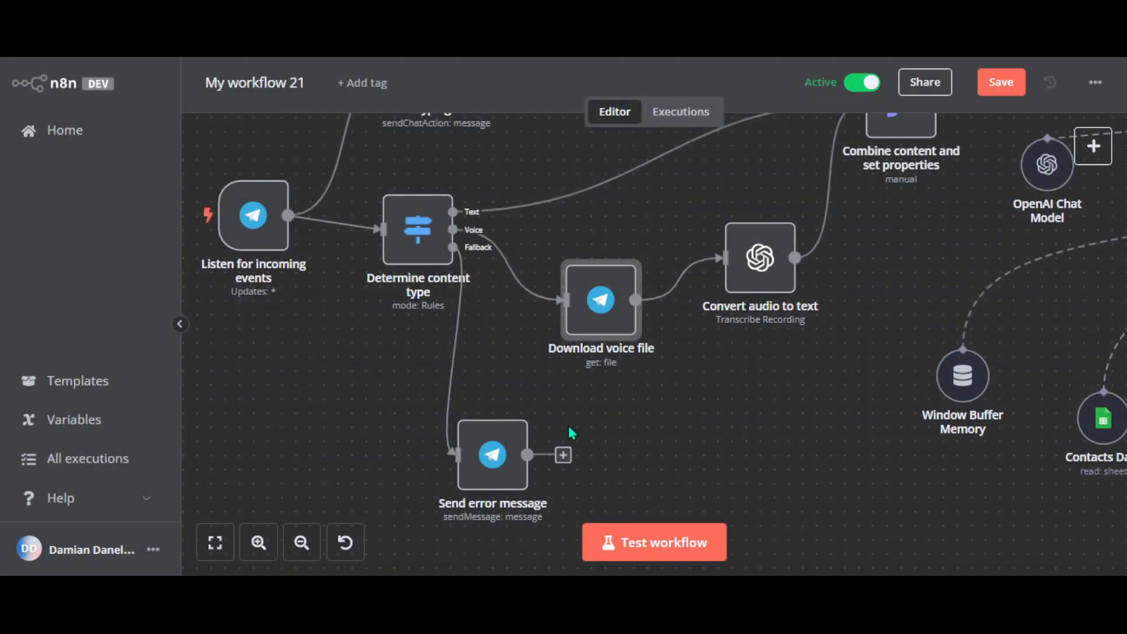
mouse_move(492, 453)
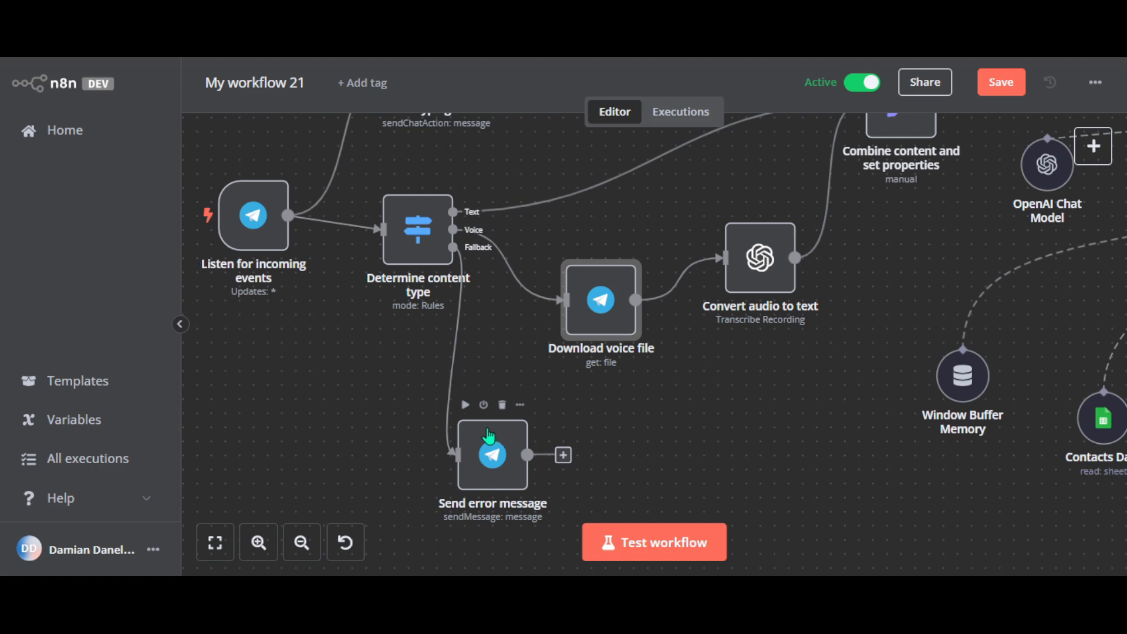
mouse_move(748, 302)
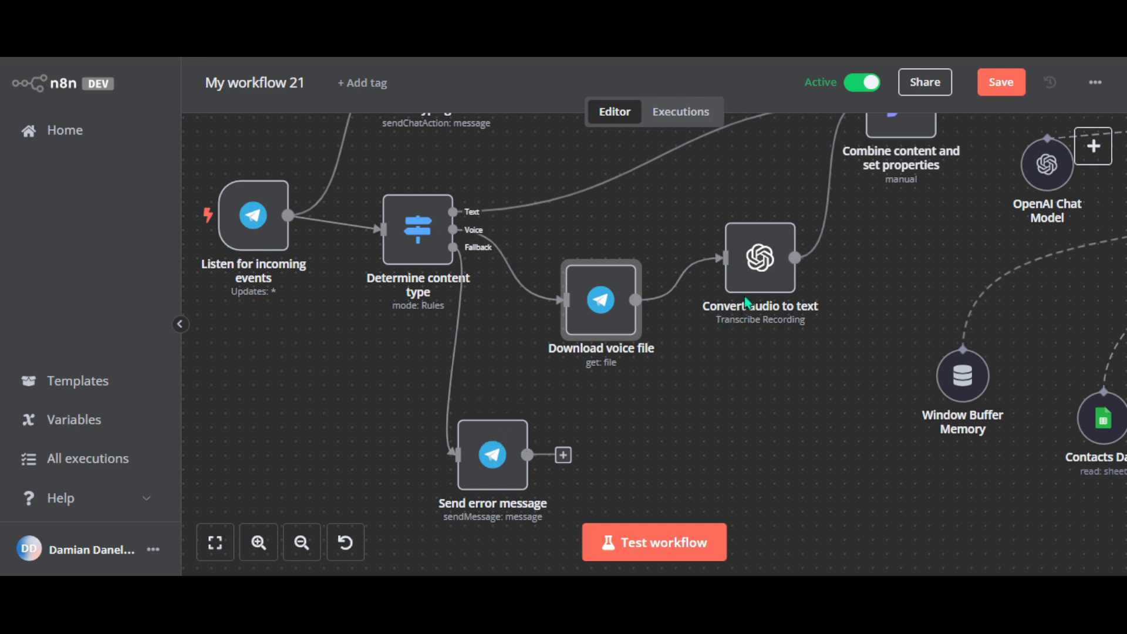
mouse_move(760, 259)
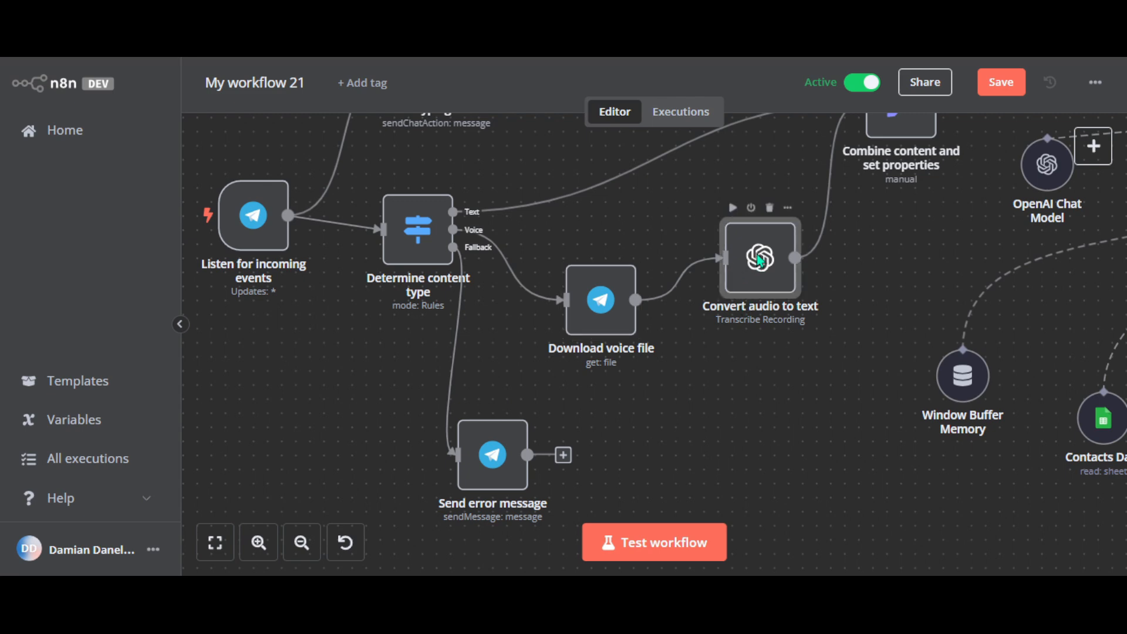
- Review the Convert audio to text node's options: blank language, output temperature 0.7
double_click(760, 258)
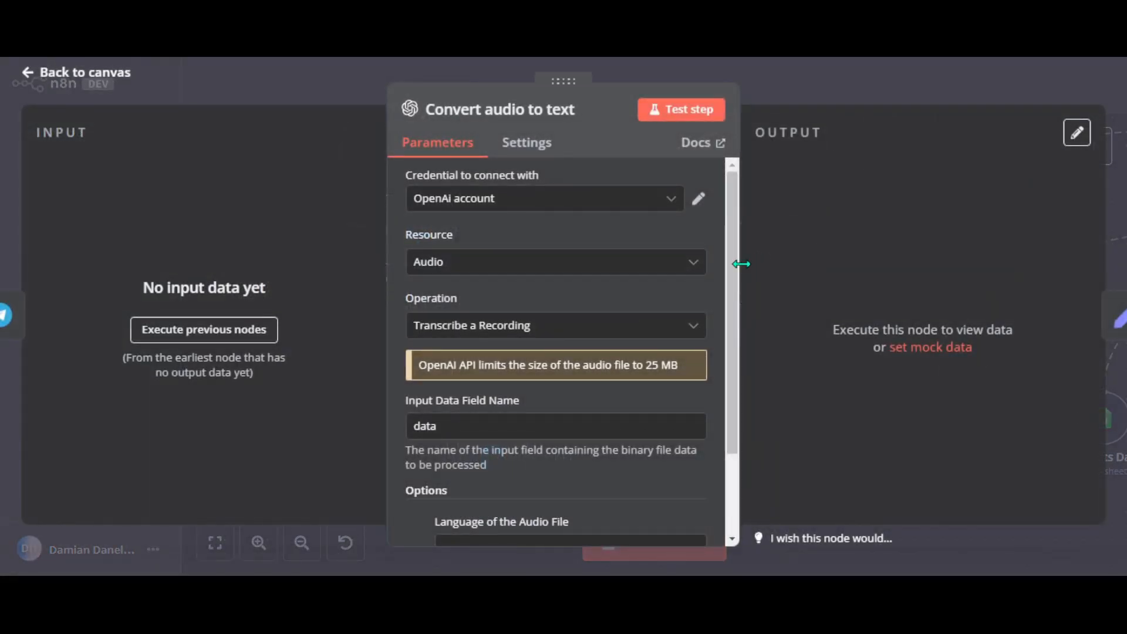
mouse_move(683, 216)
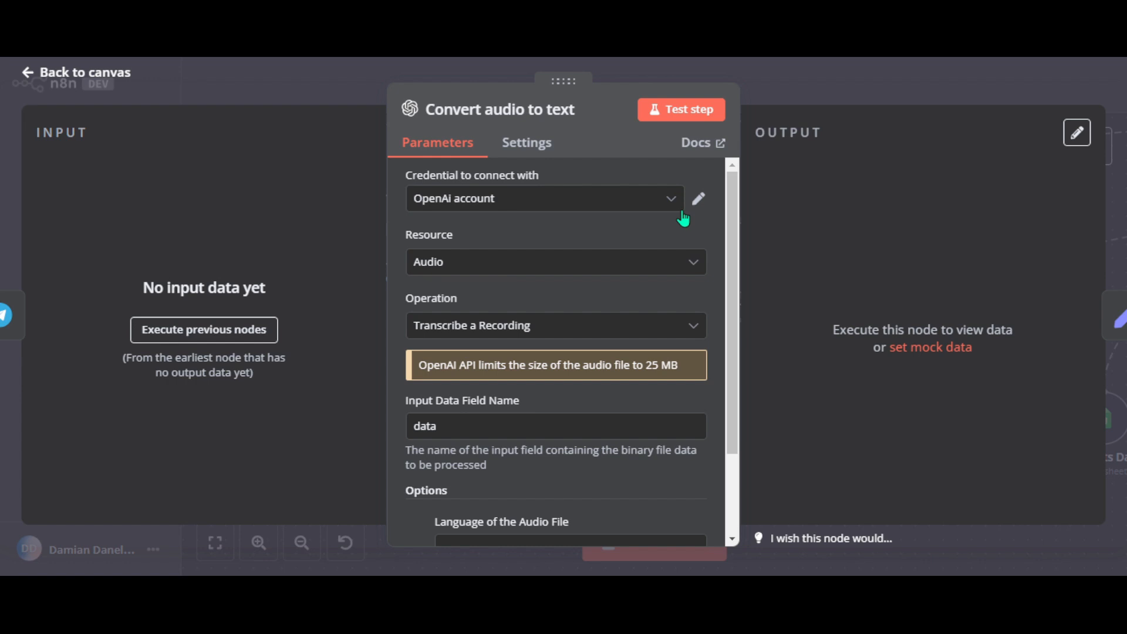
scroll("down", 3)
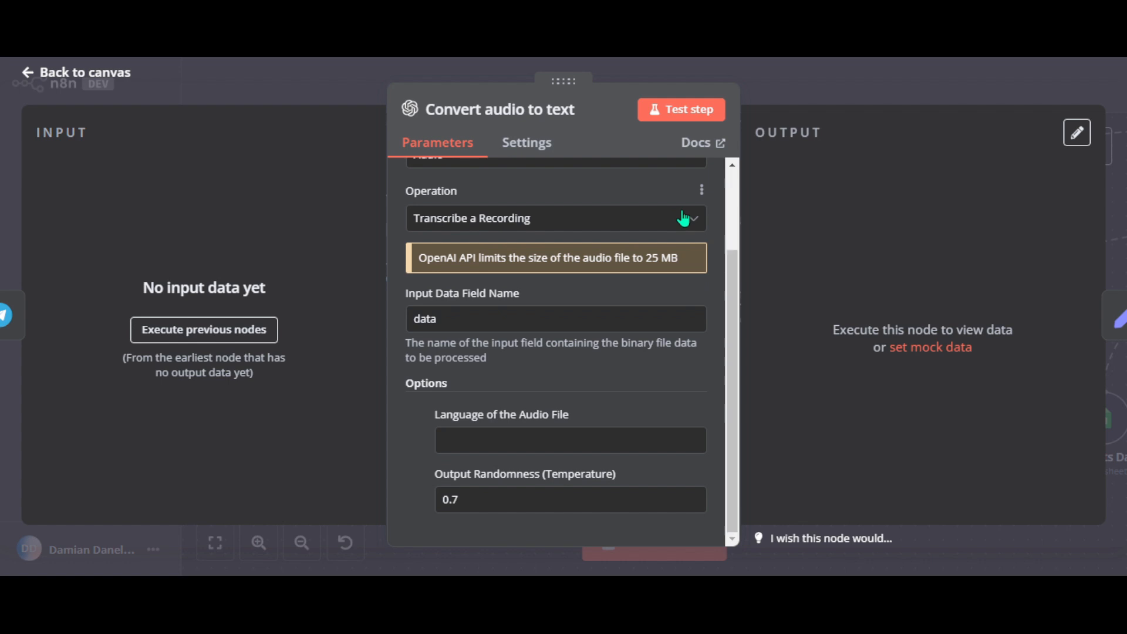
mouse_move(851, 84)
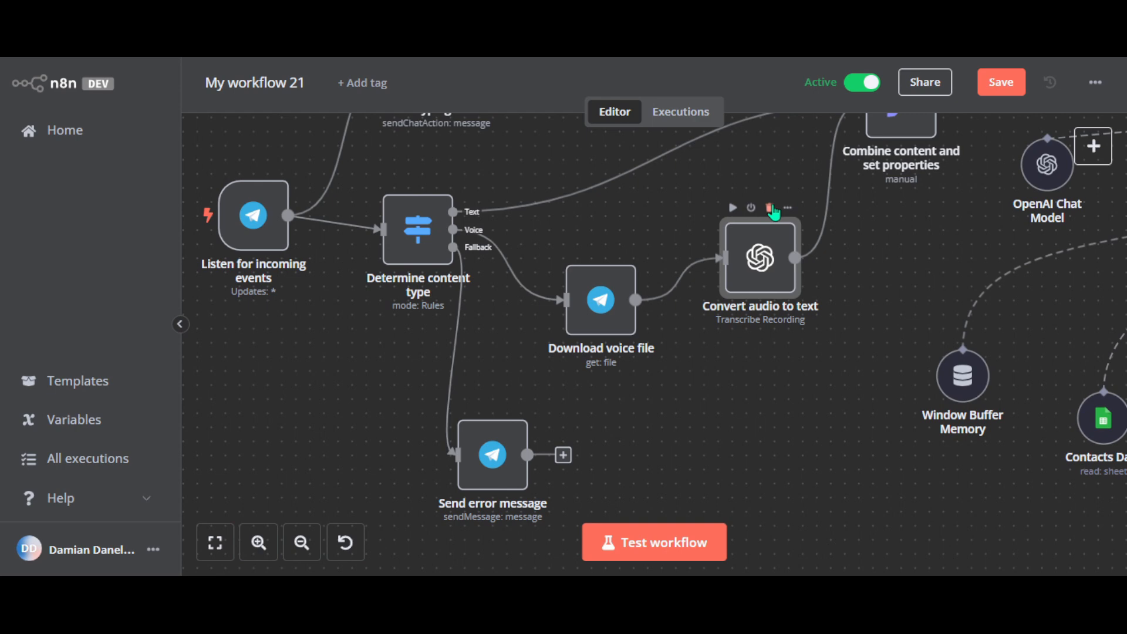
mouse_move(787, 216)
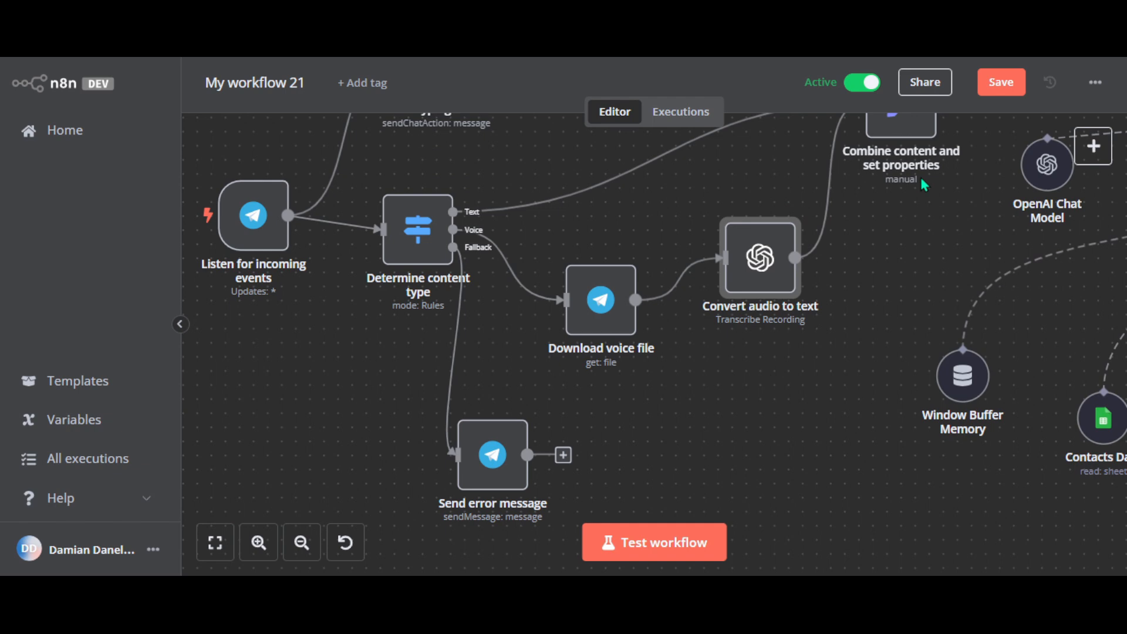
mouse_move(959, 200)
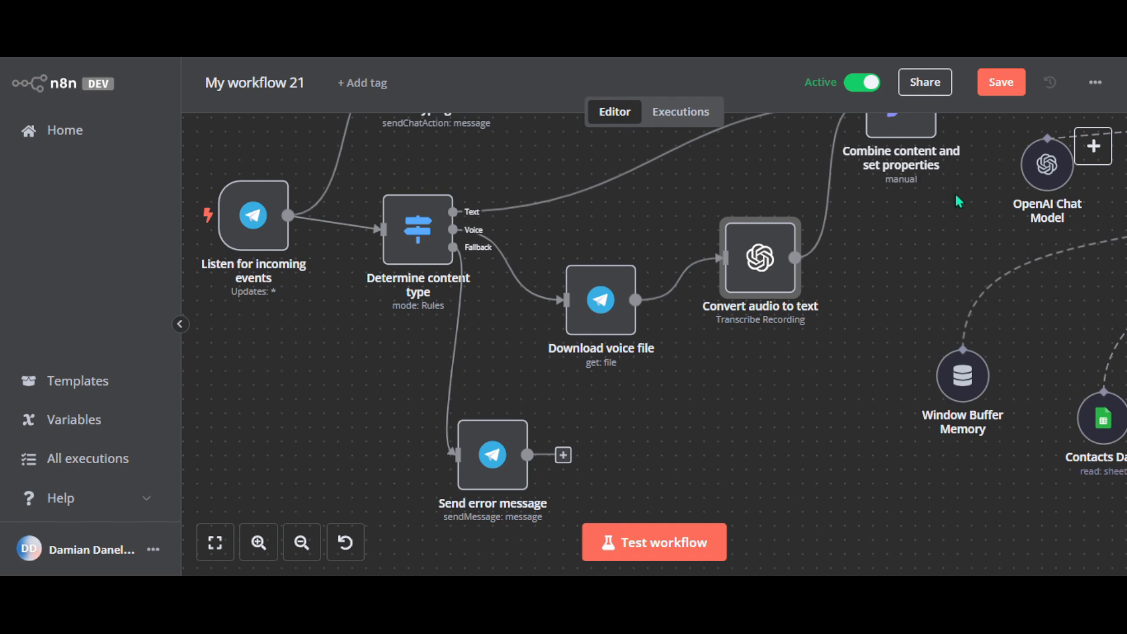
mouse_move(963, 203)
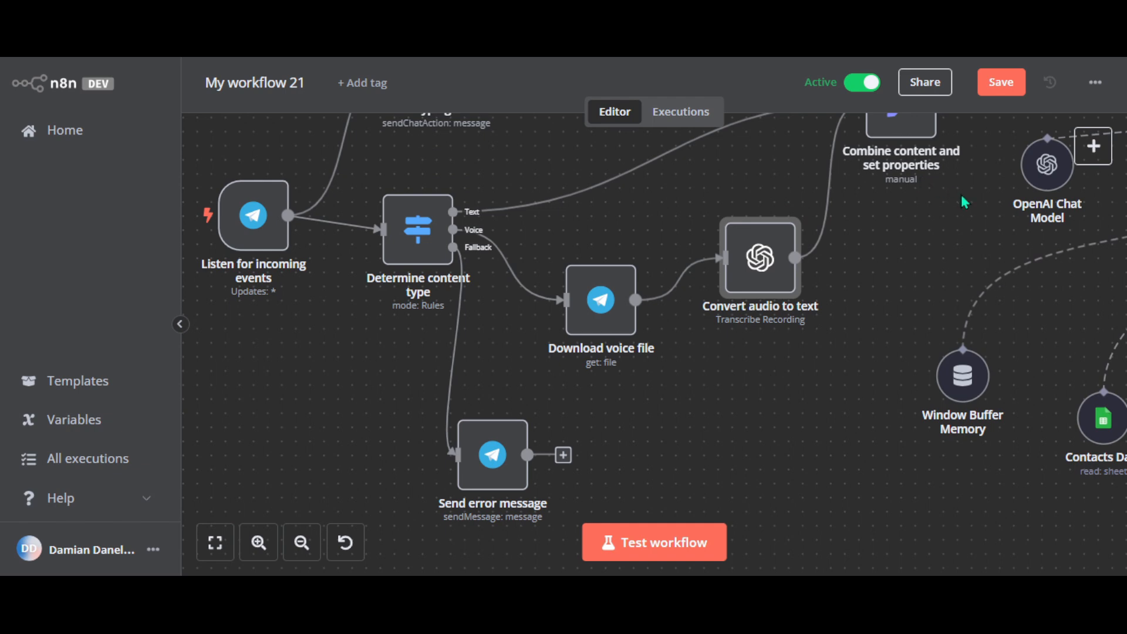
mouse_move(927, 230)
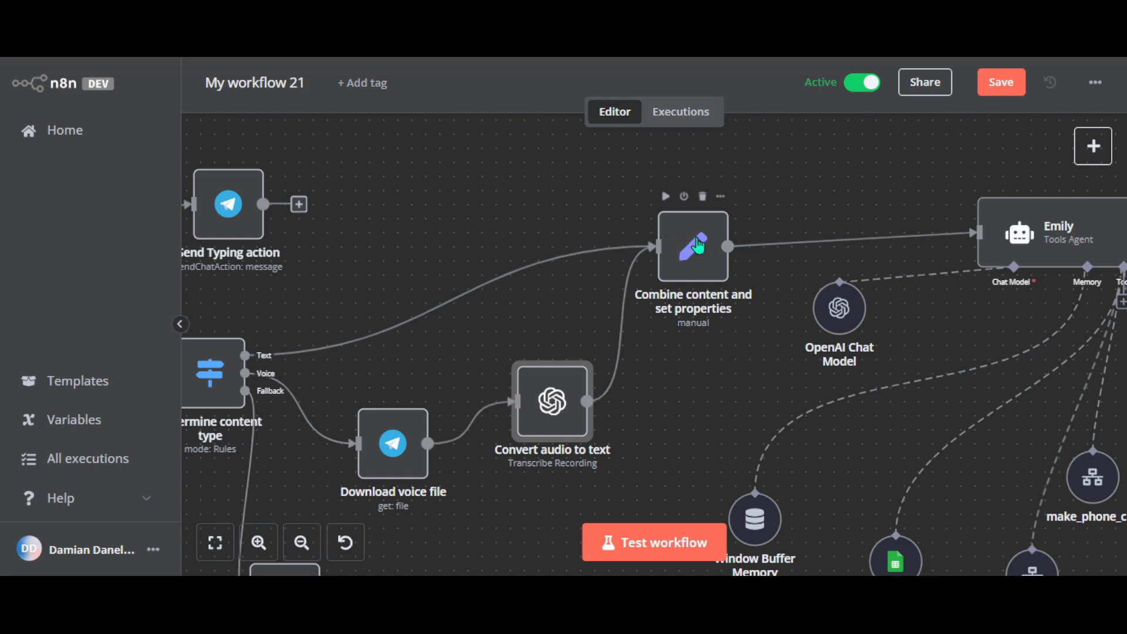
mouse_move(704, 261)
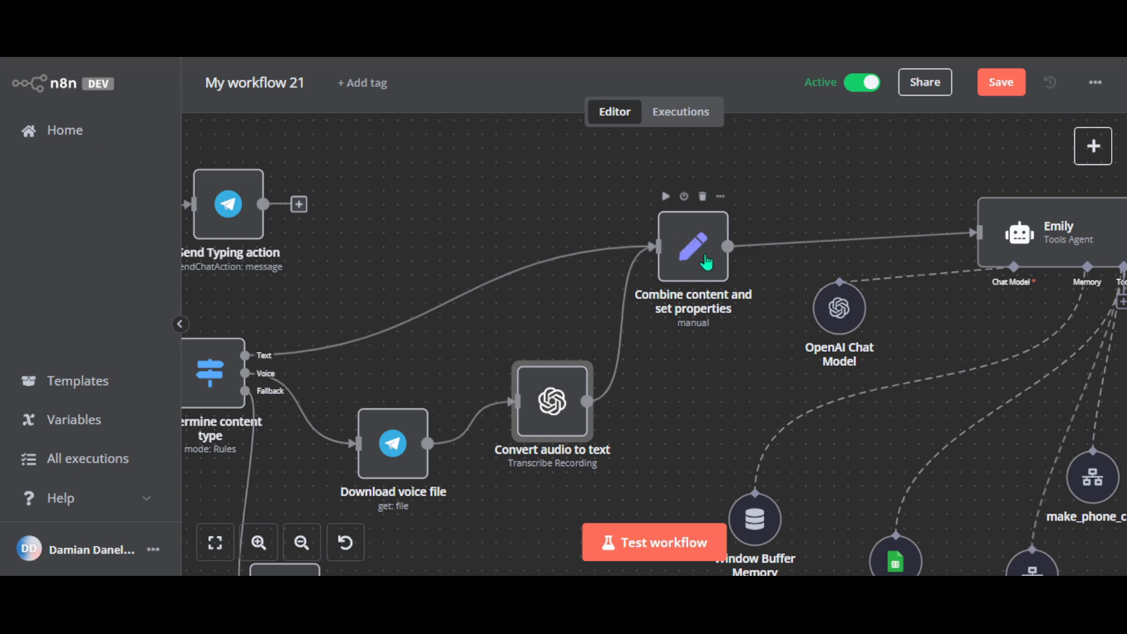
- Review the CombinedMessage, Message Type and Source Type fields, with other input fields excluded
double_click(693, 246)
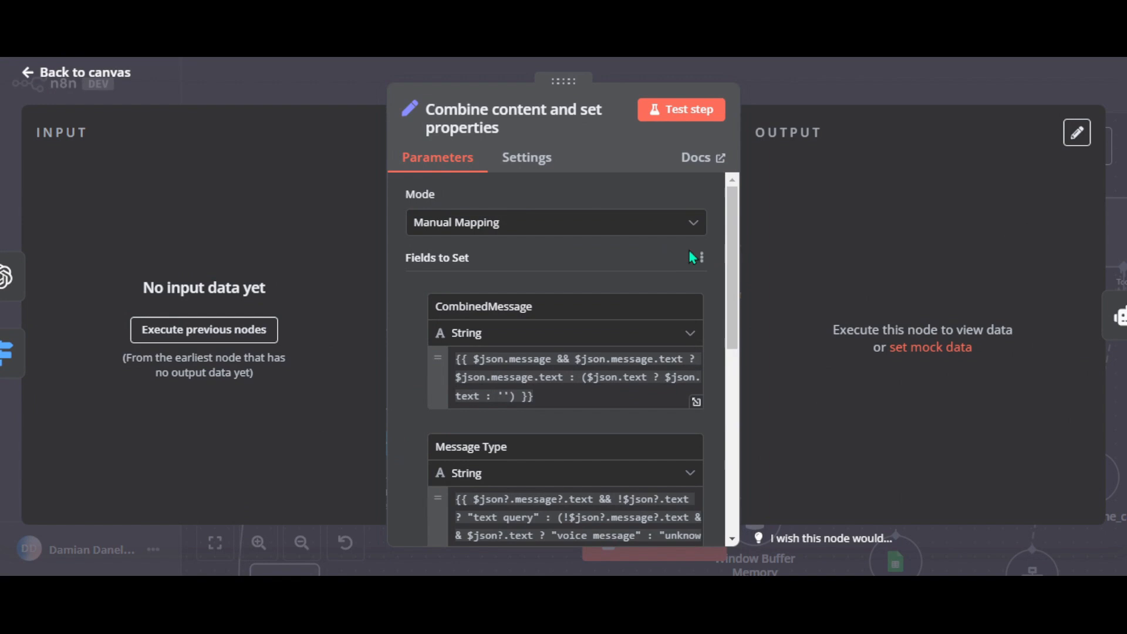
mouse_move(679, 263)
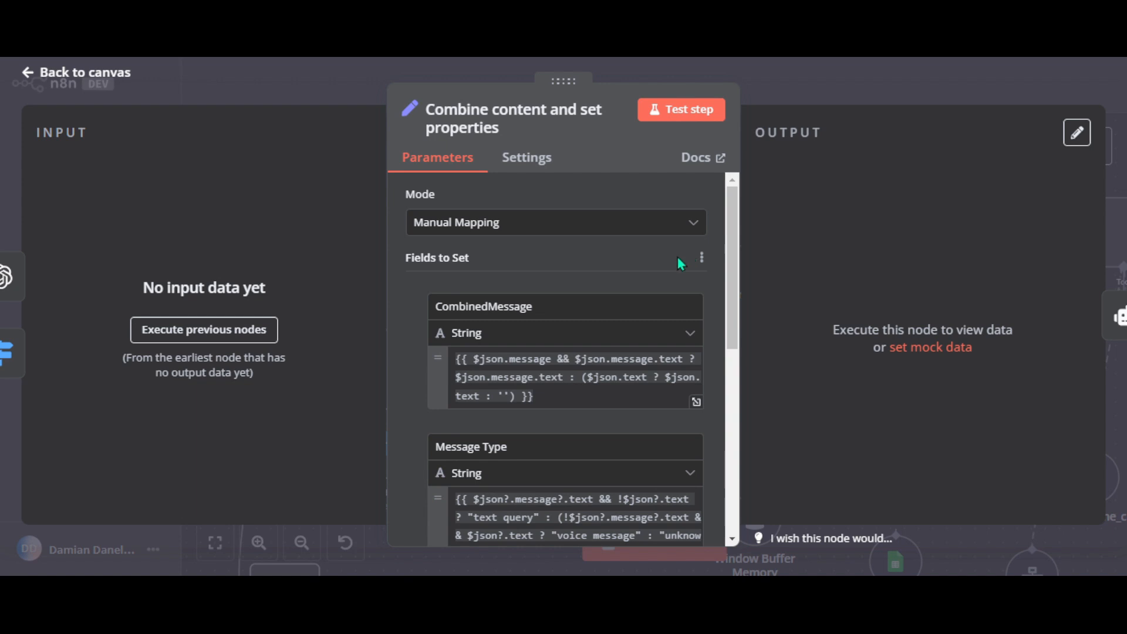
scroll("down", 3)
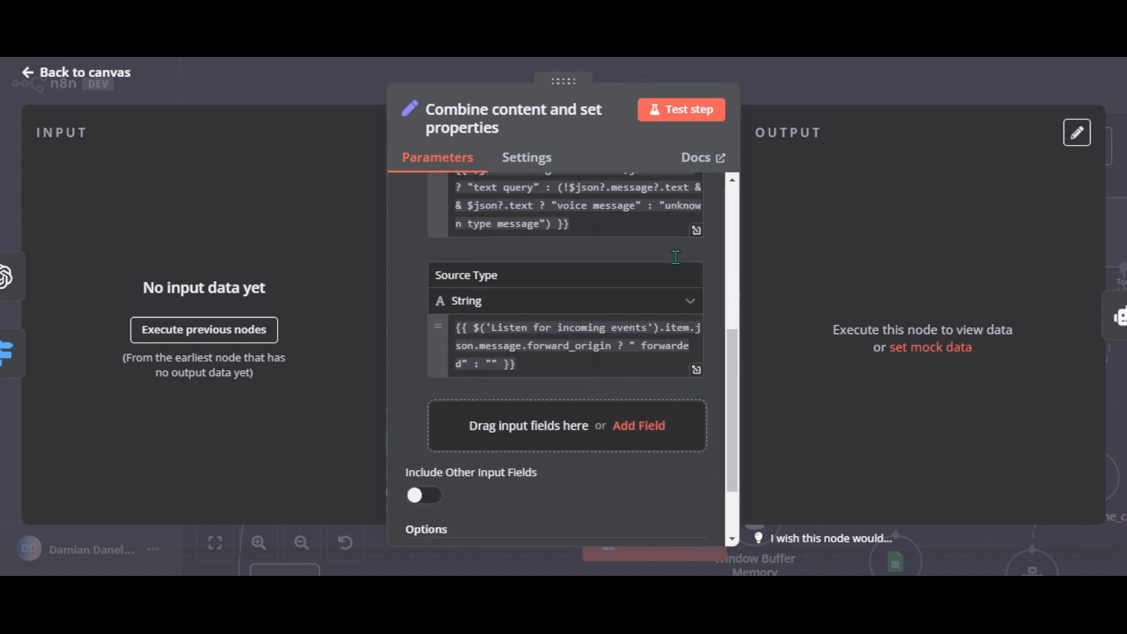
scroll("down", 3)
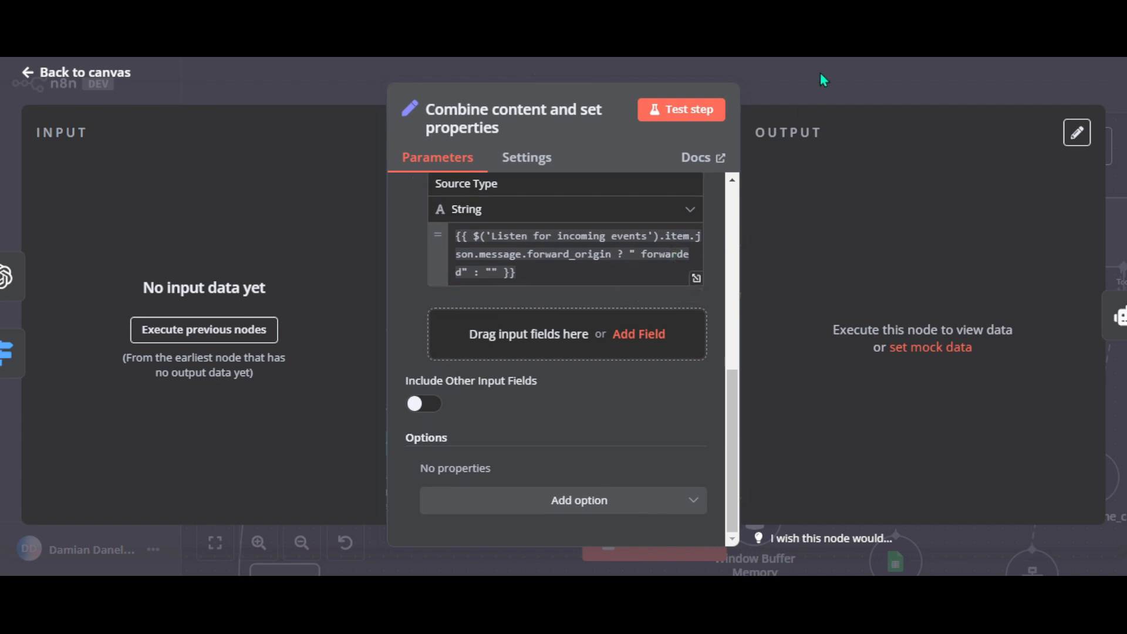
scroll("down", 3)
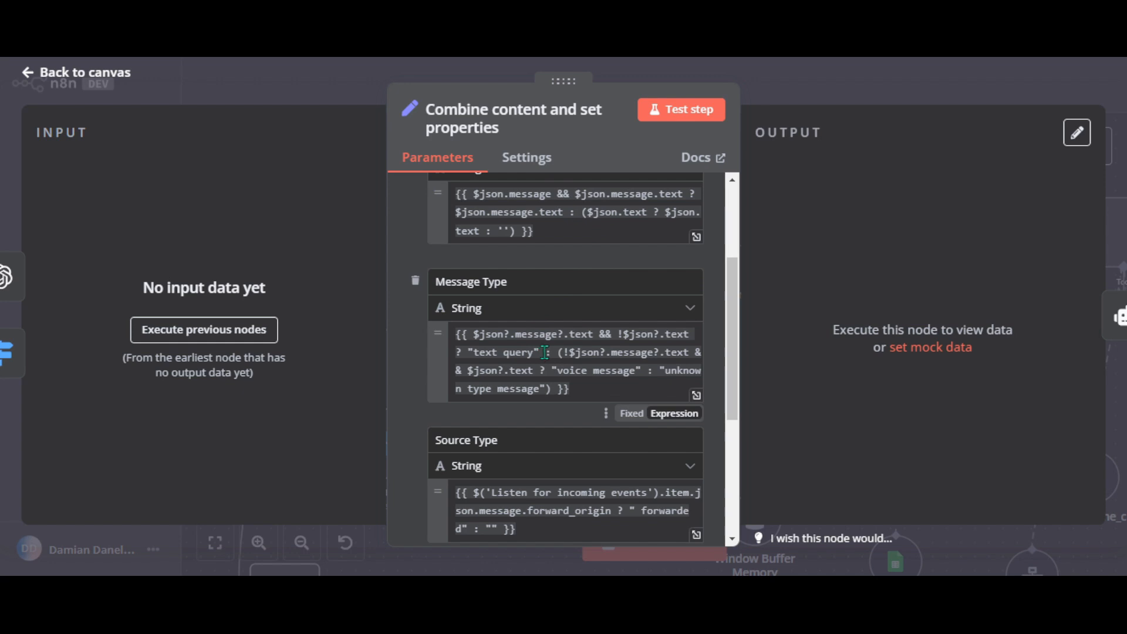
mouse_move(536, 360)
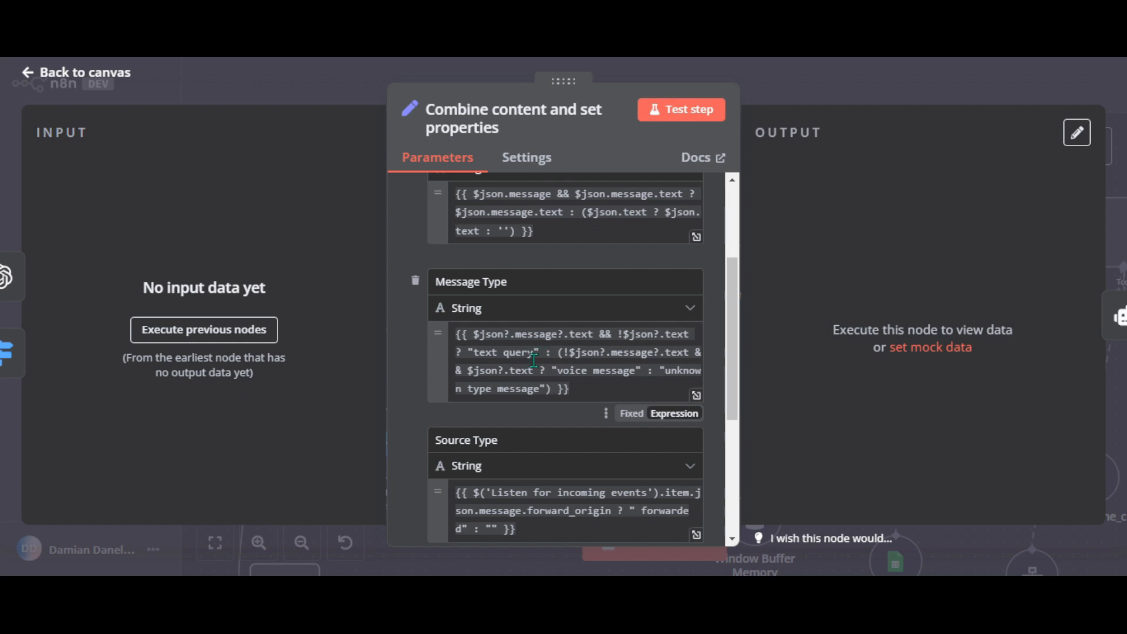
scroll("down", 3)
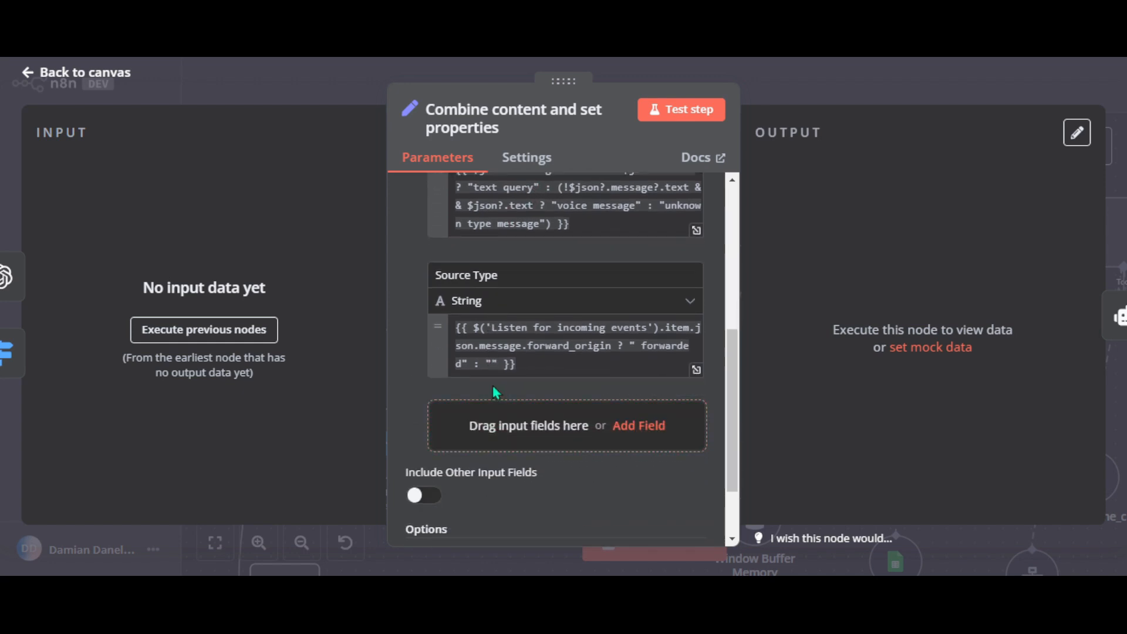
mouse_move(824, 84)
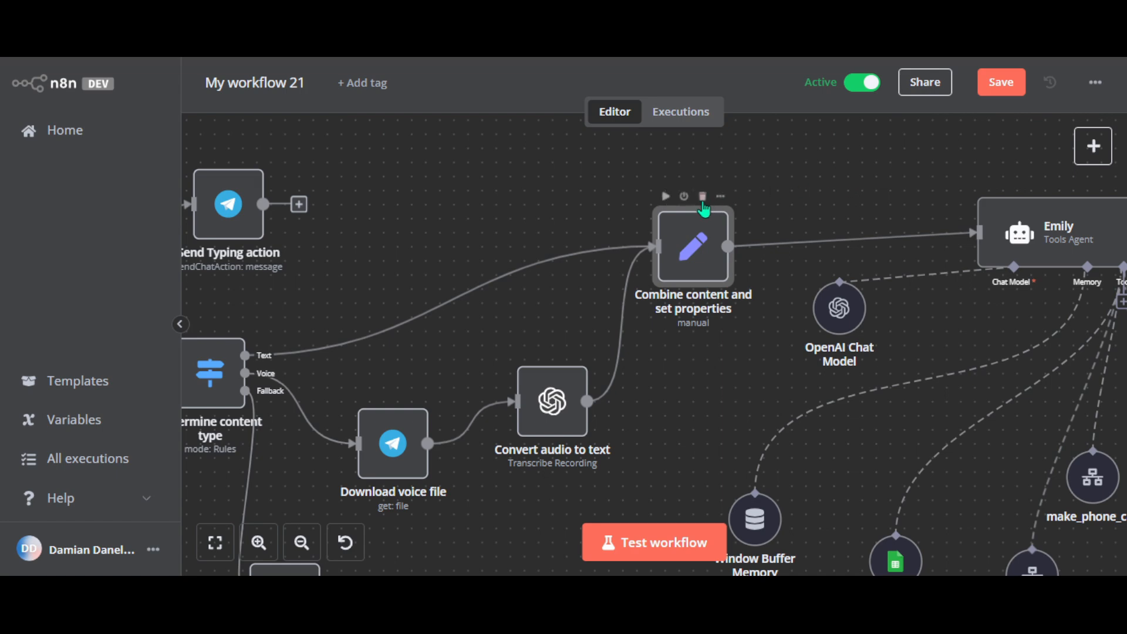
mouse_move(655, 231)
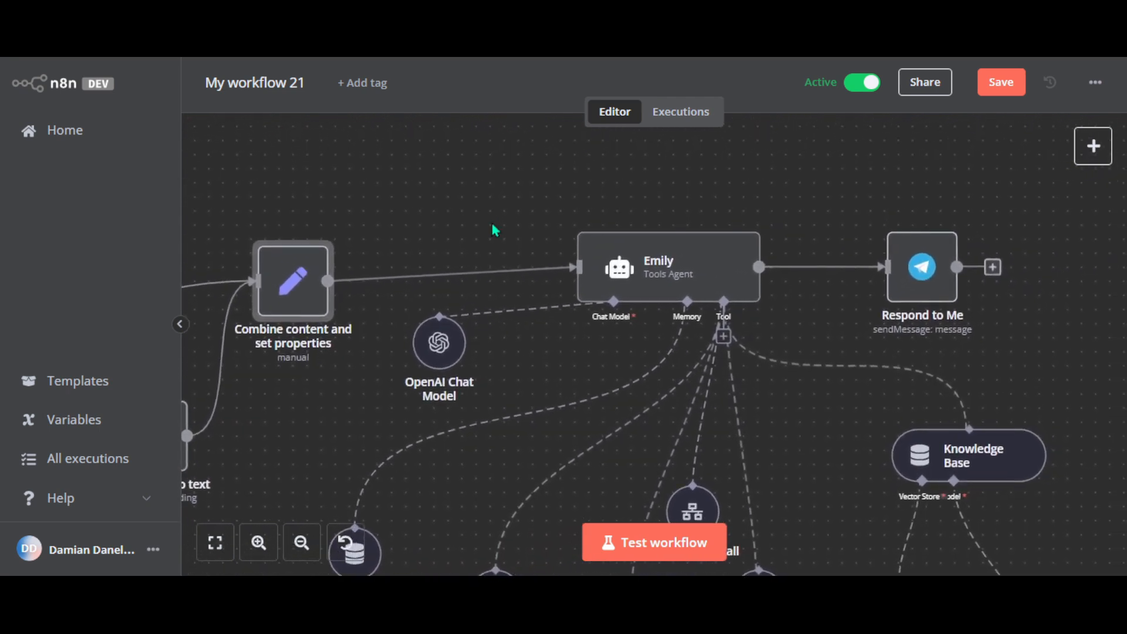
mouse_move(636, 279)
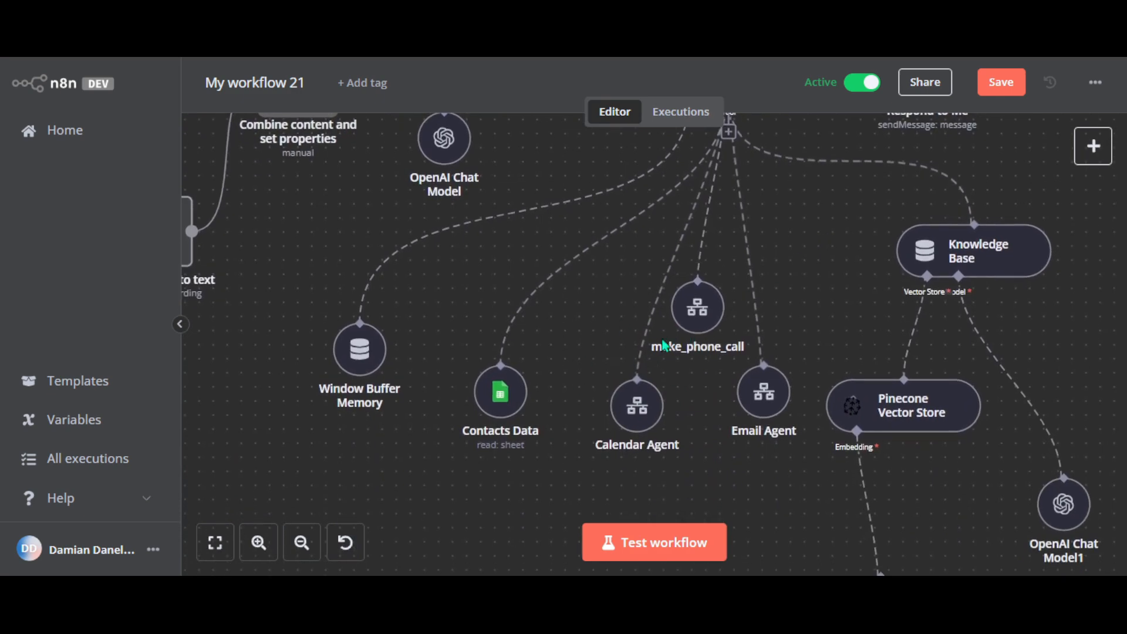
mouse_move(561, 405)
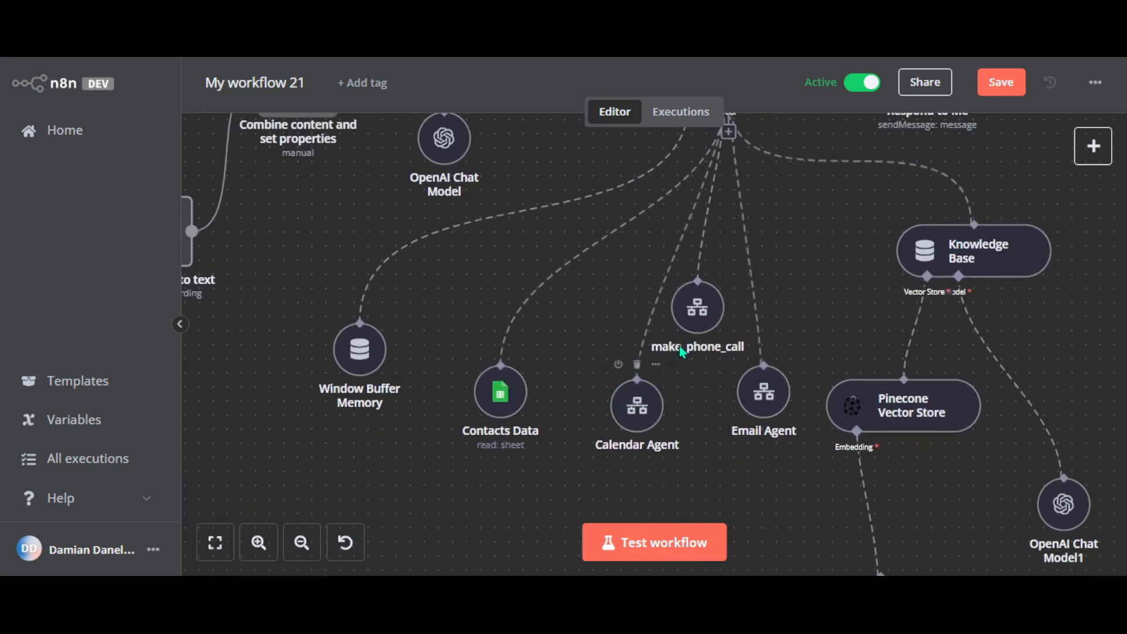
mouse_move(696, 309)
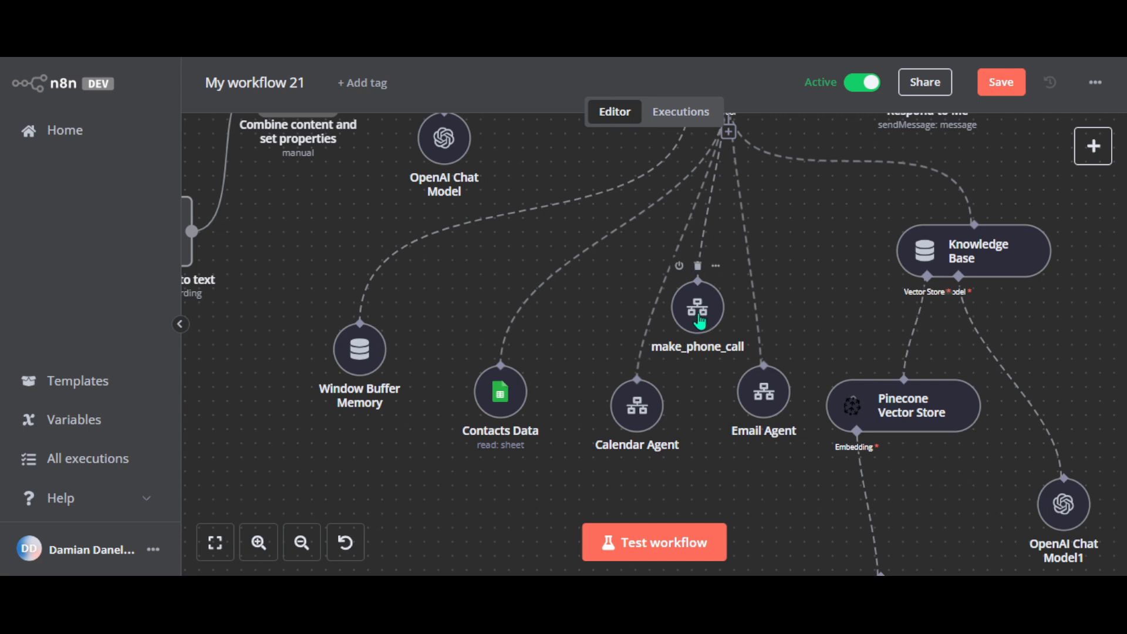
mouse_move(697, 325)
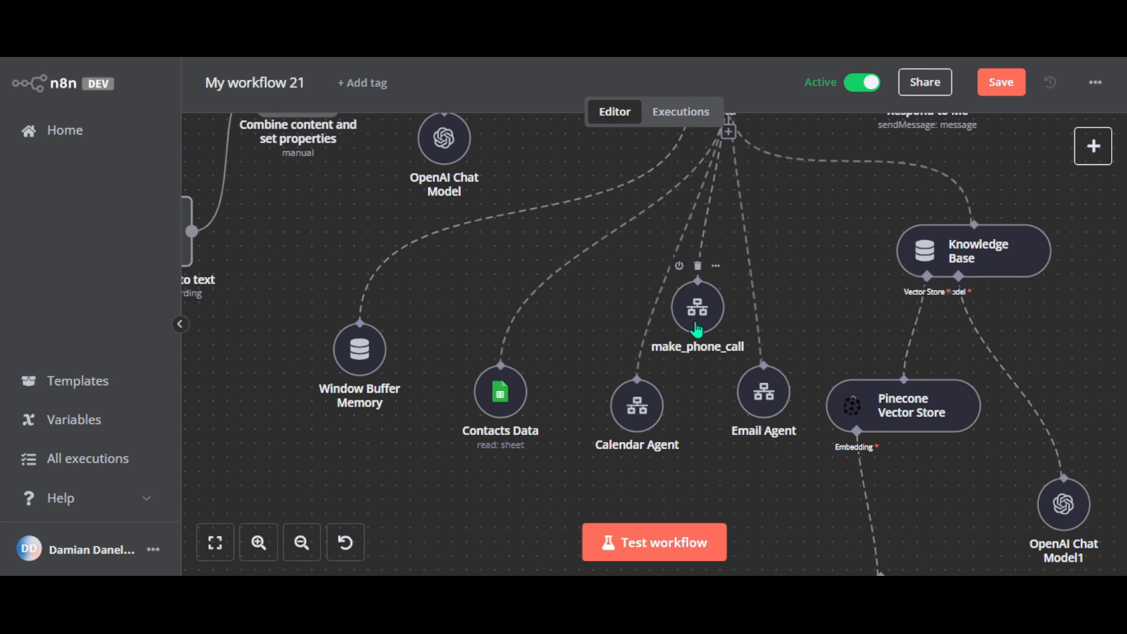
mouse_move(674, 332)
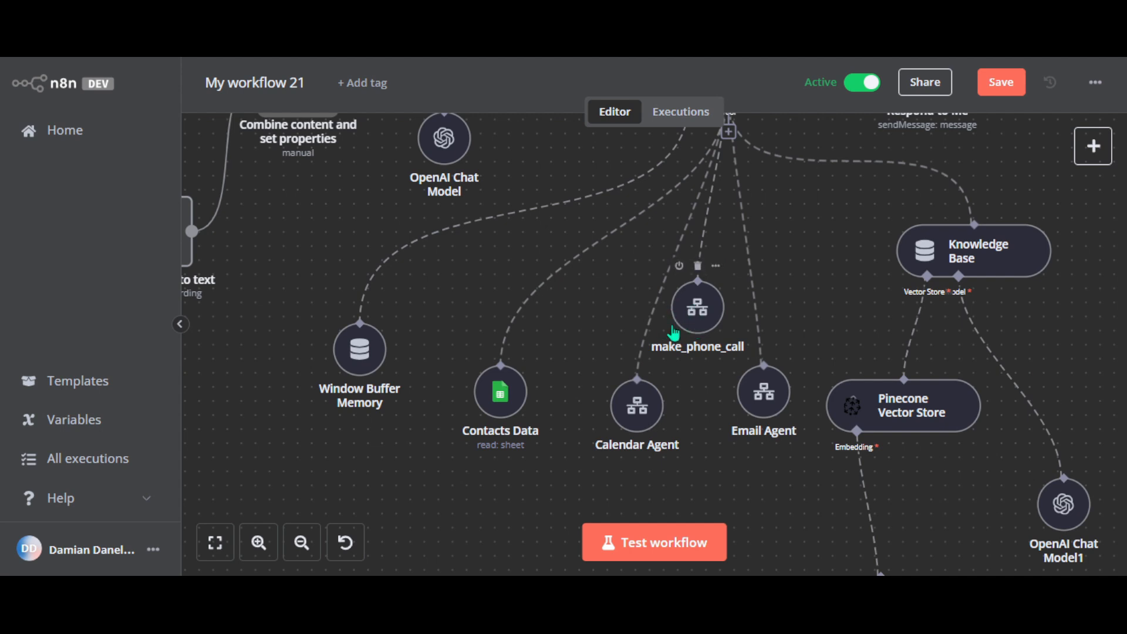
mouse_move(672, 332)
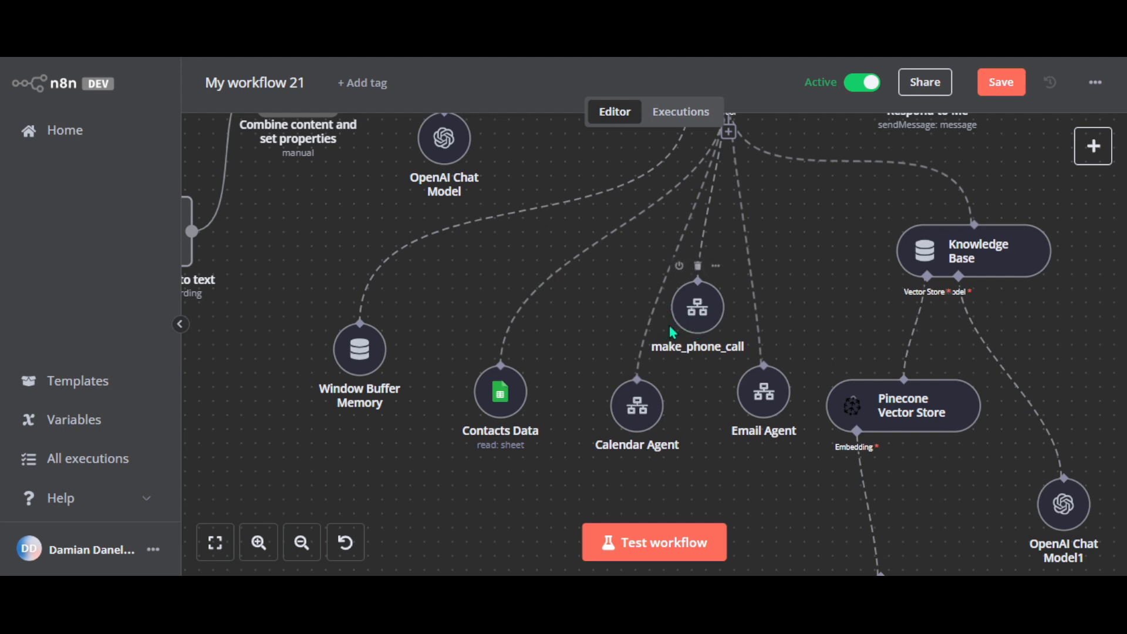
mouse_move(637, 417)
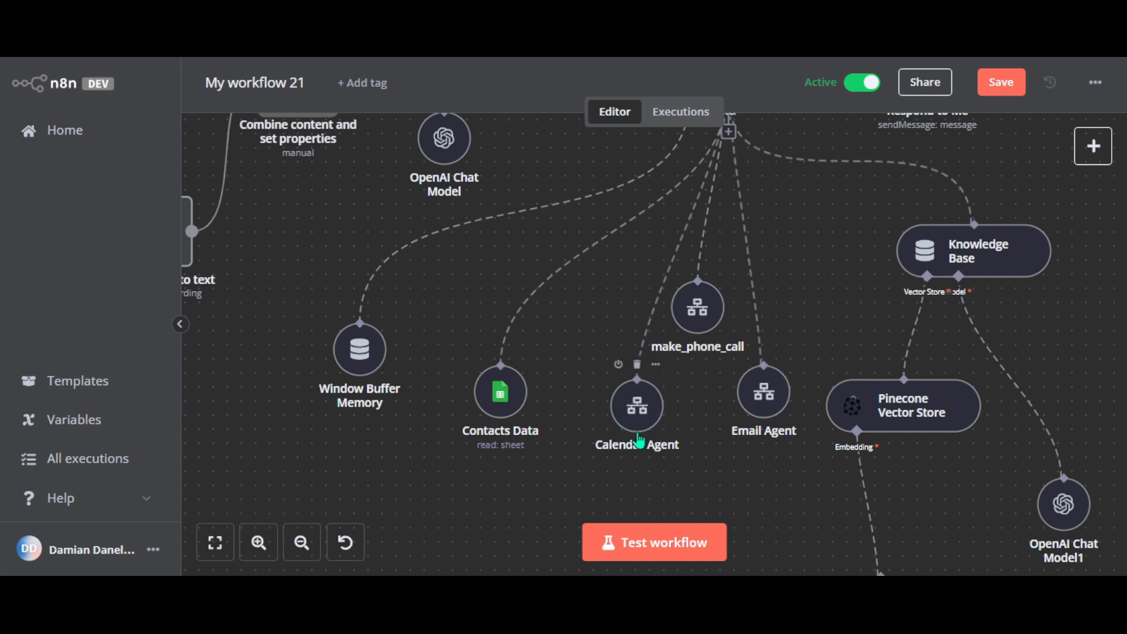
mouse_move(635, 438)
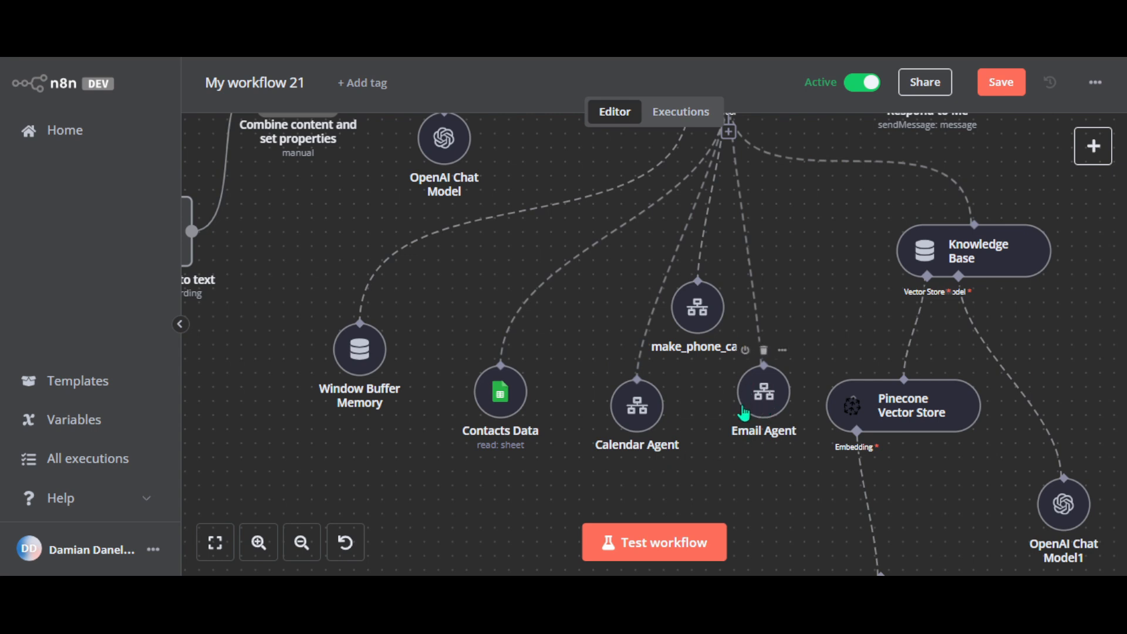
mouse_move(734, 412)
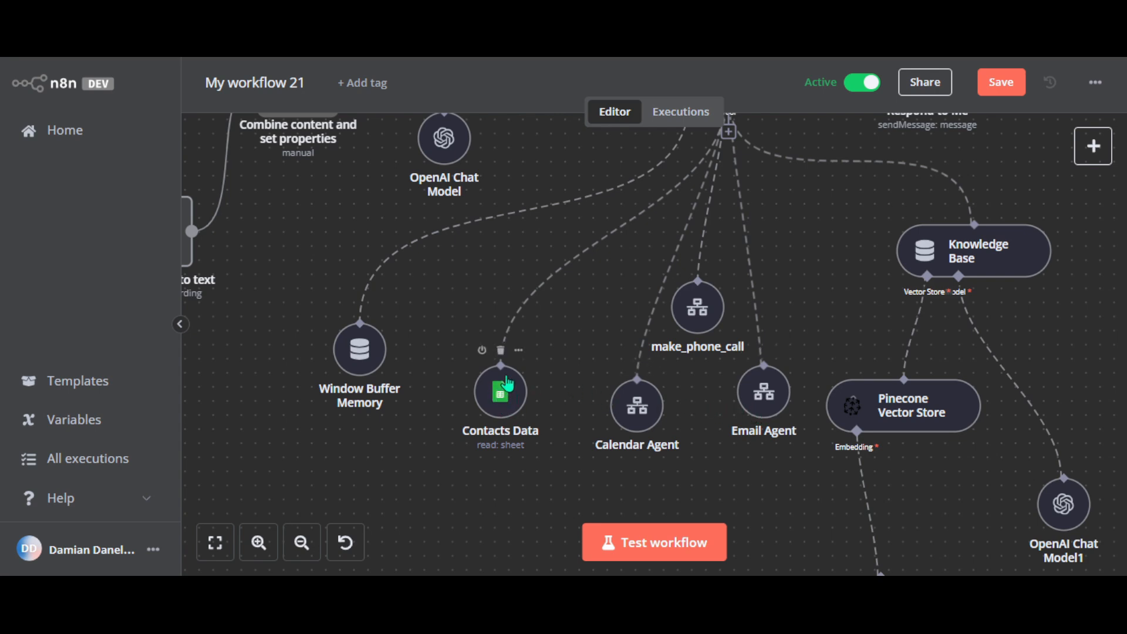
mouse_move(504, 388)
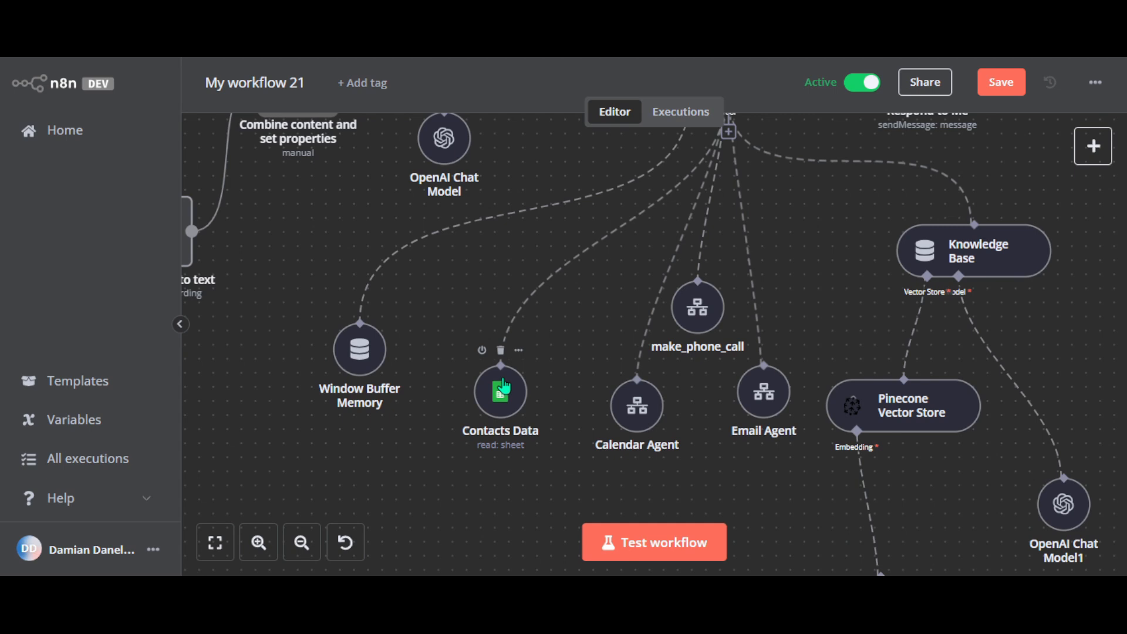
mouse_move(643, 328)
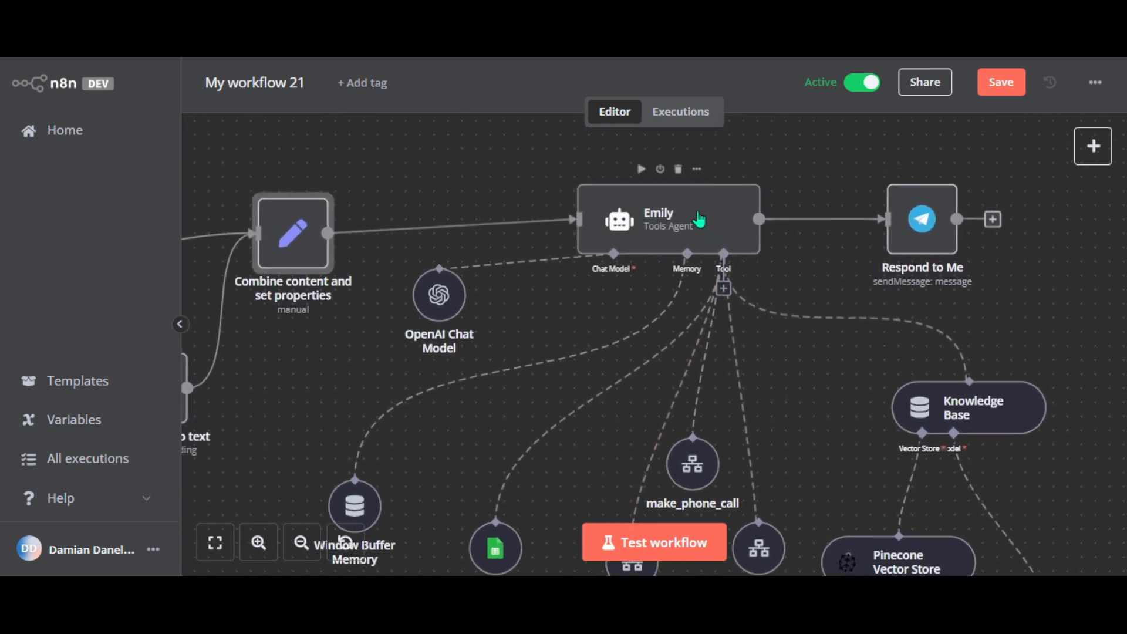
double_click(667, 219)
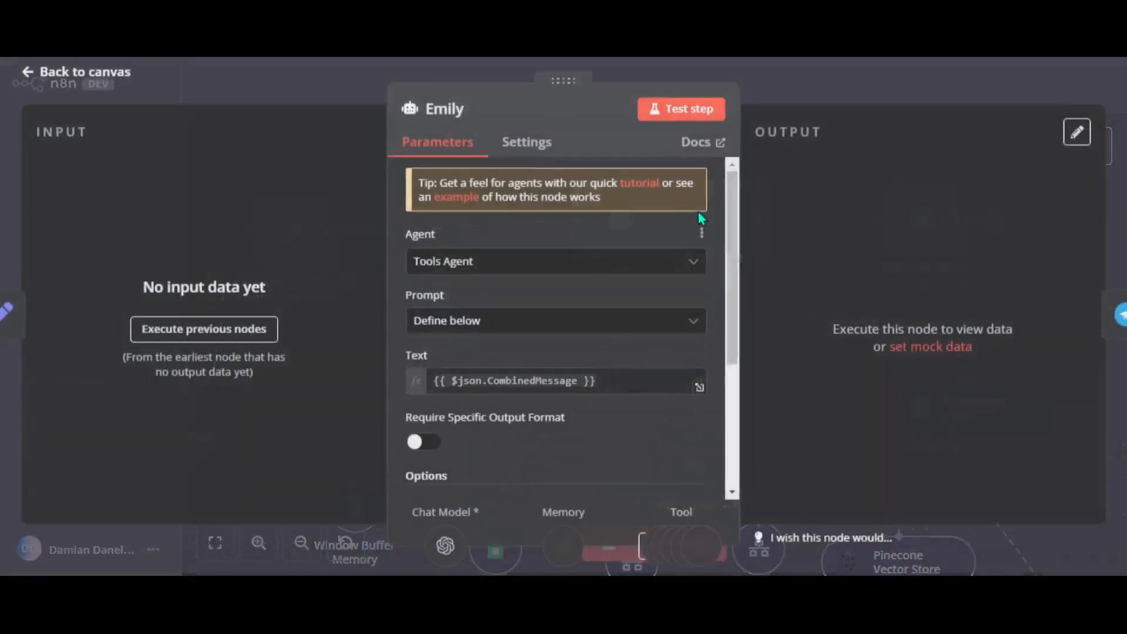
scroll("down", 3)
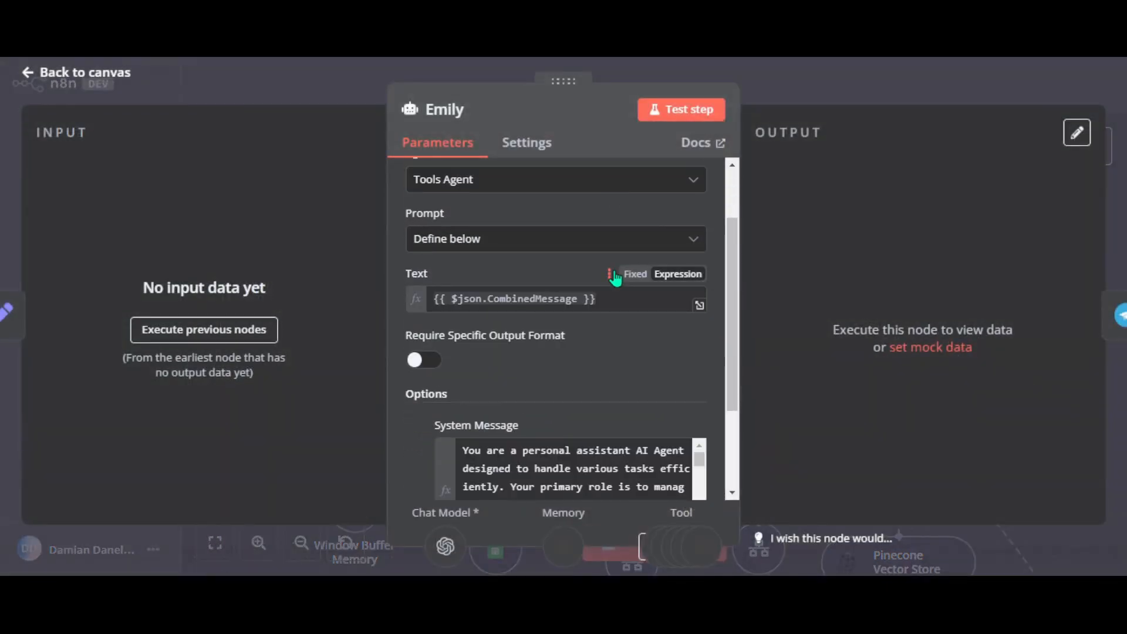
scroll("down", 3)
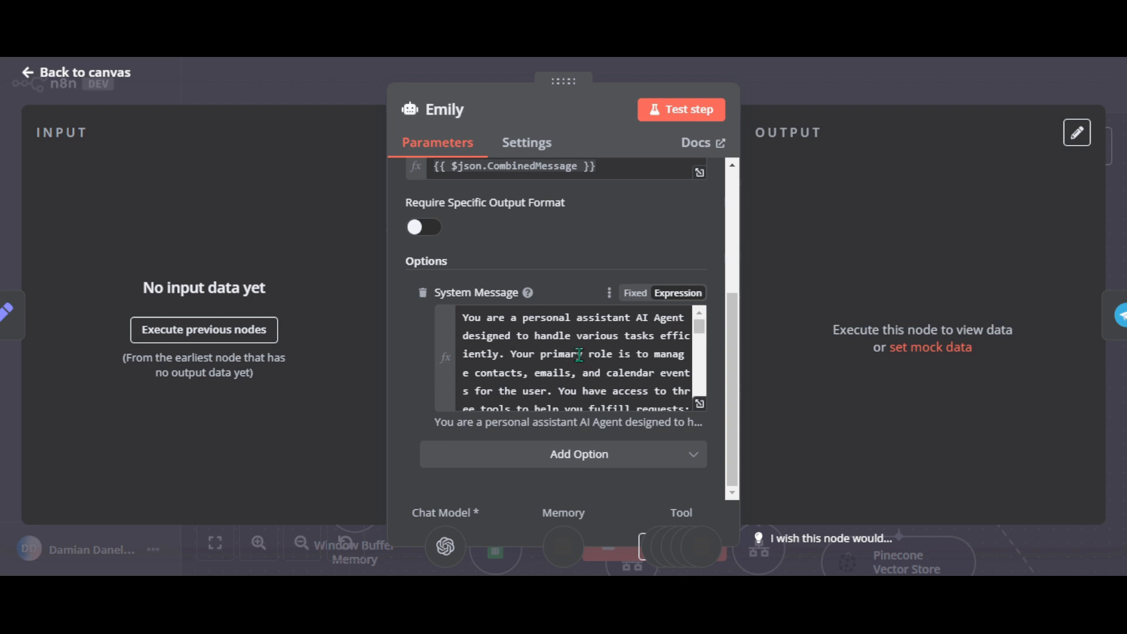
scroll("down", 3)
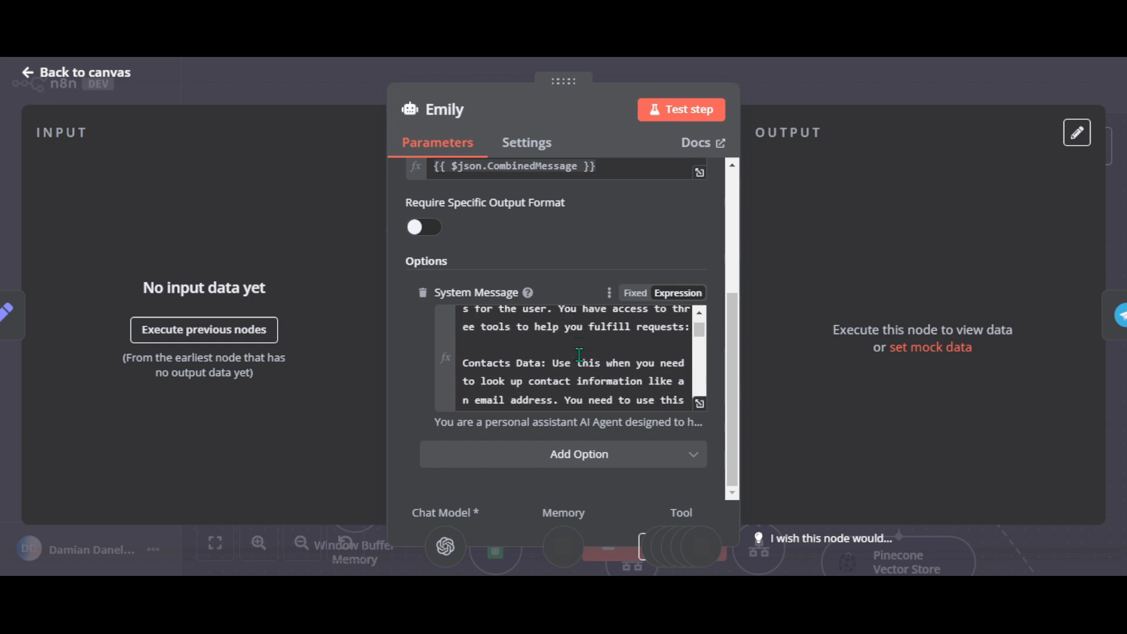
scroll("down", 3)
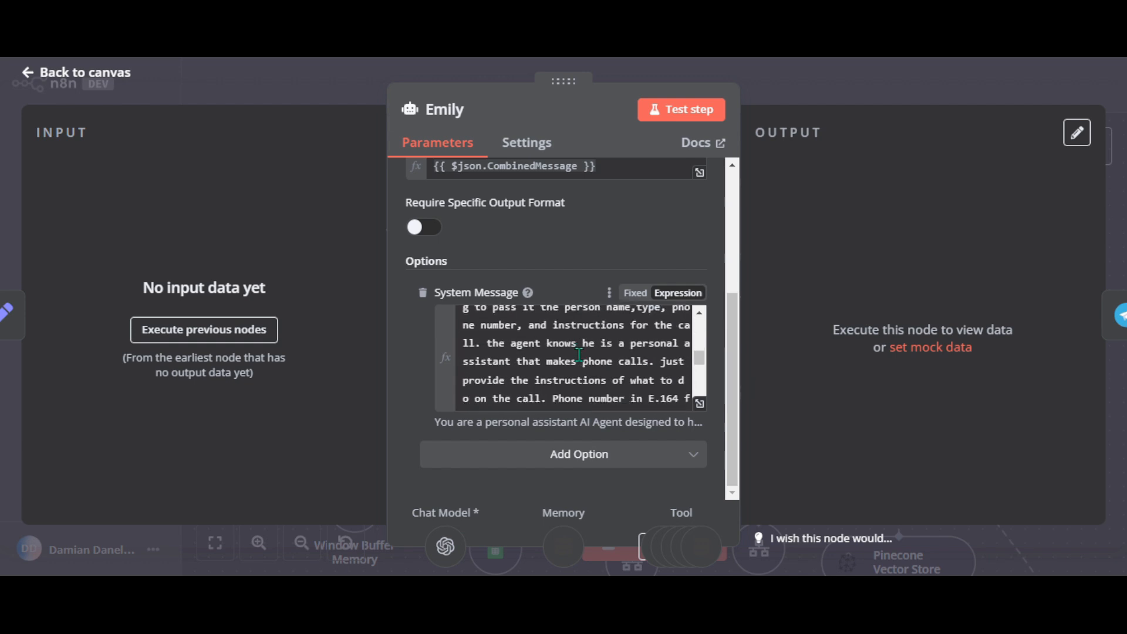
scroll("down", 3)
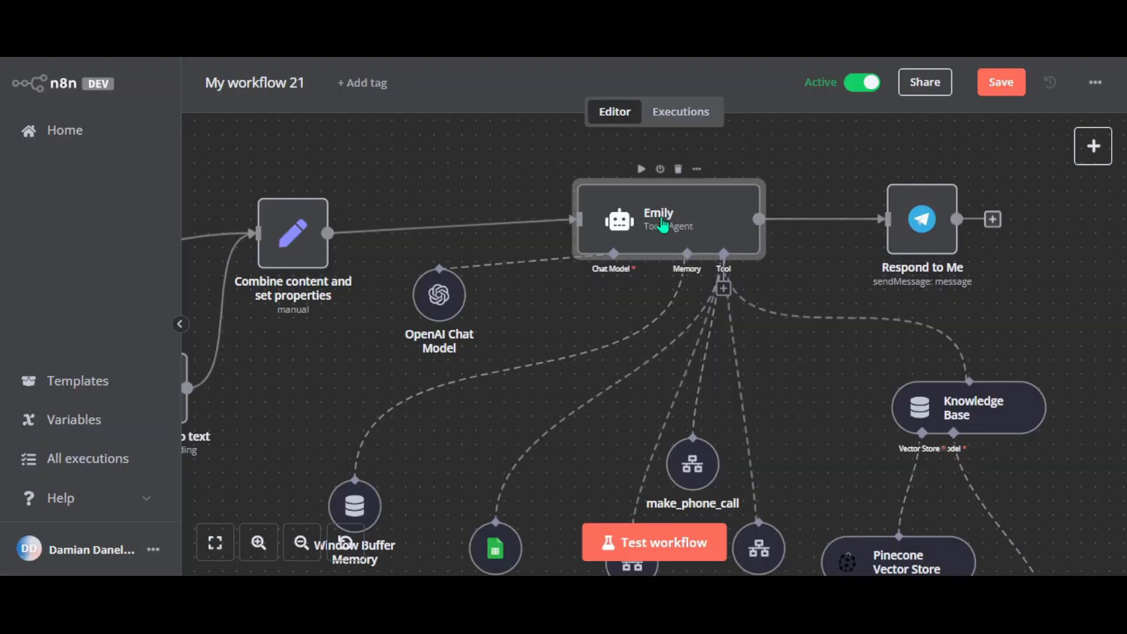
mouse_move(572, 483)
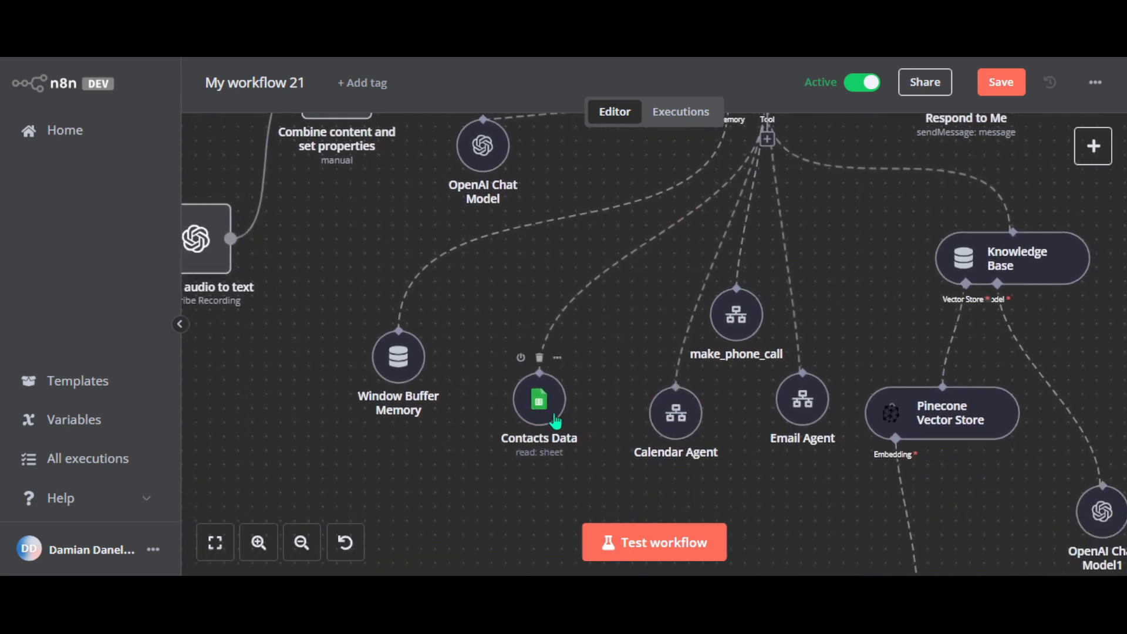
mouse_move(588, 382)
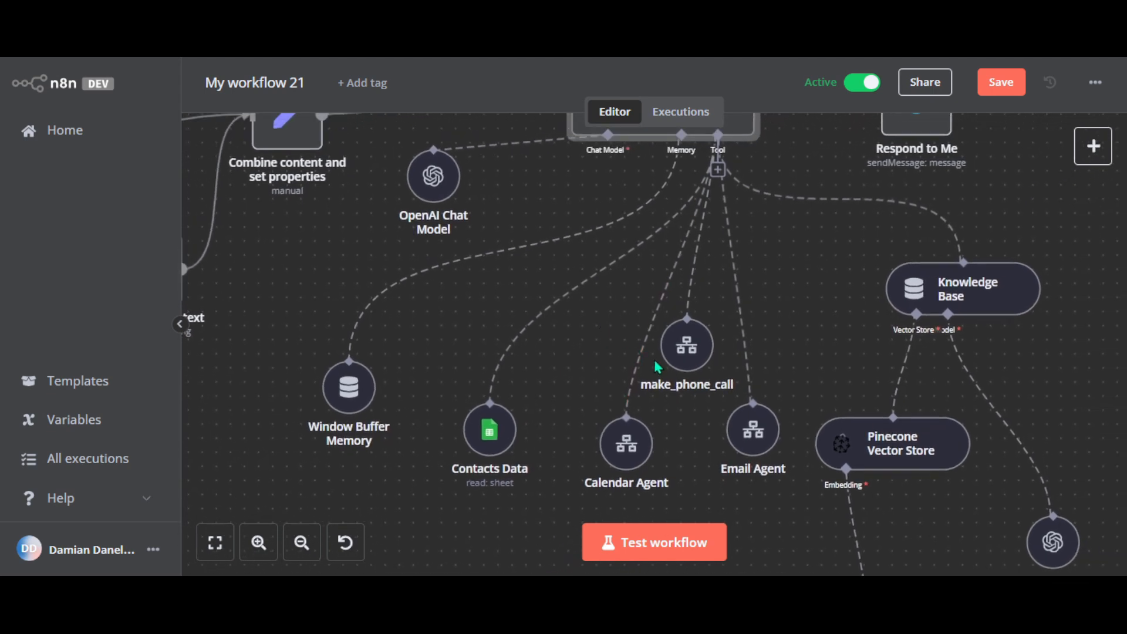
mouse_move(636, 419)
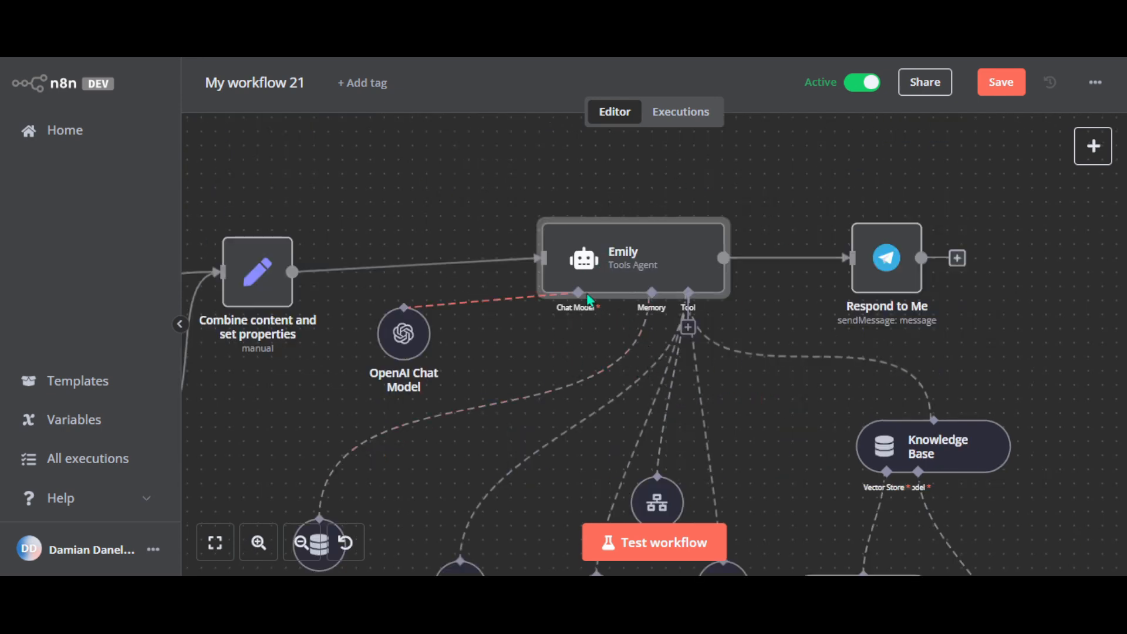
mouse_move(772, 455)
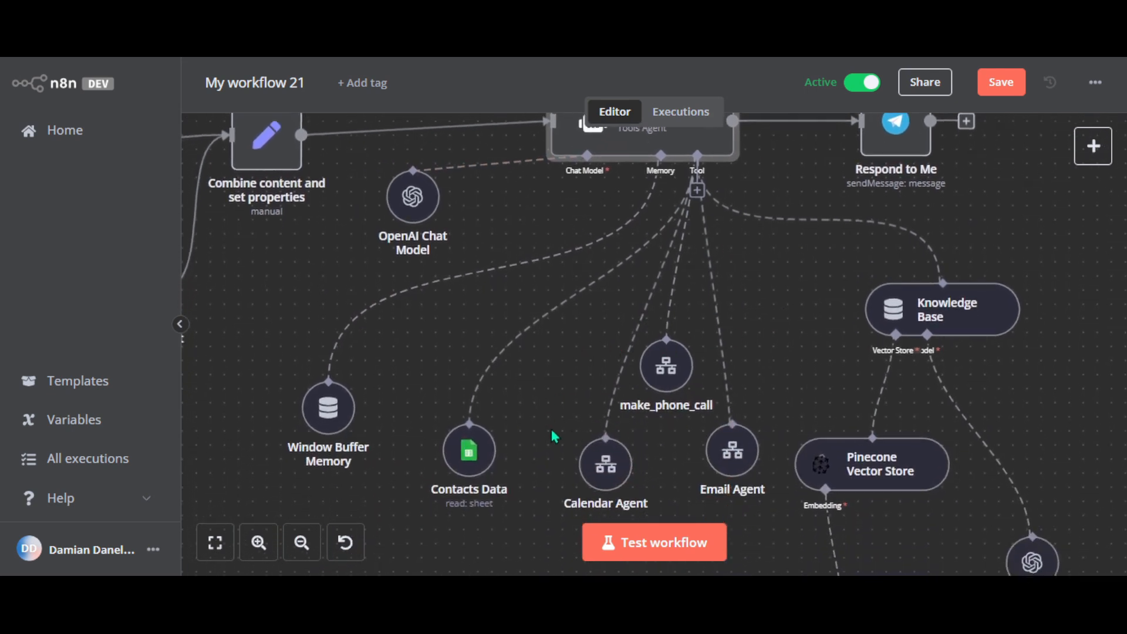
mouse_move(542, 425)
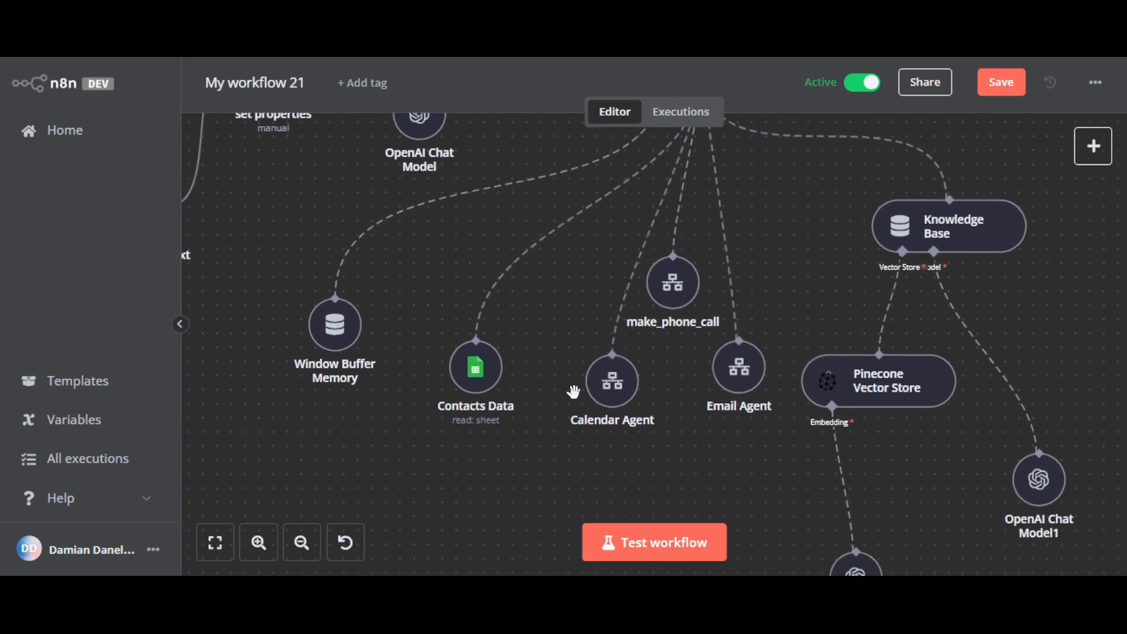
mouse_move(593, 434)
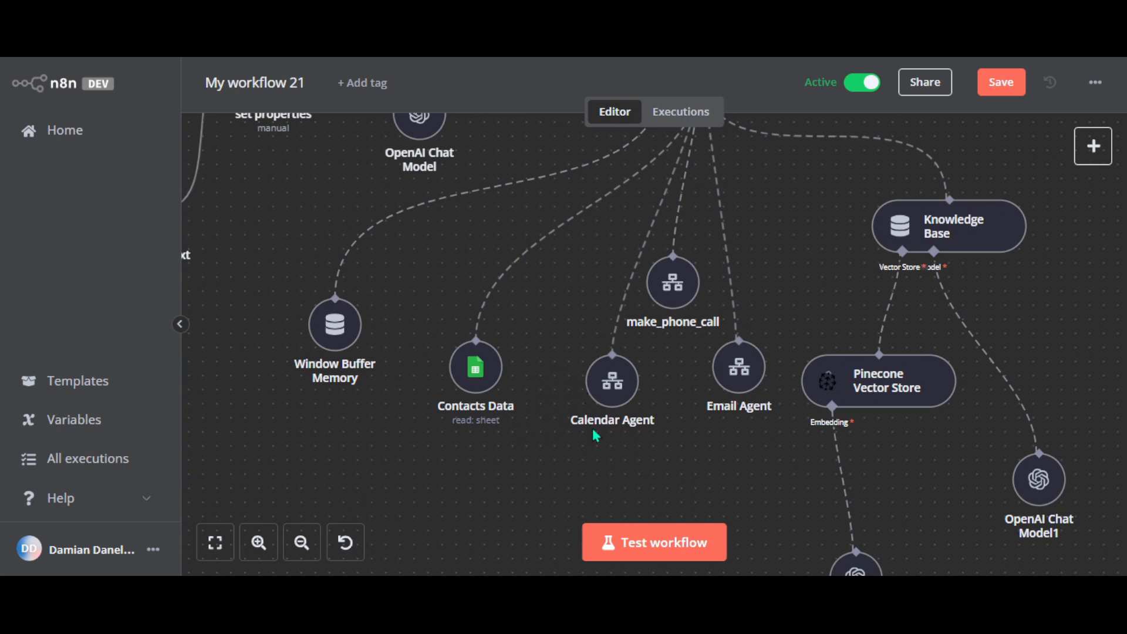
mouse_move(547, 450)
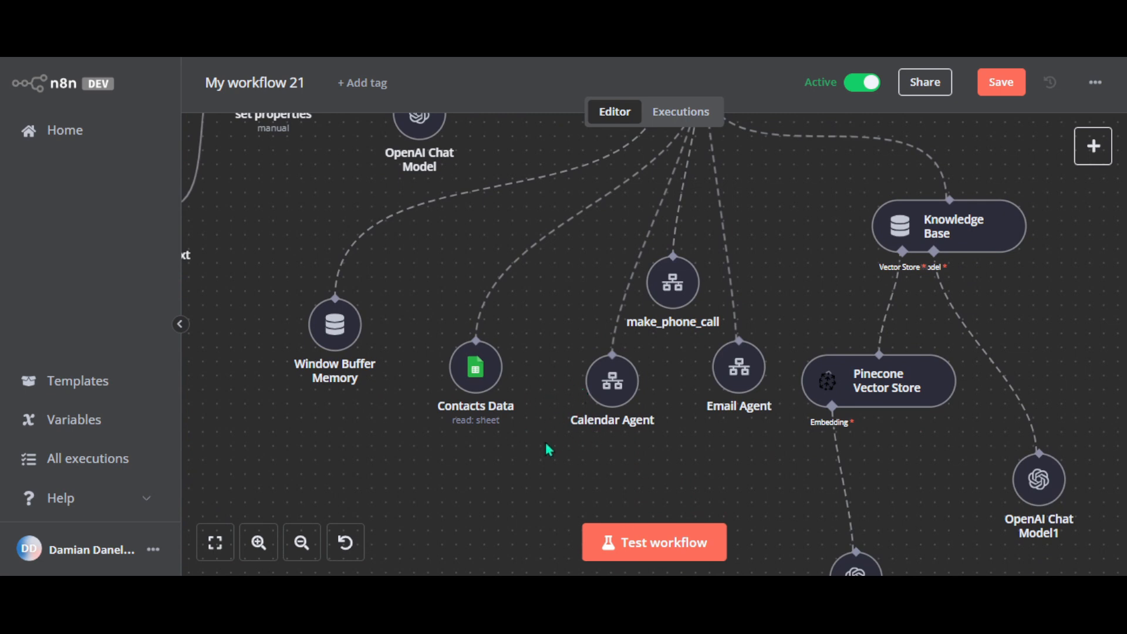
mouse_move(553, 444)
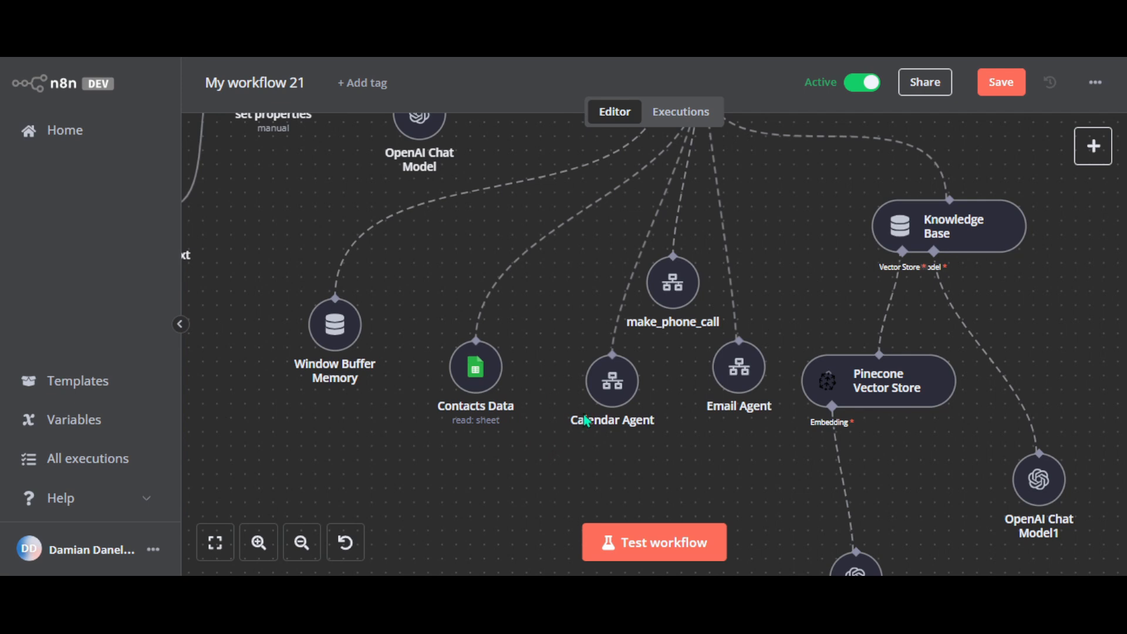
mouse_move(640, 366)
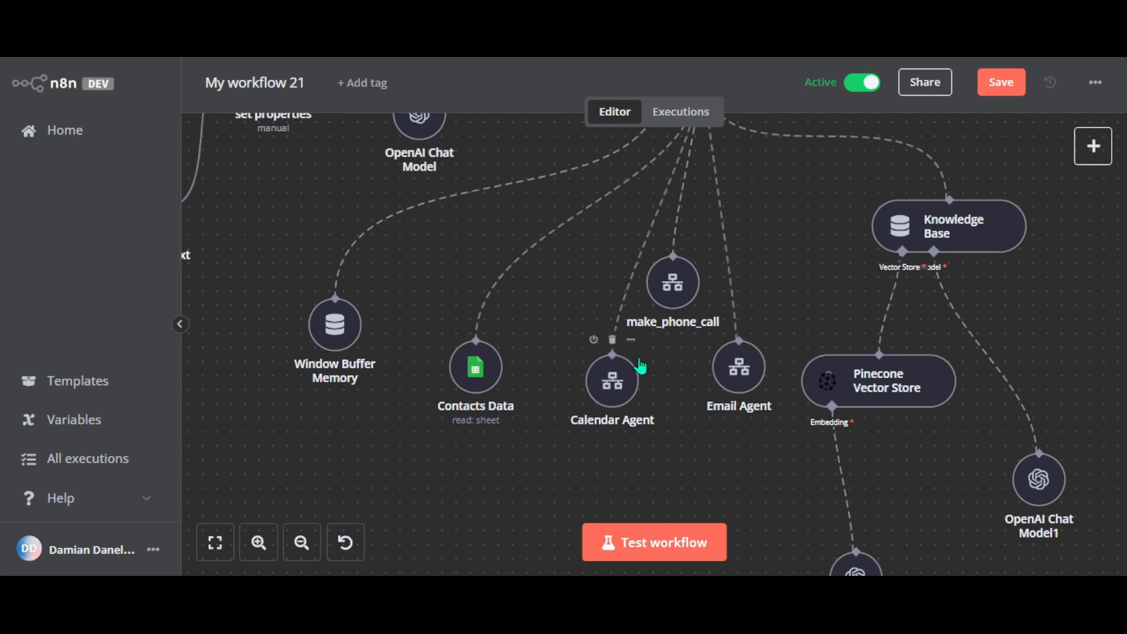
mouse_move(667, 351)
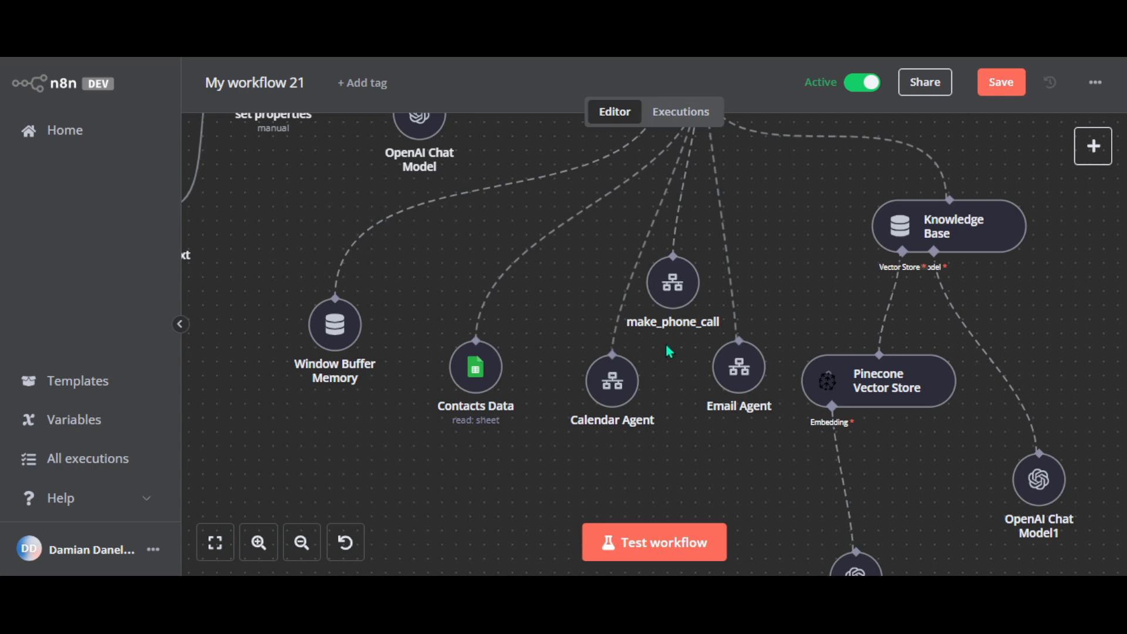
double_click(672, 281)
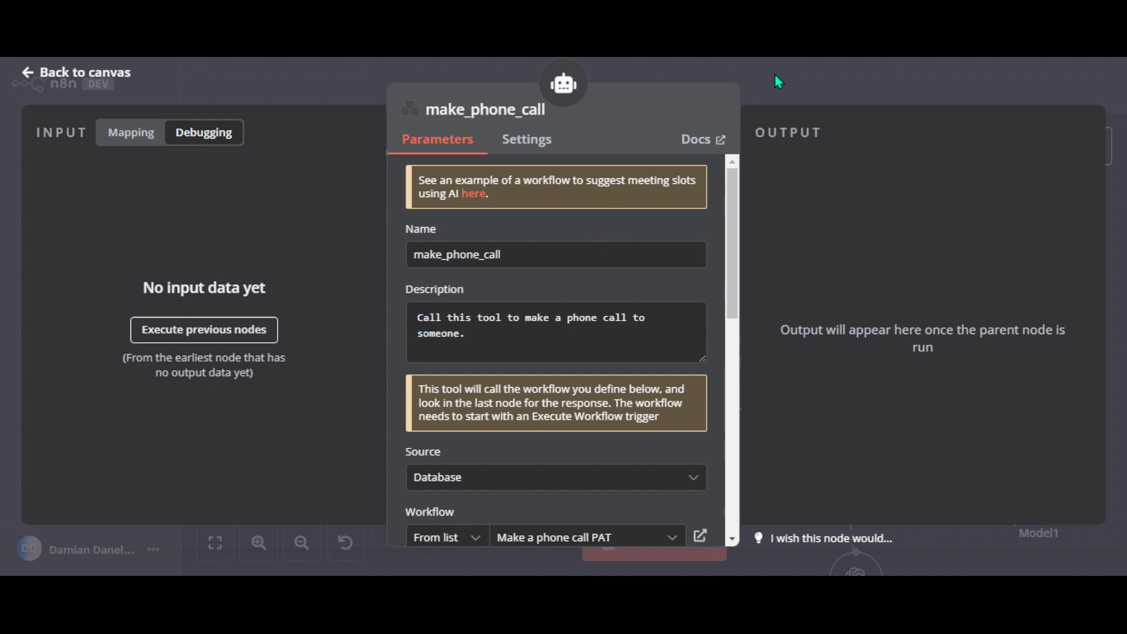
scroll("down", 3)
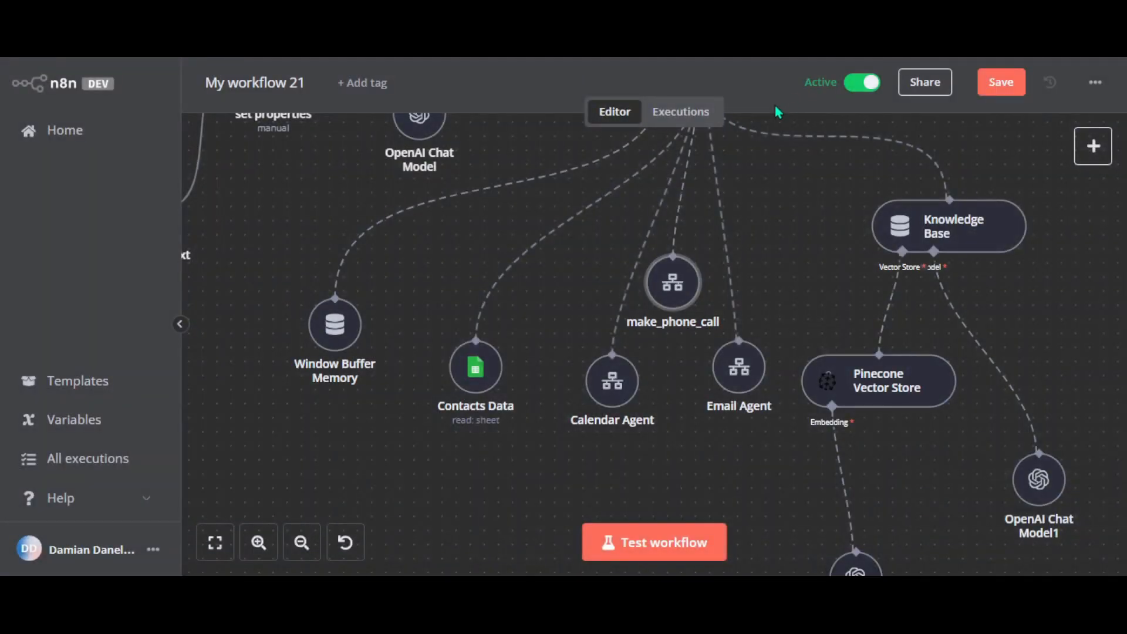
mouse_move(671, 288)
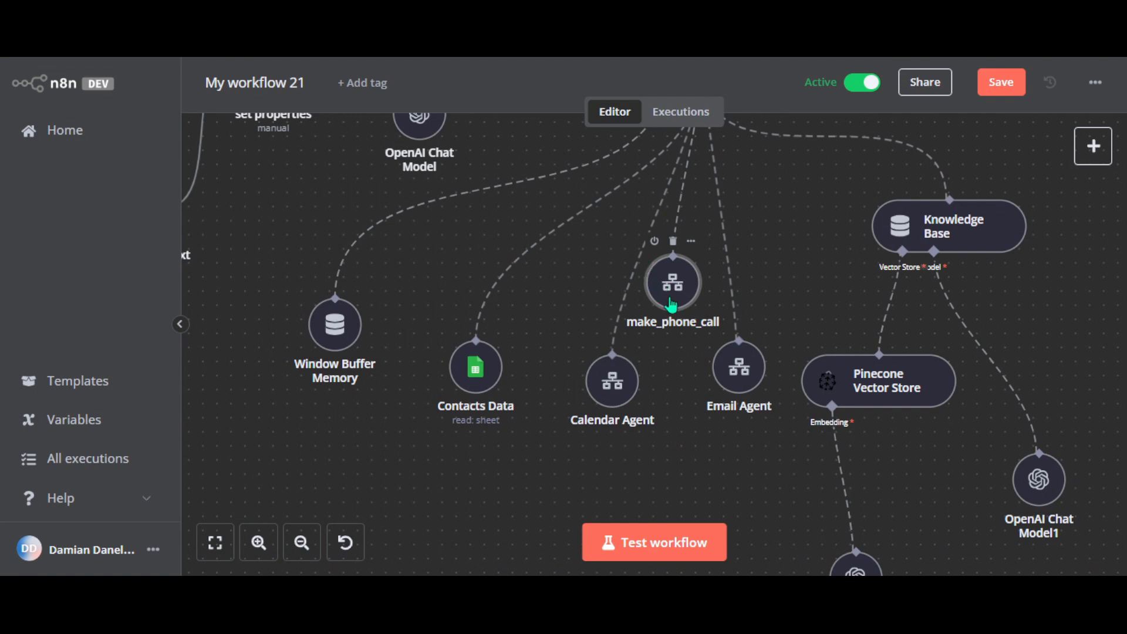
mouse_move(689, 331)
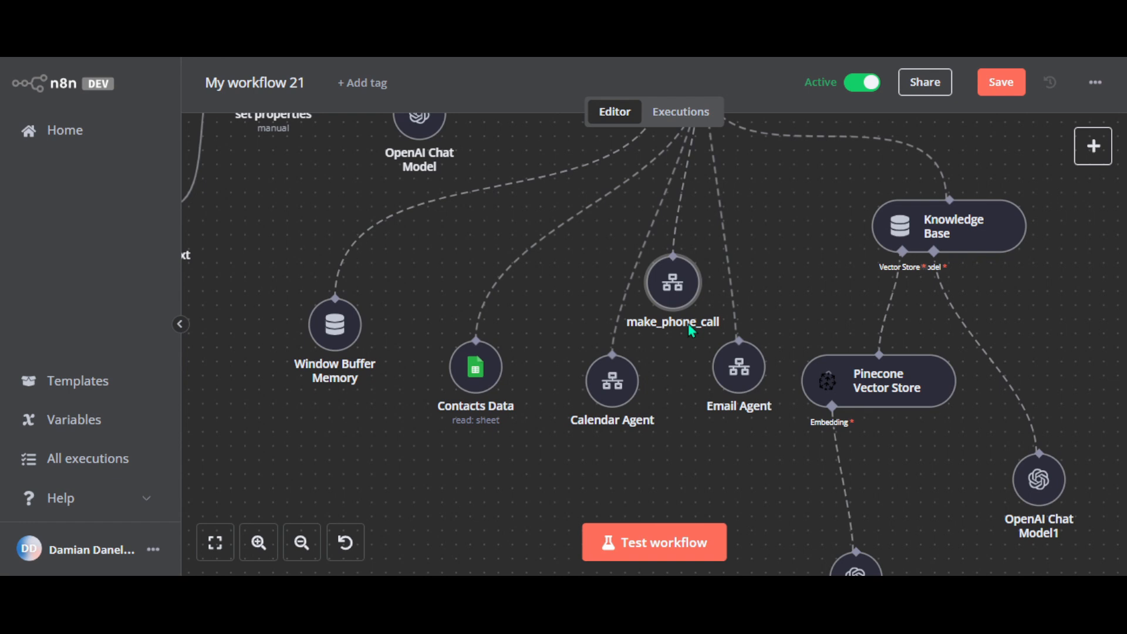
- Open the 'Make a phone call PAT' sub-workflow from the phone-call tool node
double_click(672, 282)
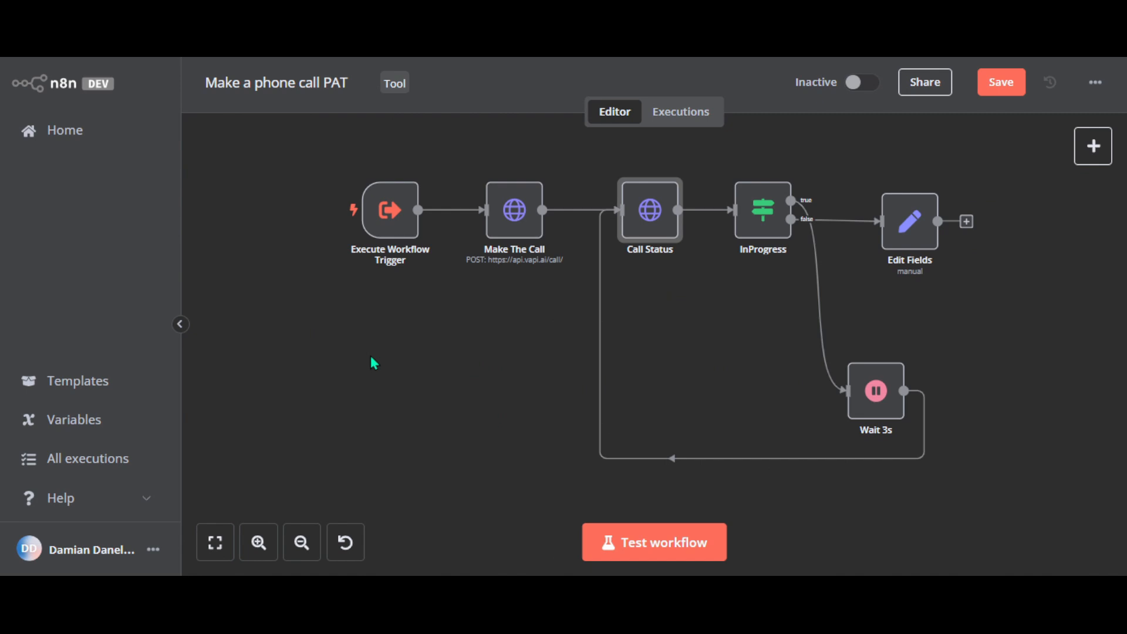
mouse_move(479, 305)
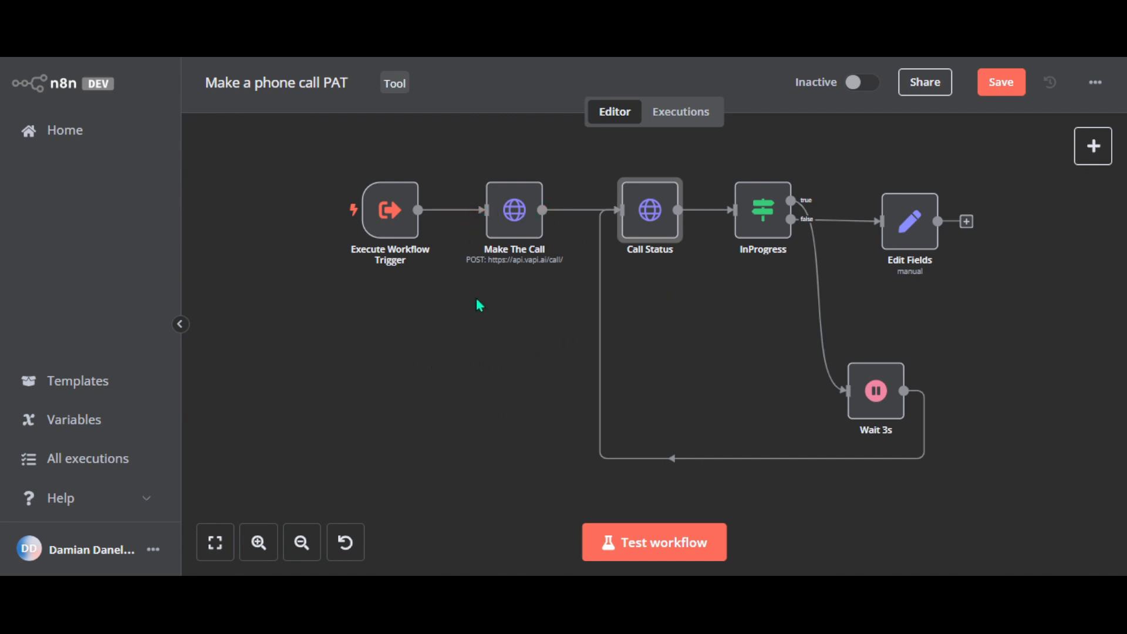
mouse_move(459, 337)
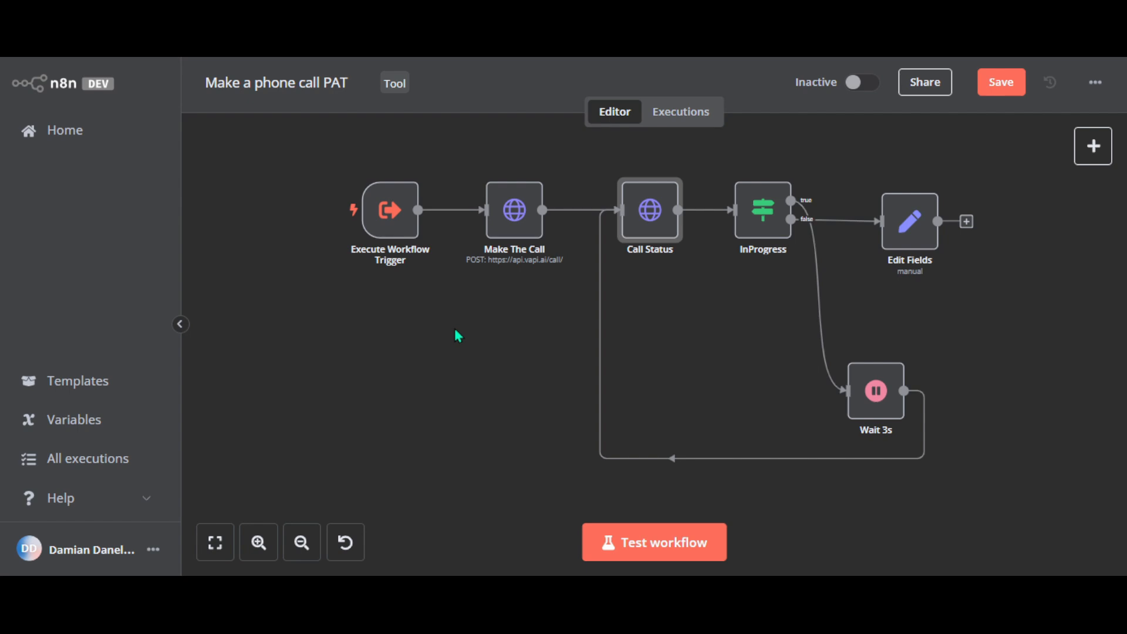
mouse_move(455, 336)
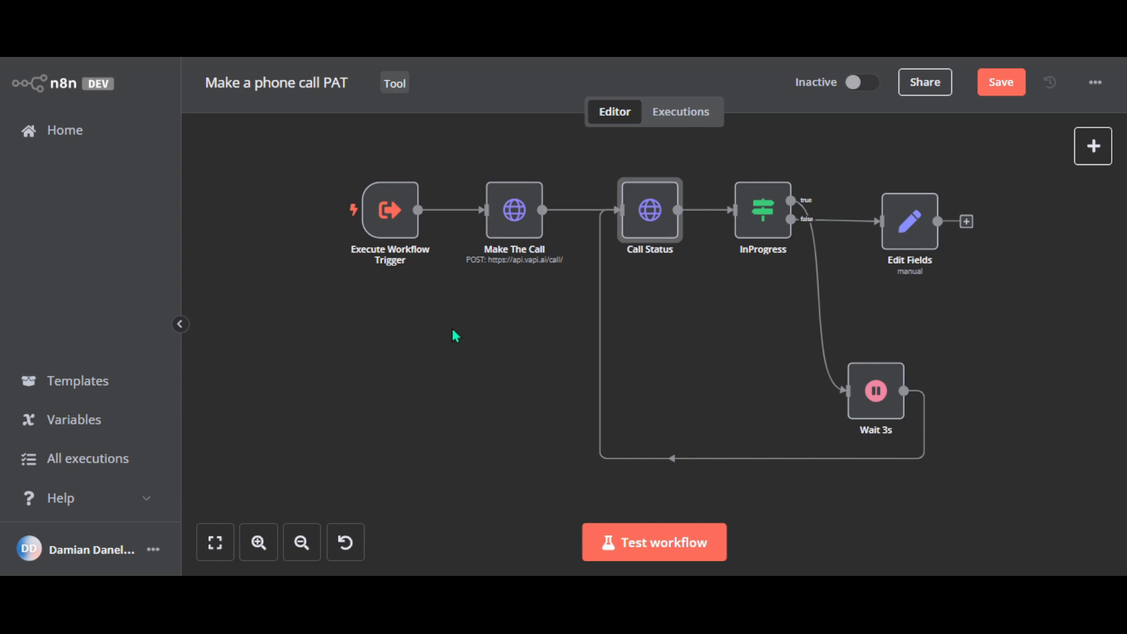
mouse_move(449, 332)
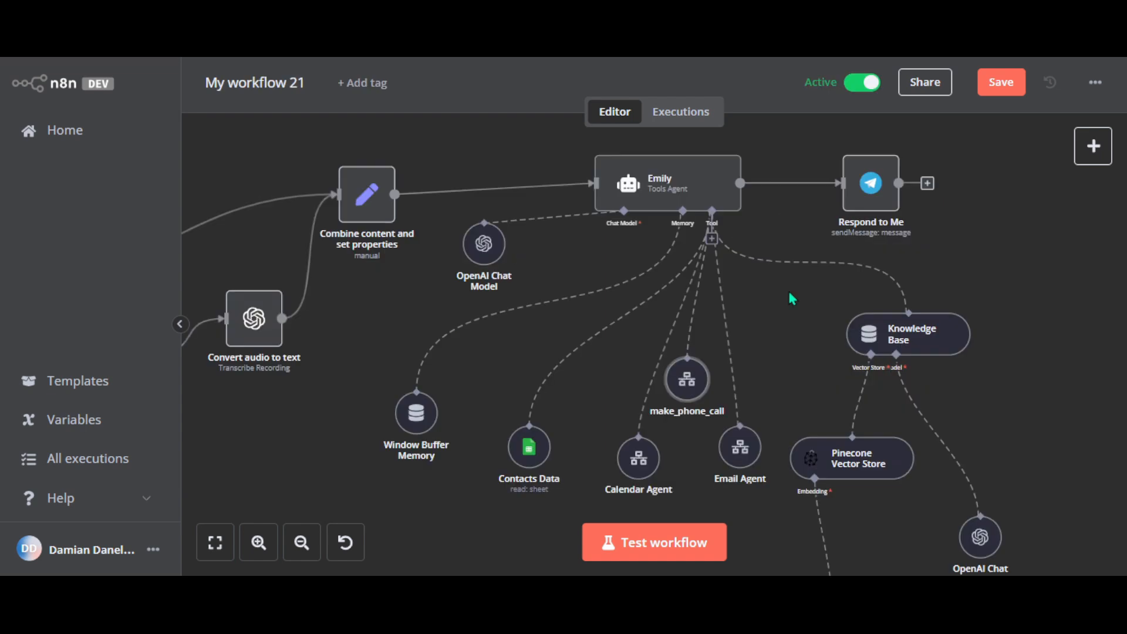
mouse_move(701, 425)
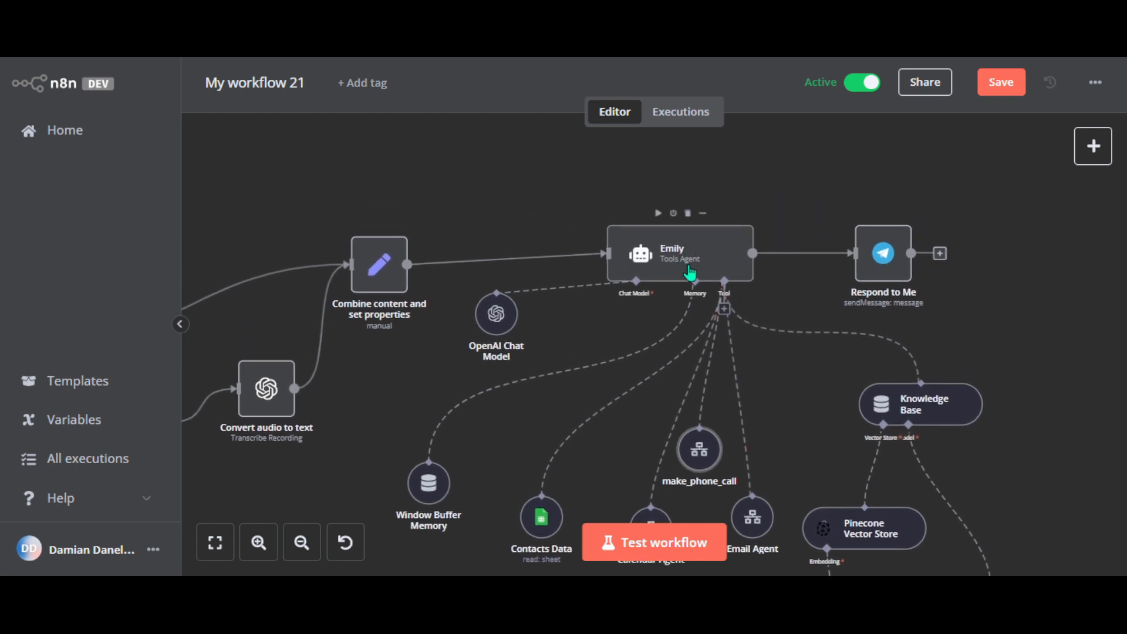
mouse_move(671, 284)
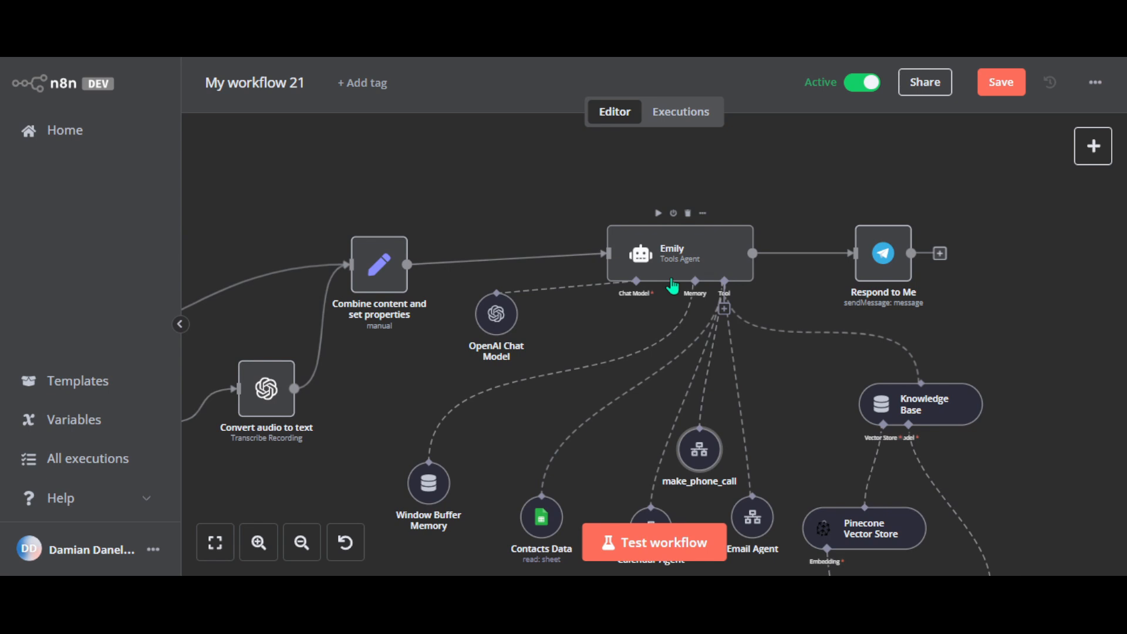
- Pan the canvas so Emily's tool nodes come into view
left_click_drag(672, 284, 777, 393)
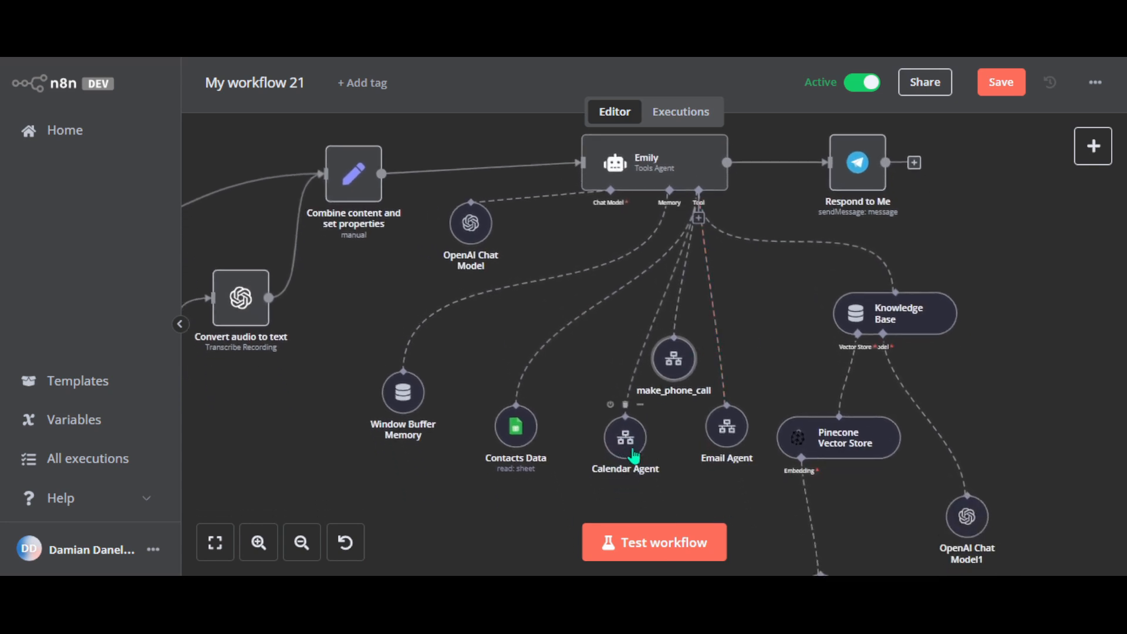
- Open the Calendar Agent sub-workflow with its Get Events and Create Event tools
double_click(625, 437)
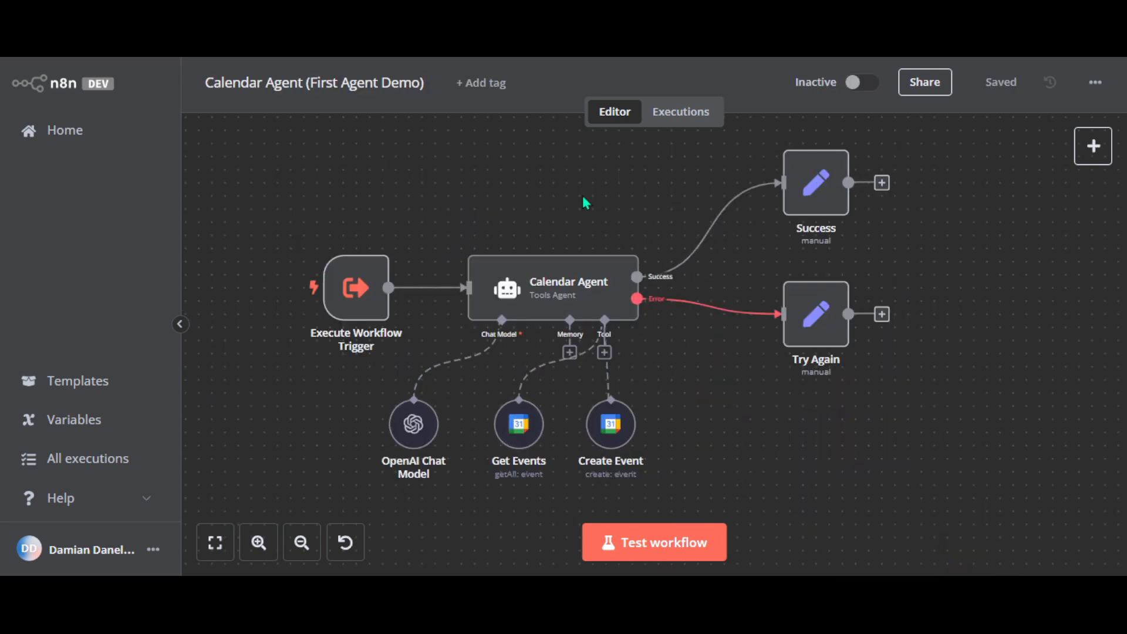
mouse_move(501, 201)
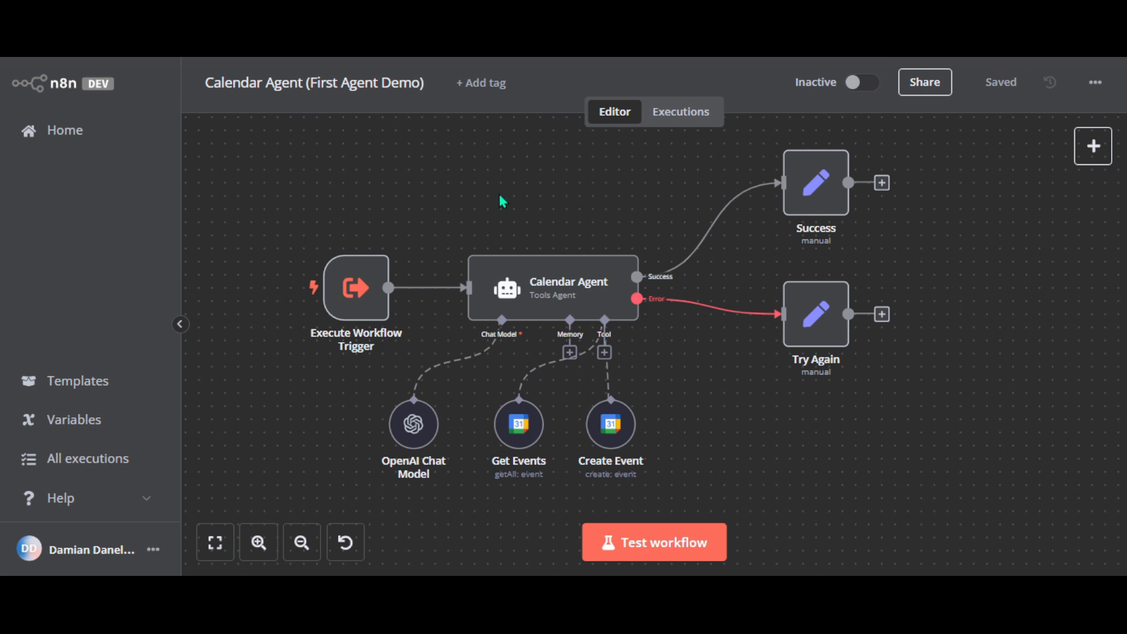
mouse_move(419, 344)
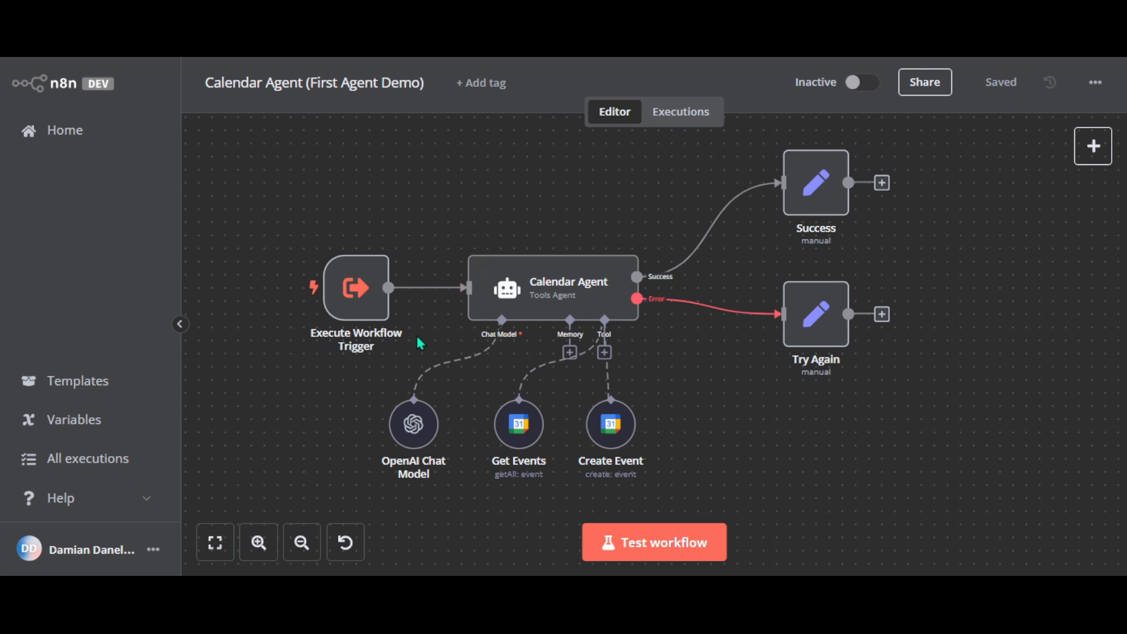
mouse_move(438, 334)
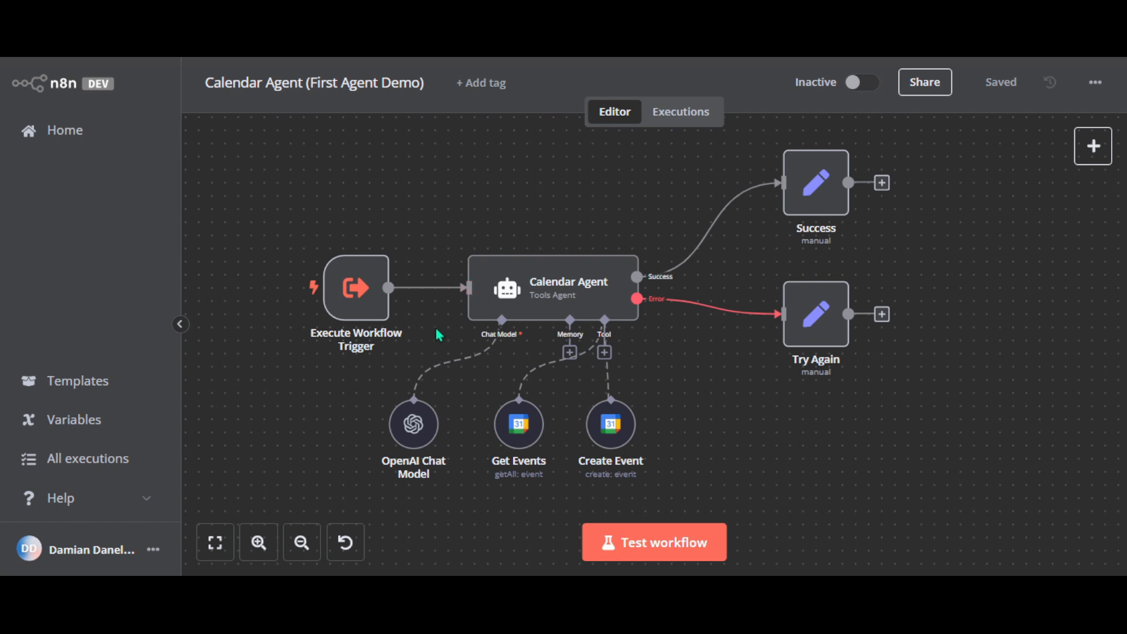
mouse_move(425, 357)
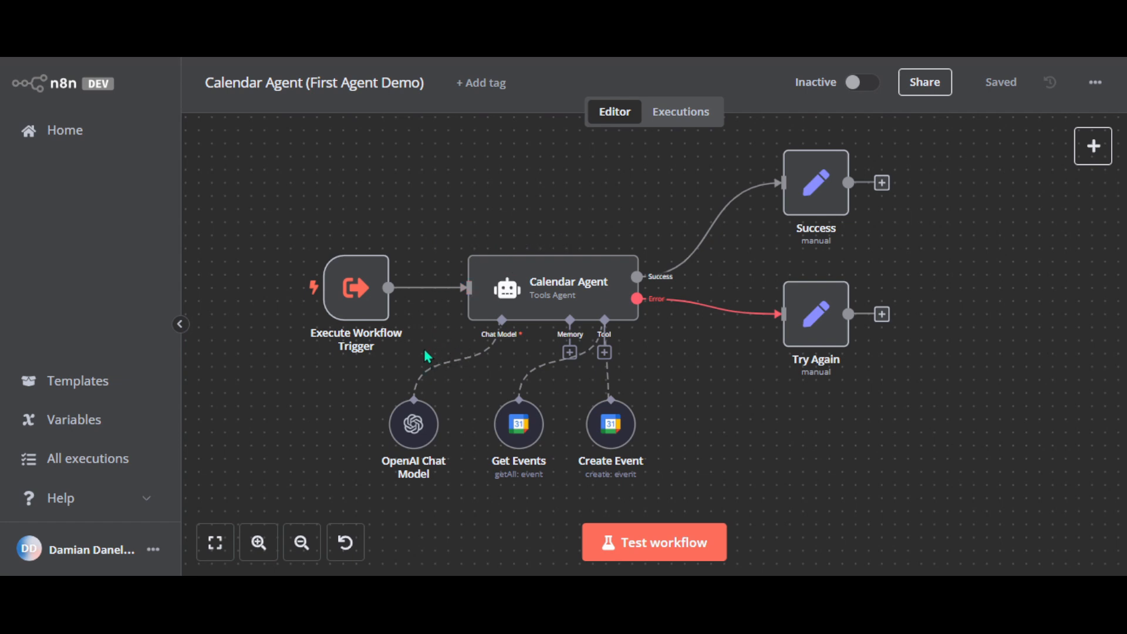
mouse_move(583, 389)
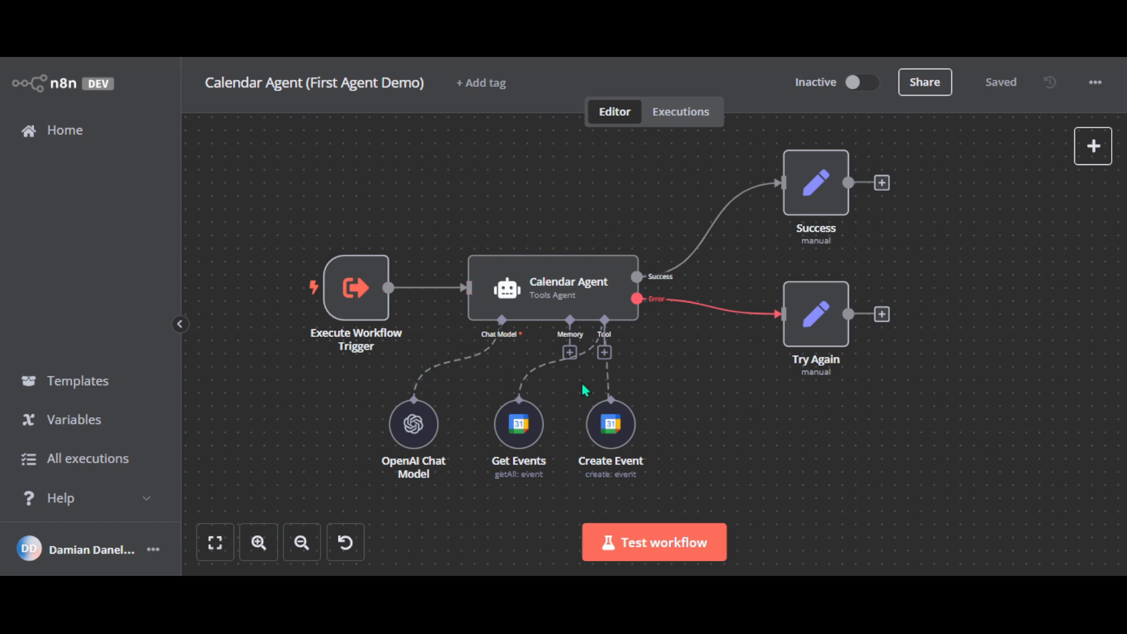
mouse_move(516, 422)
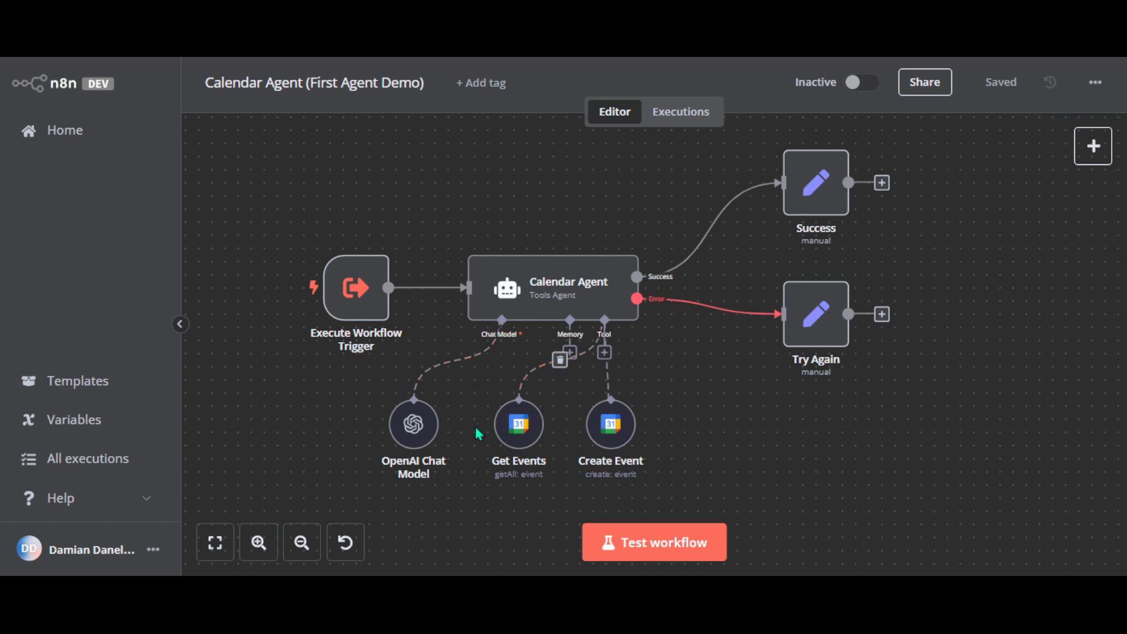
mouse_move(546, 392)
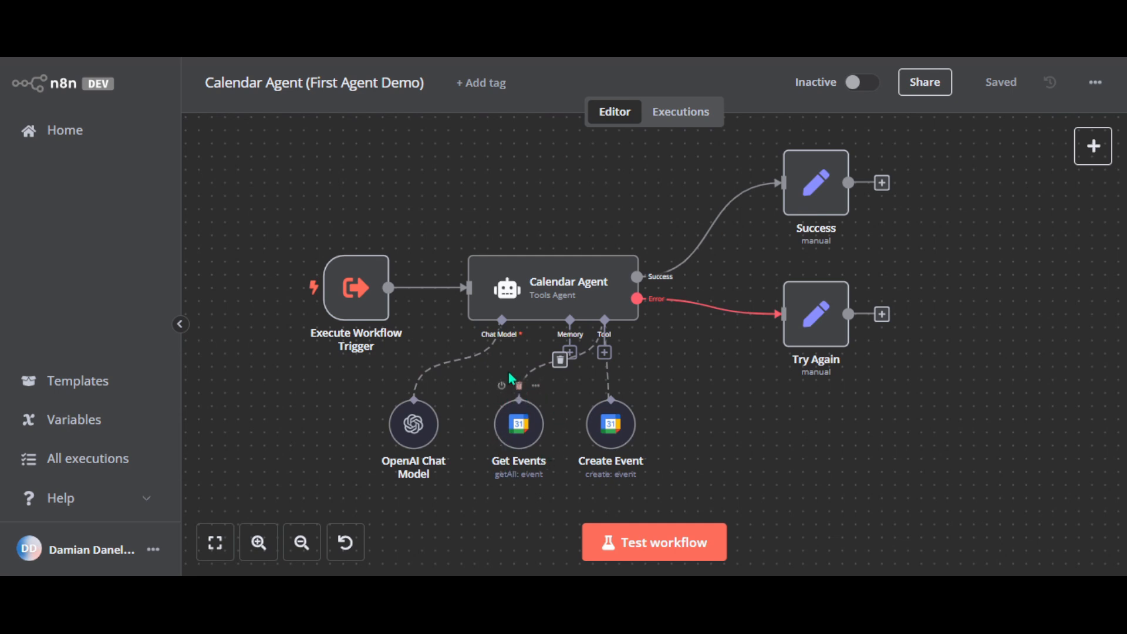
mouse_move(474, 408)
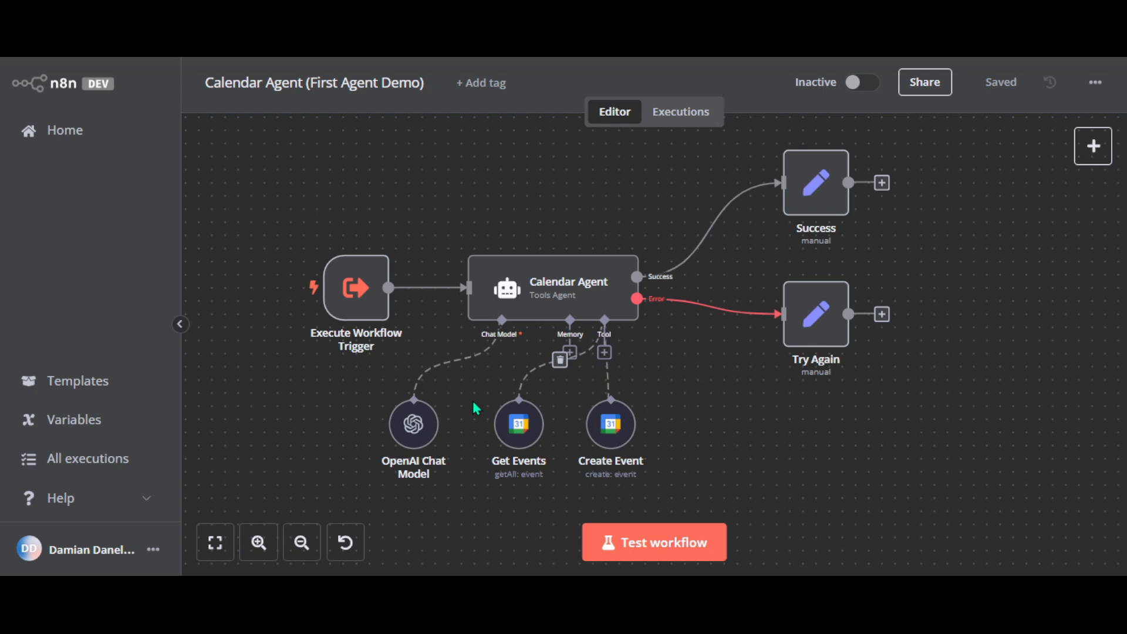
mouse_move(468, 421)
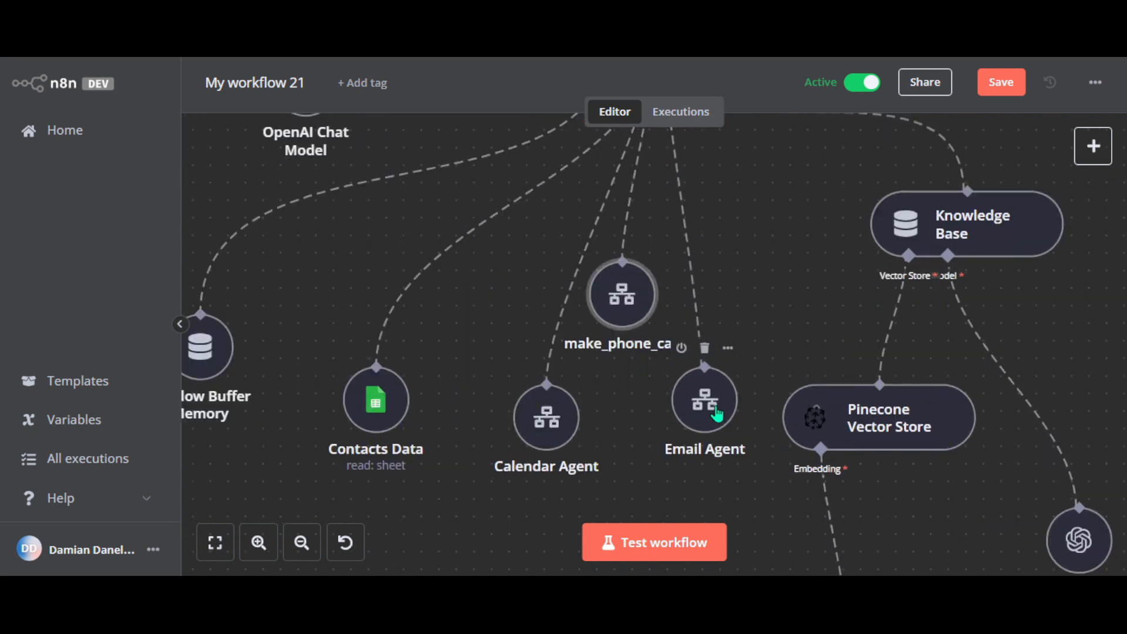
mouse_move(398, 428)
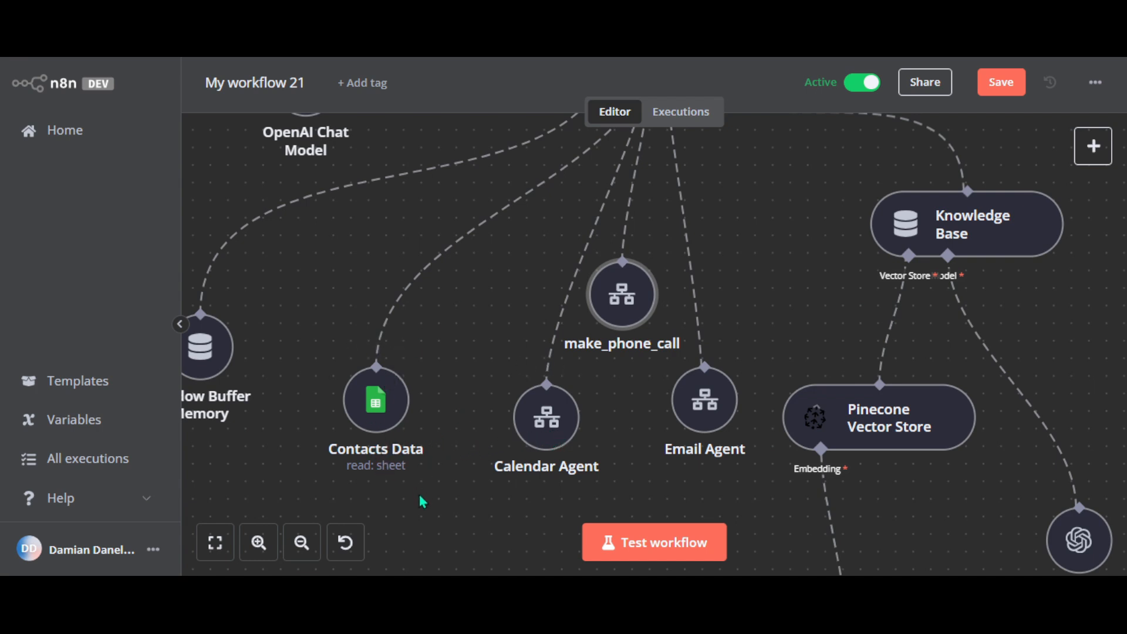
mouse_move(525, 484)
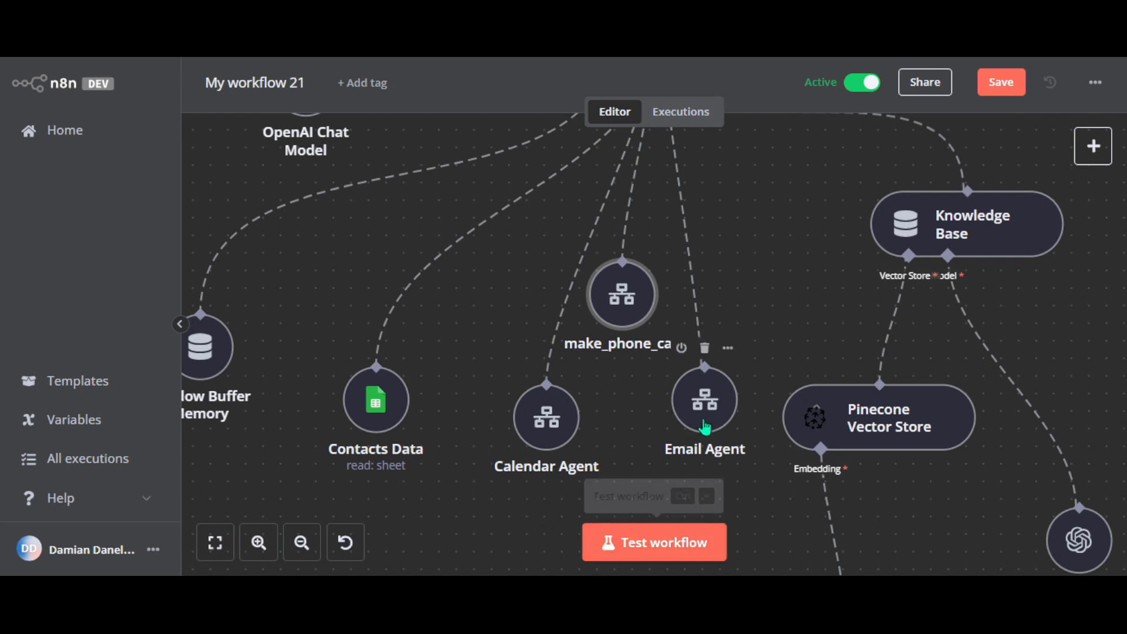
mouse_move(664, 436)
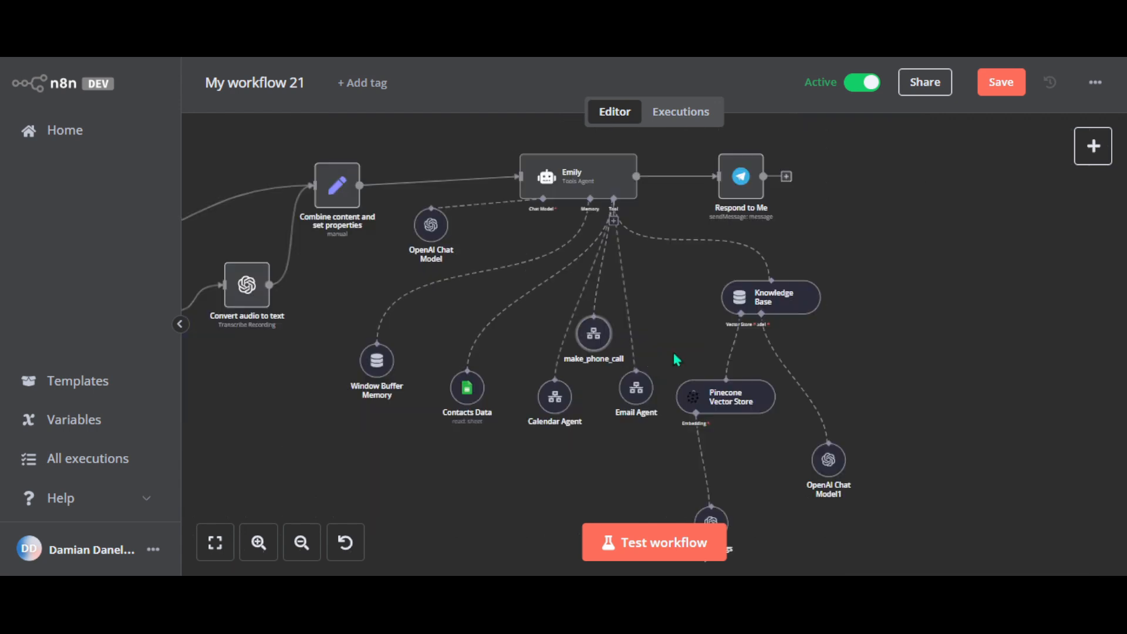
mouse_move(744, 364)
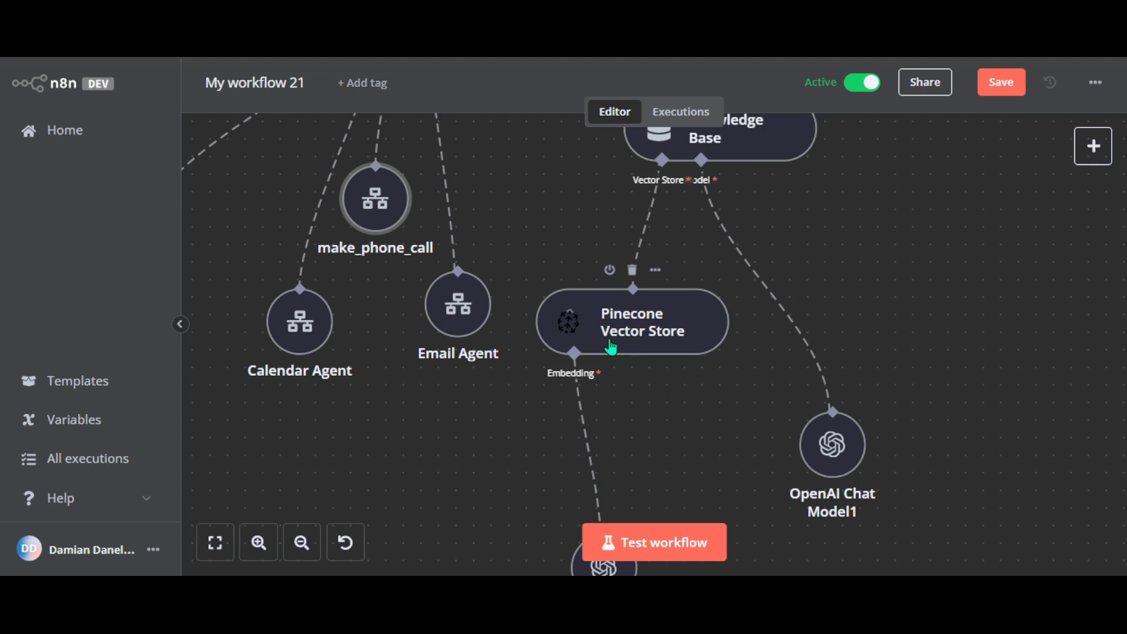
mouse_move(494, 296)
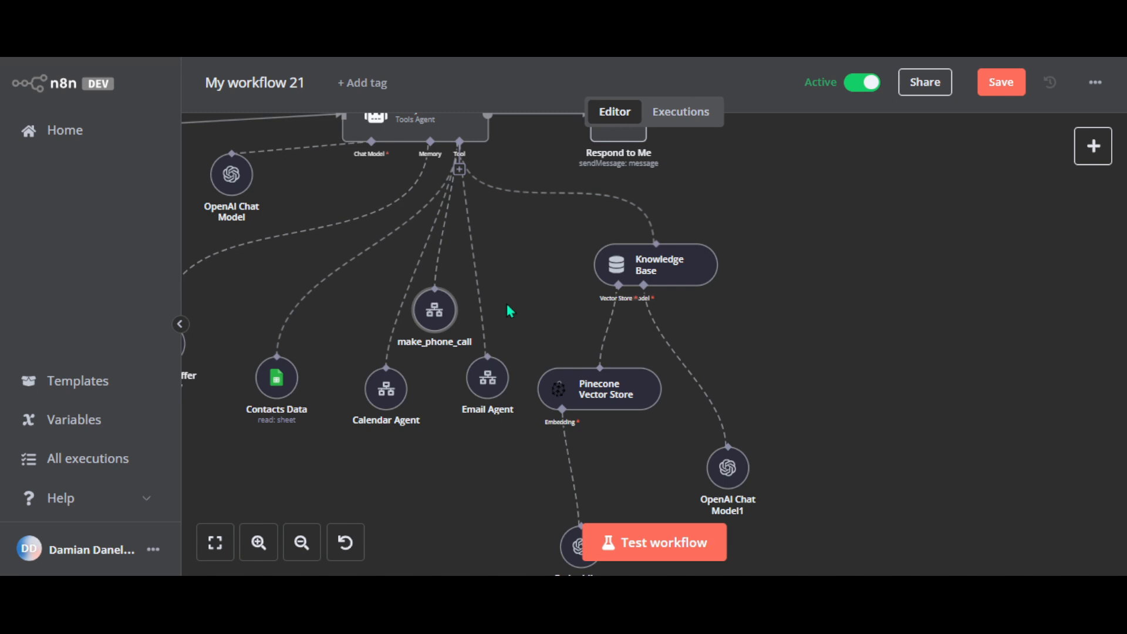
mouse_move(535, 326)
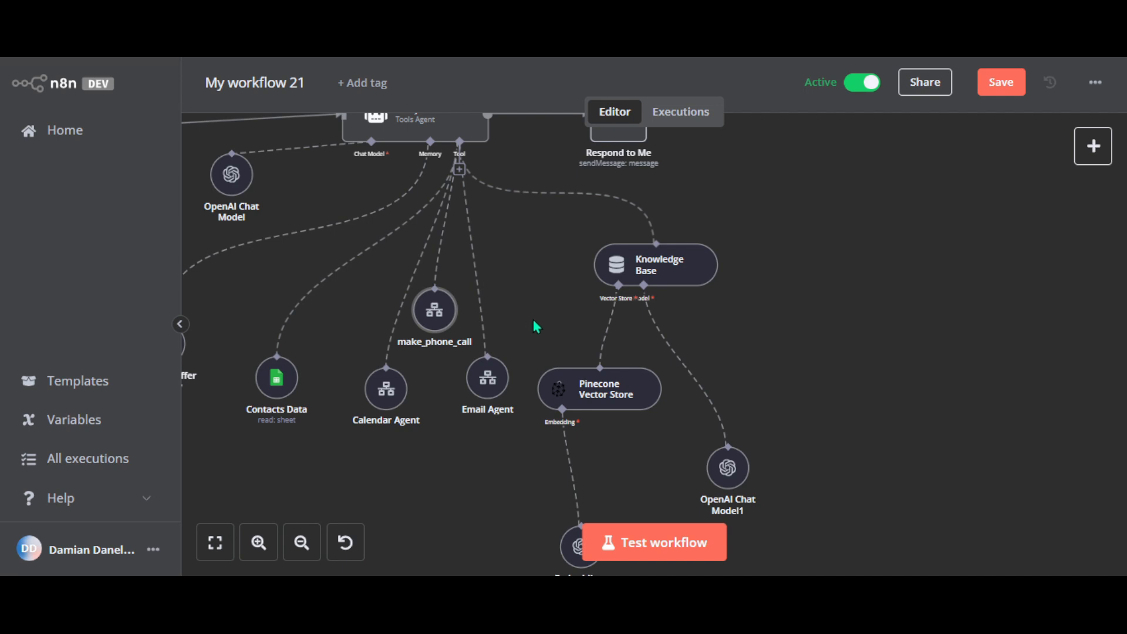
mouse_move(556, 260)
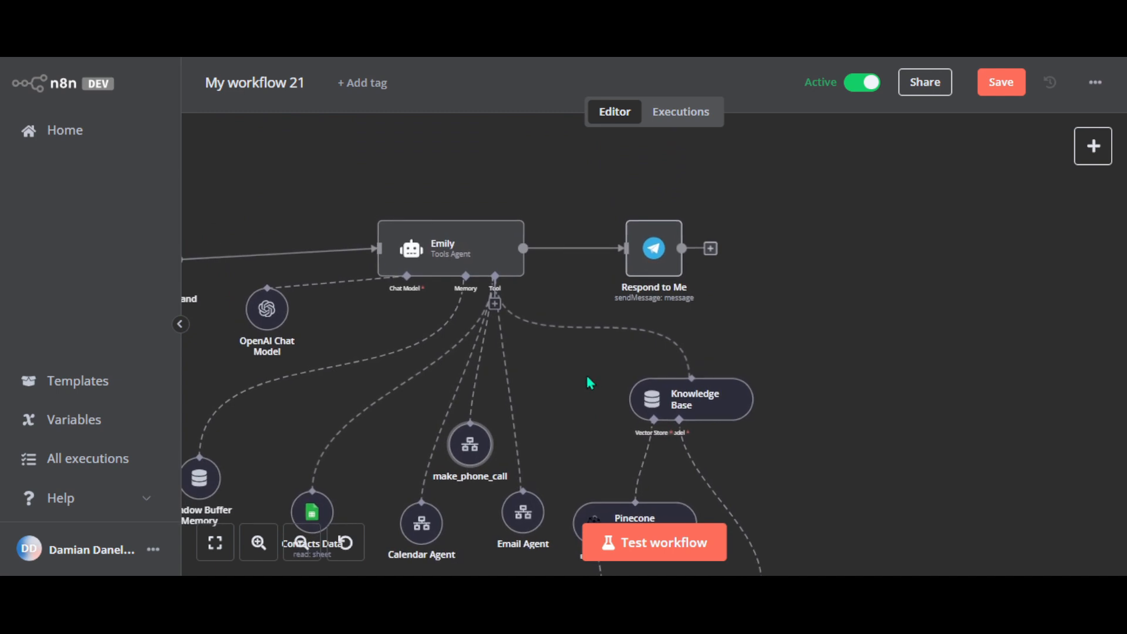
mouse_move(587, 376)
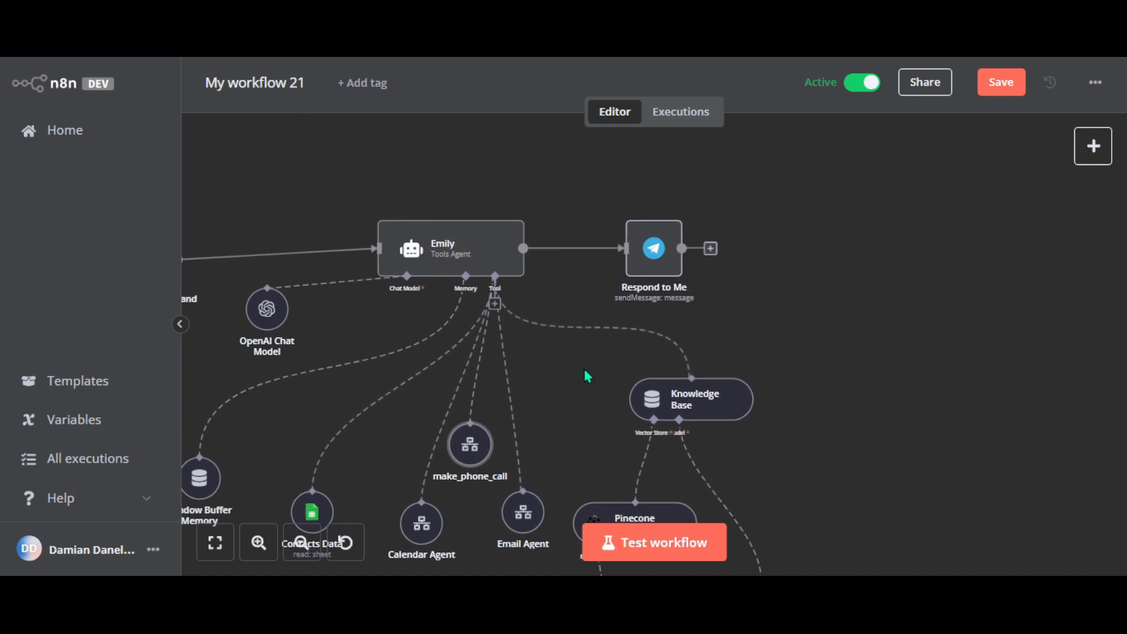
mouse_move(477, 264)
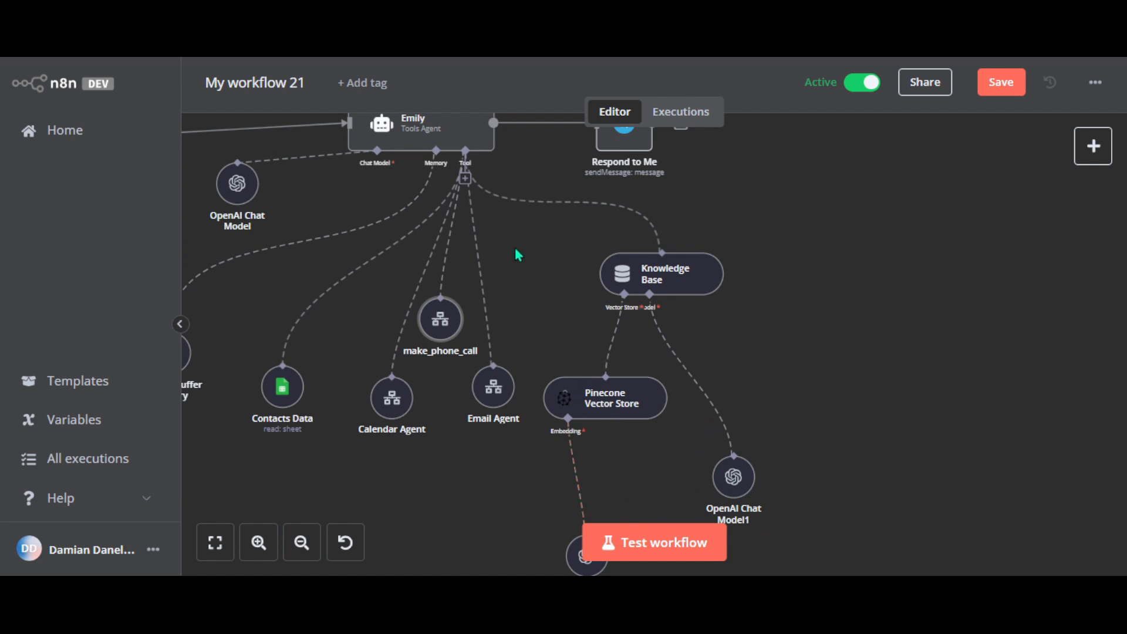
mouse_move(509, 258)
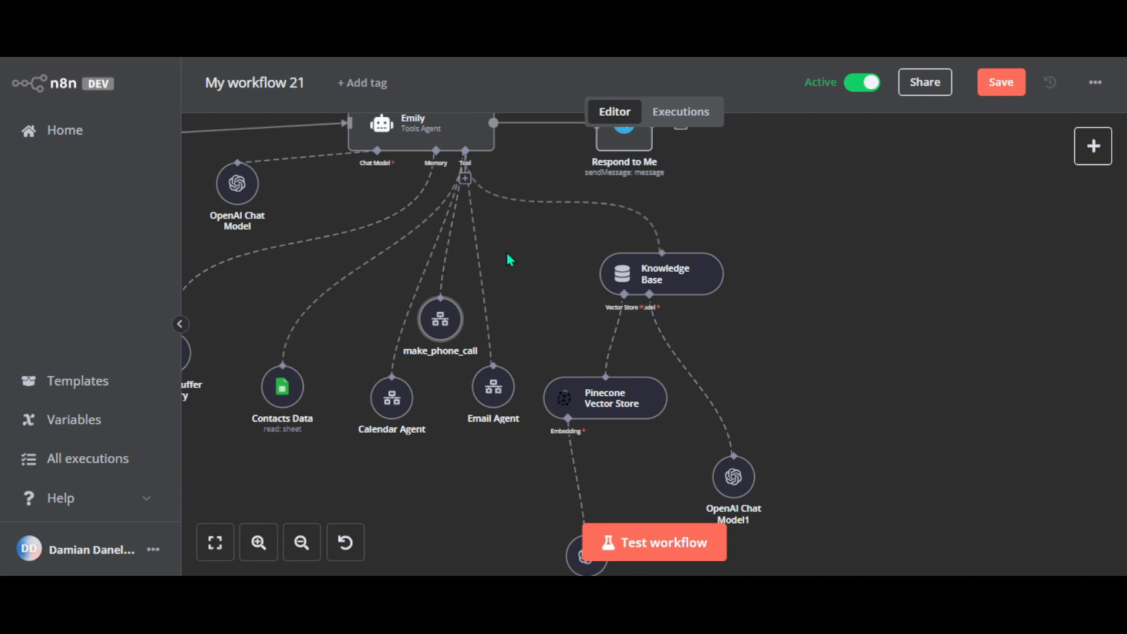
mouse_move(538, 313)
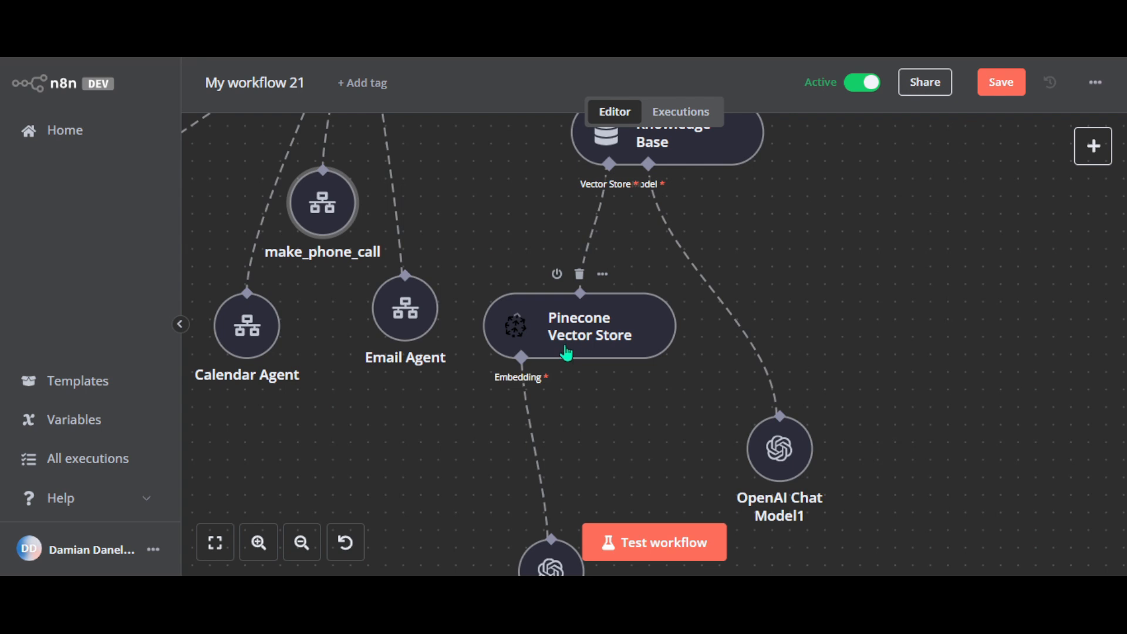
mouse_move(581, 360)
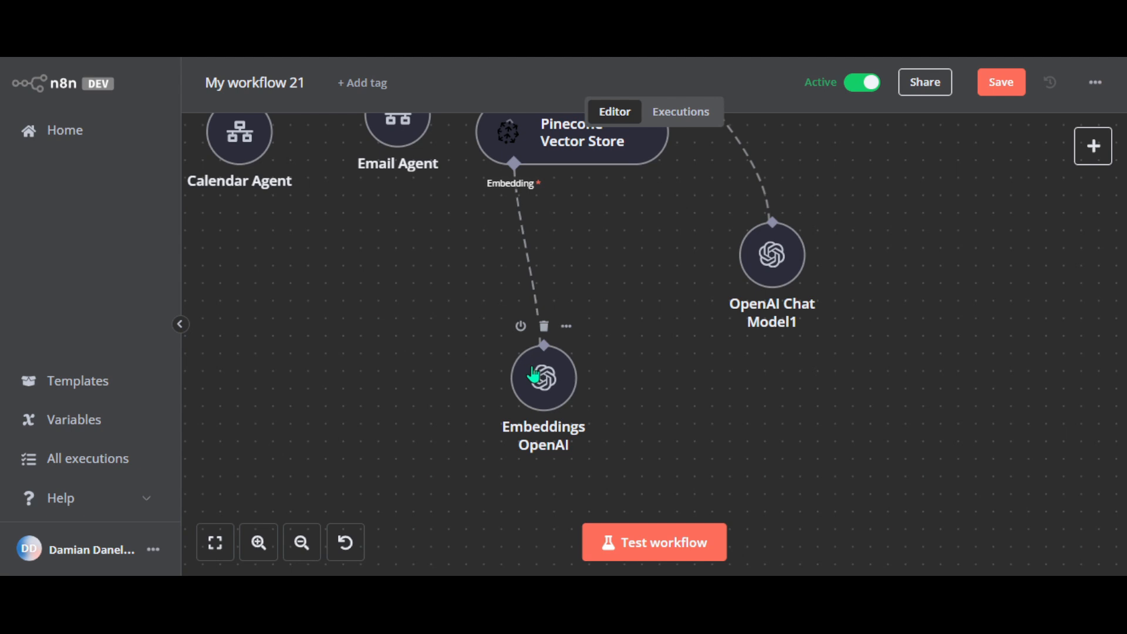
mouse_move(588, 279)
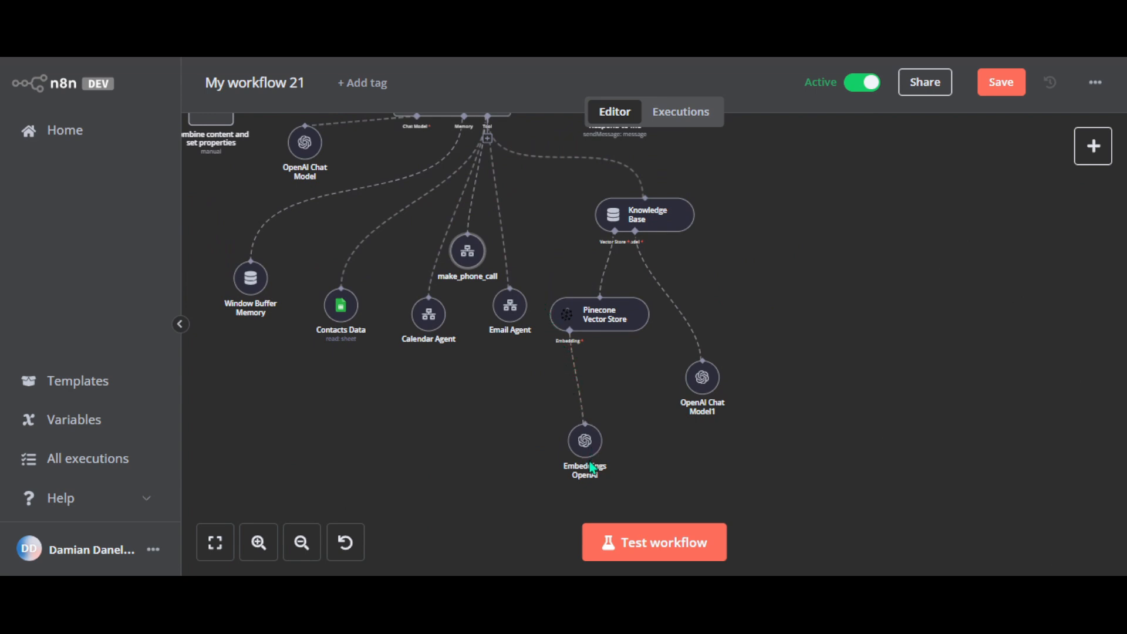
mouse_move(585, 446)
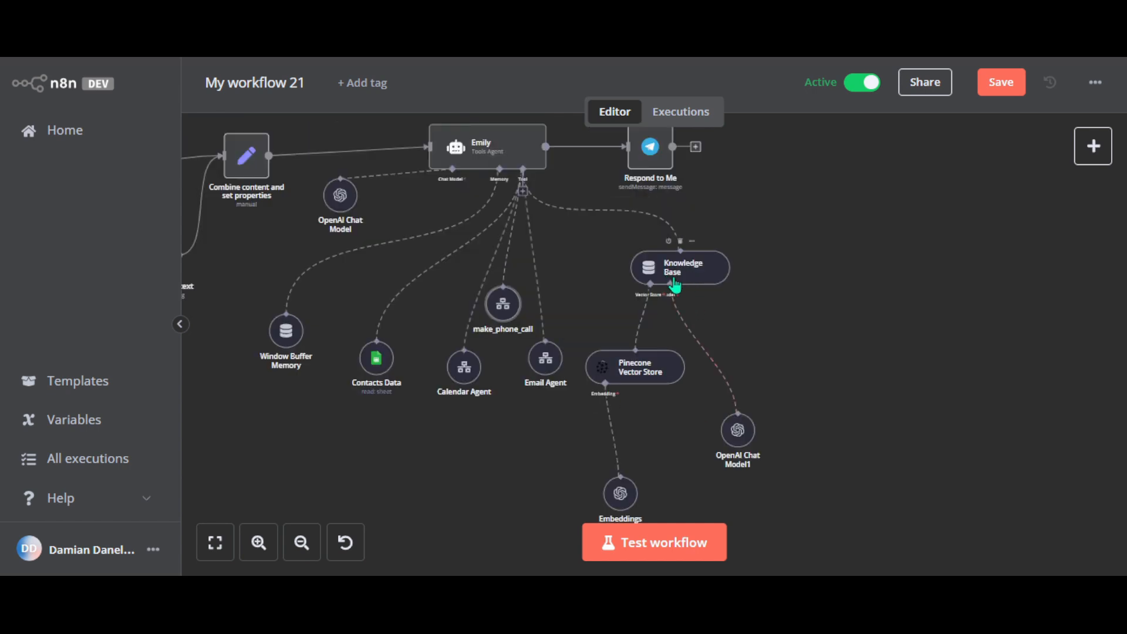
mouse_move(605, 243)
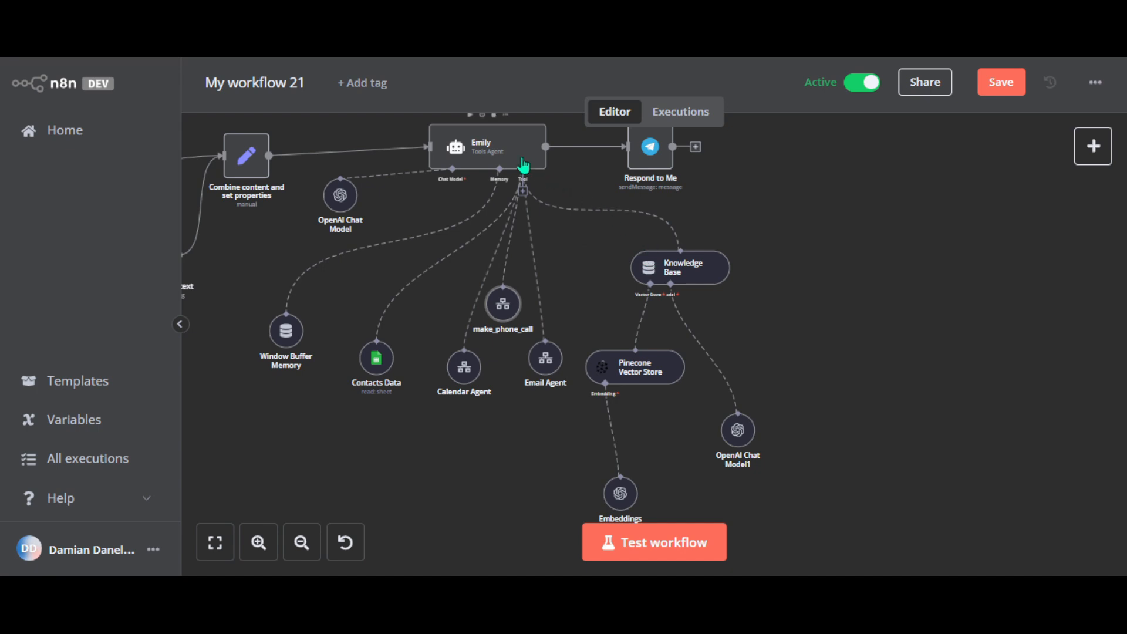
mouse_move(600, 273)
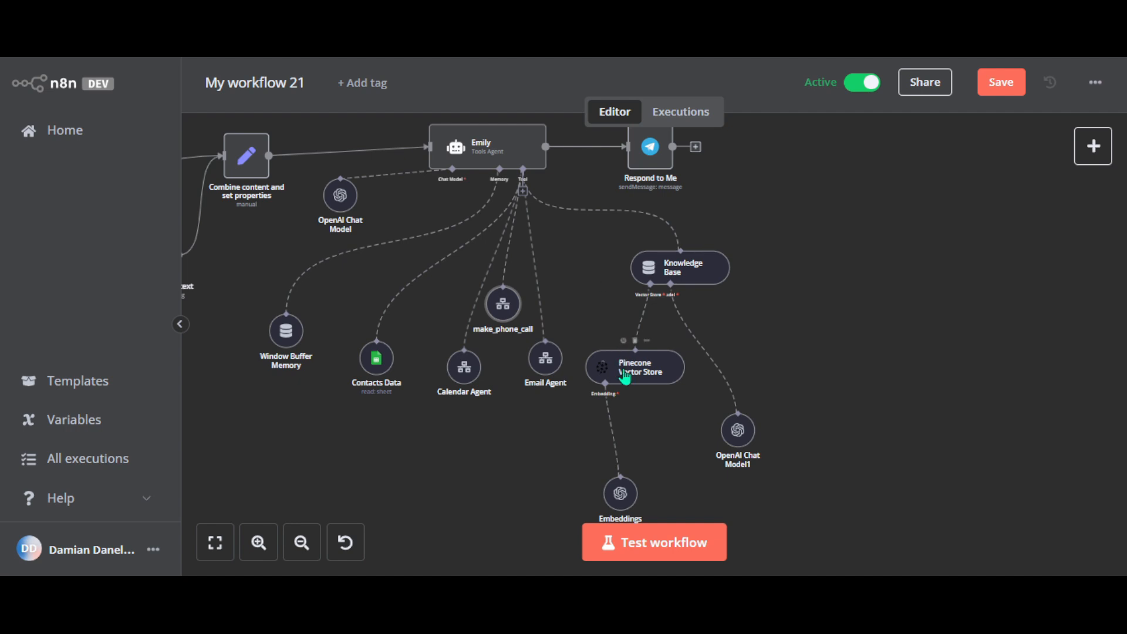
mouse_move(622, 386)
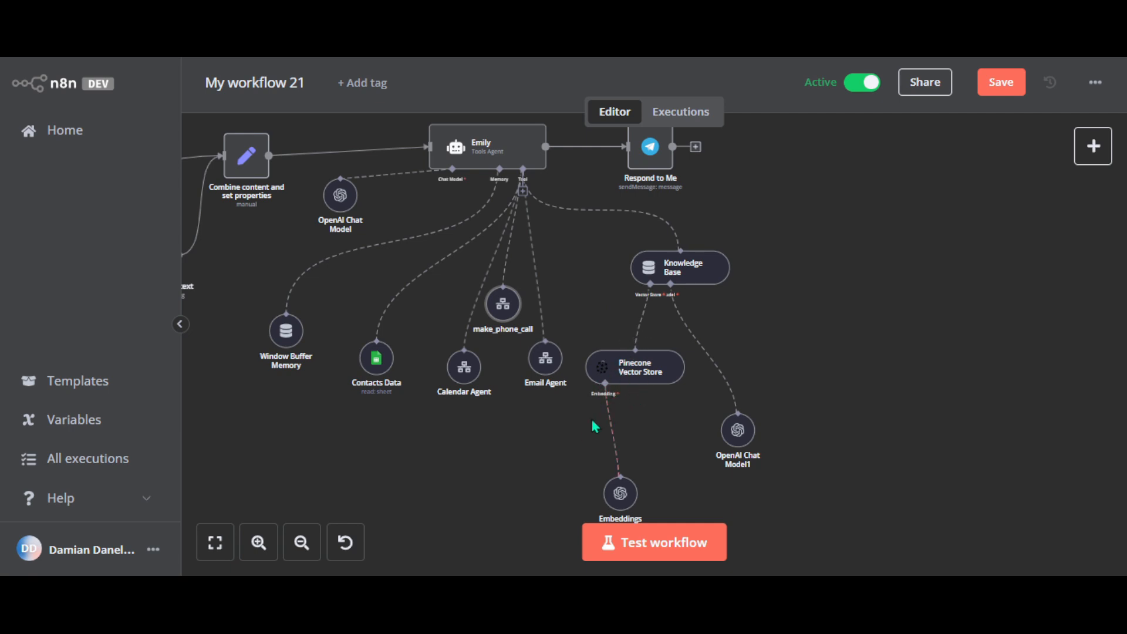
left_click_drag(593, 426, 535, 377)
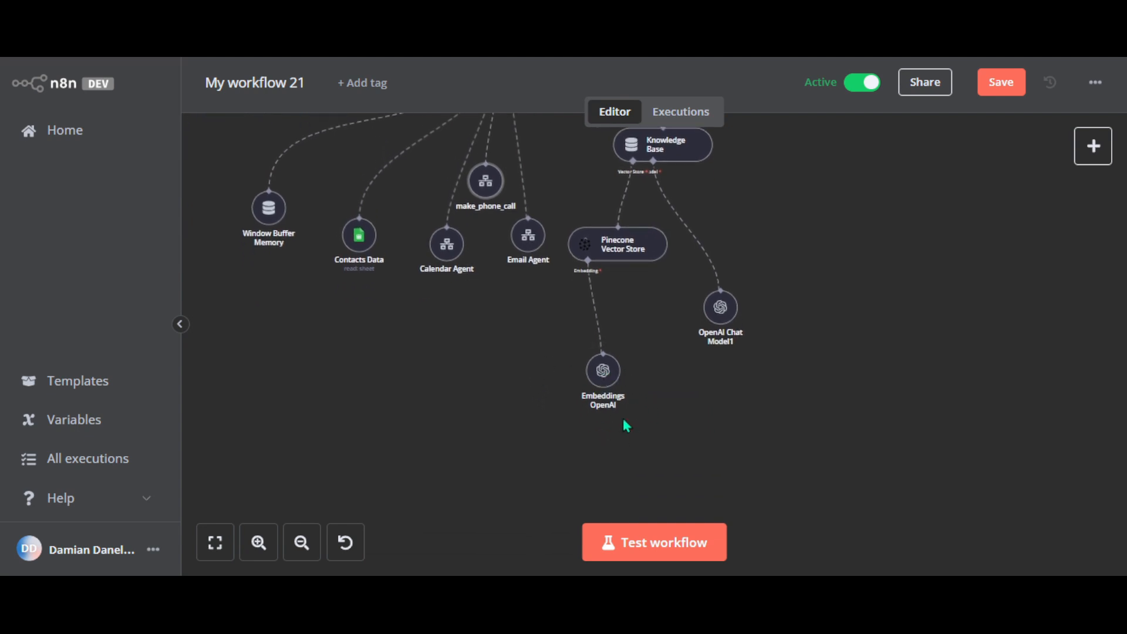
mouse_move(610, 233)
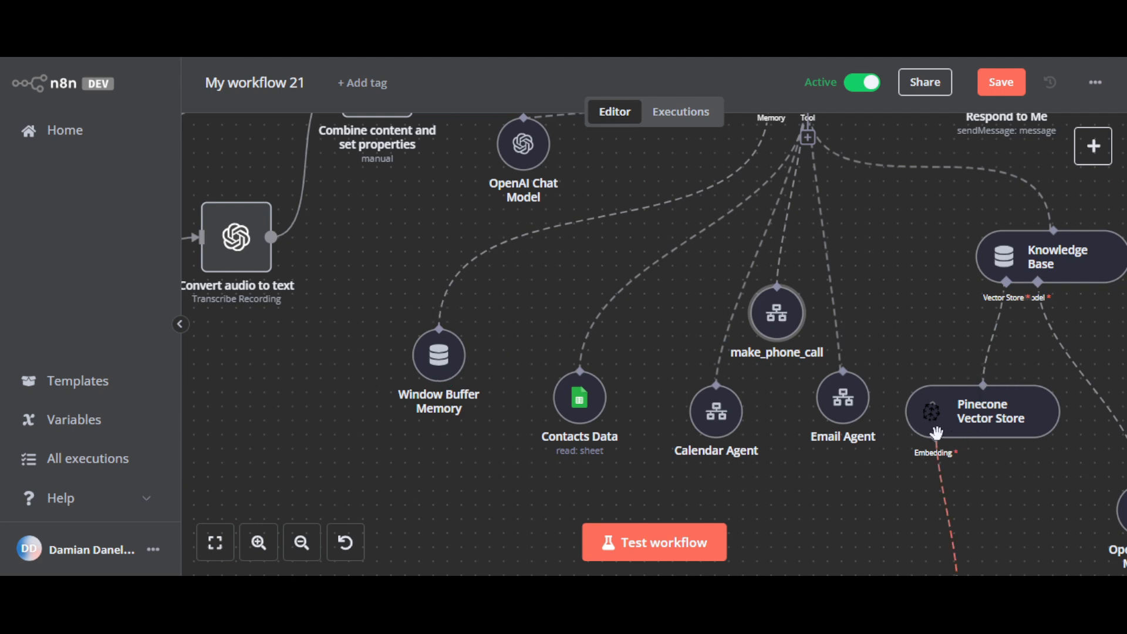
mouse_move(917, 424)
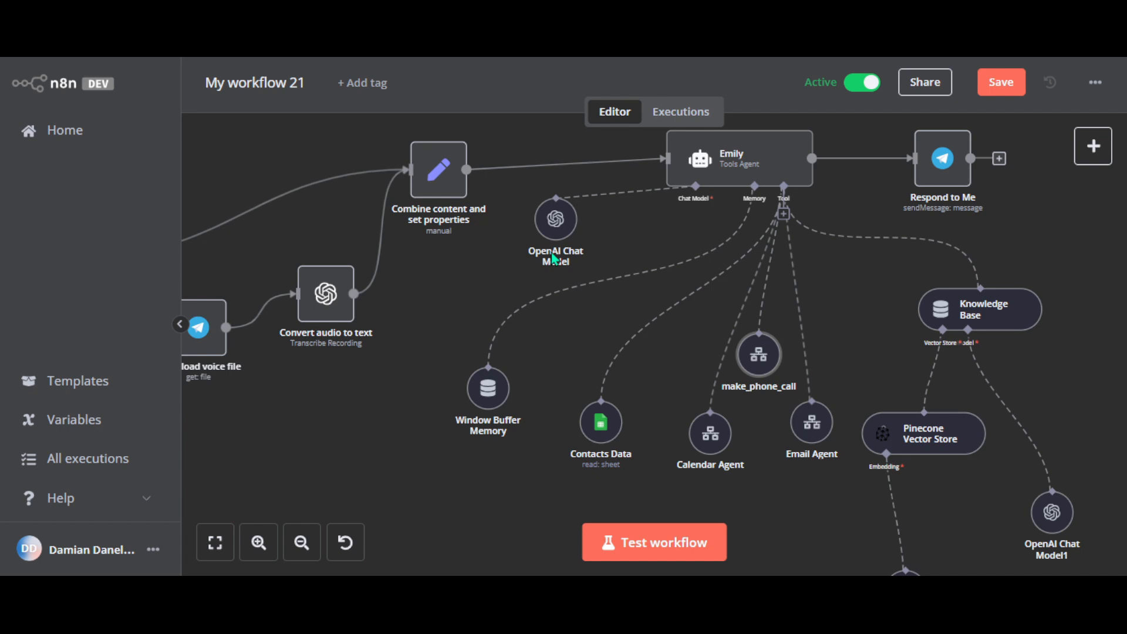
mouse_move(609, 250)
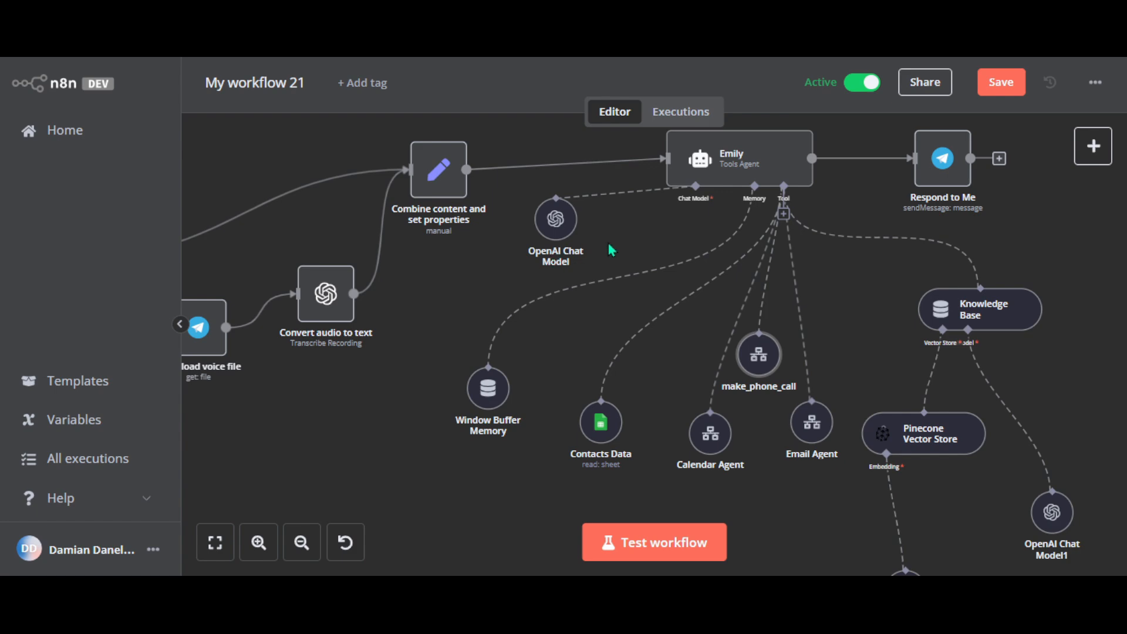
mouse_move(555, 219)
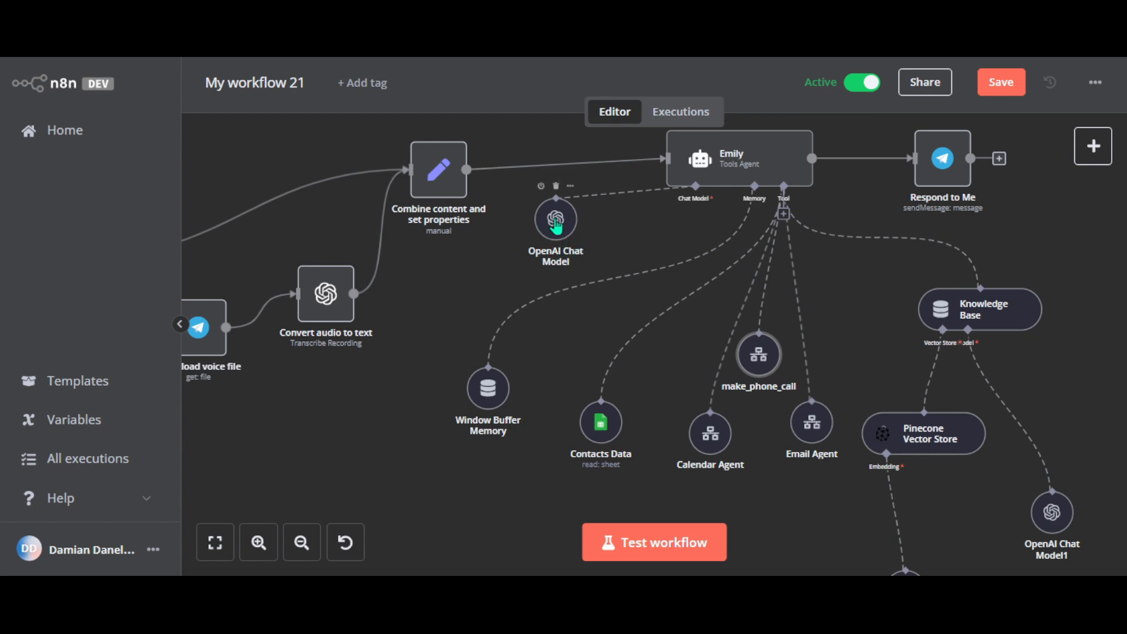
double_click(554, 219)
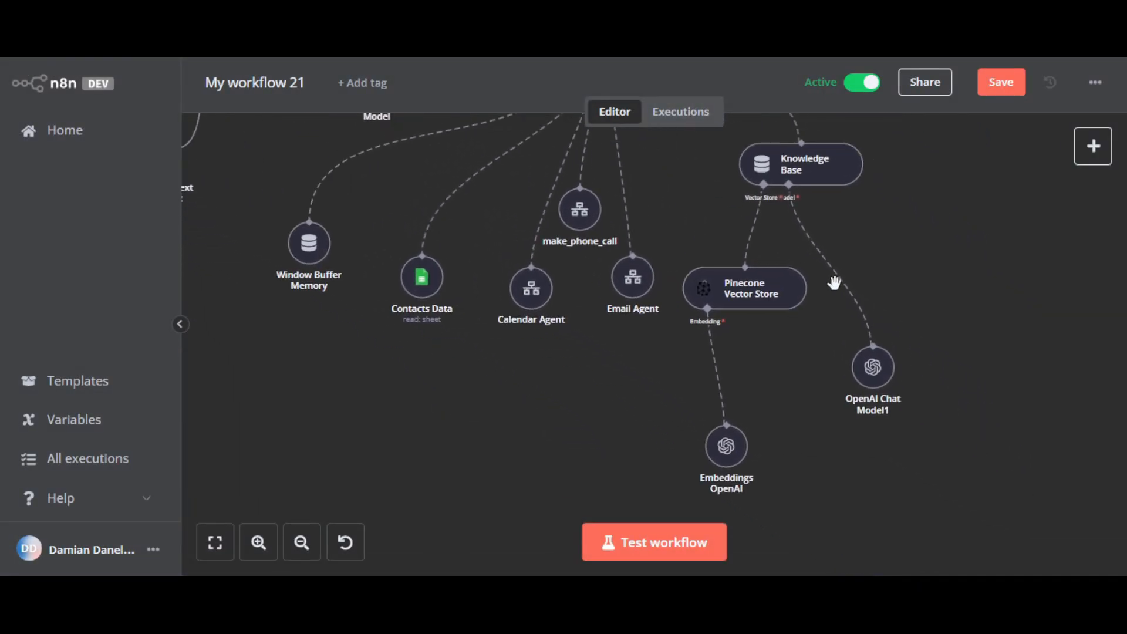
mouse_move(934, 444)
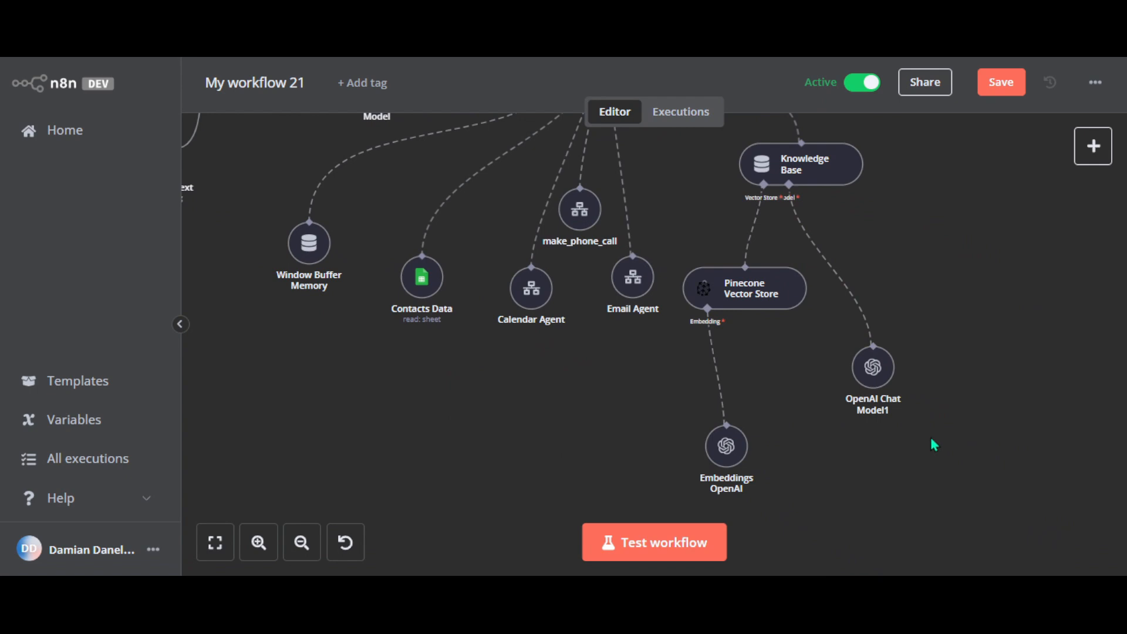
mouse_move(860, 257)
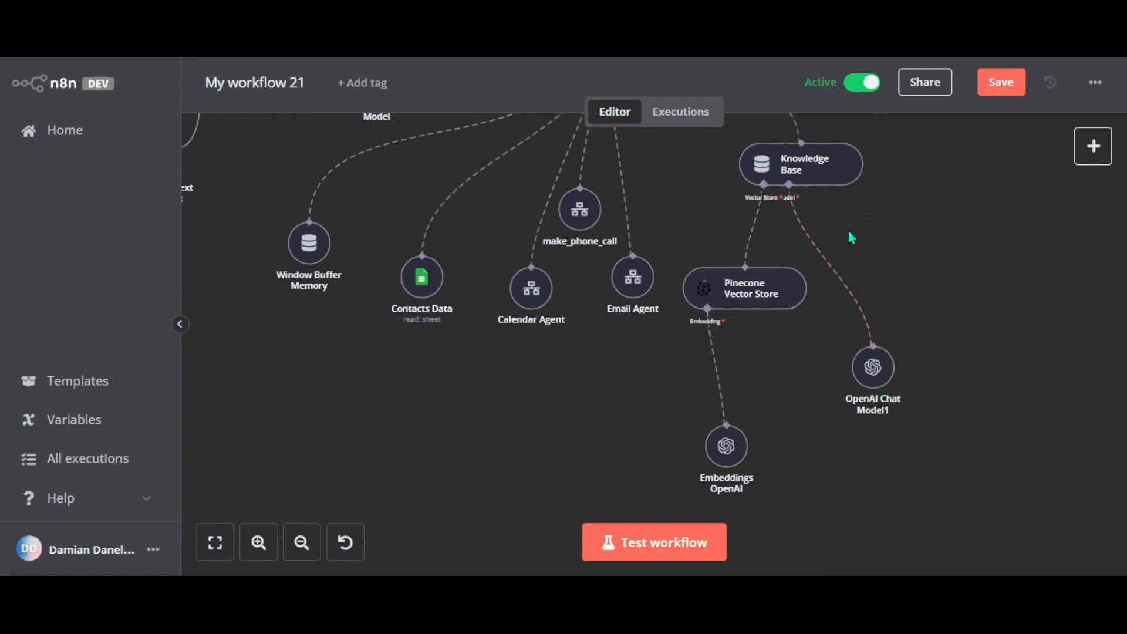
mouse_move(738, 319)
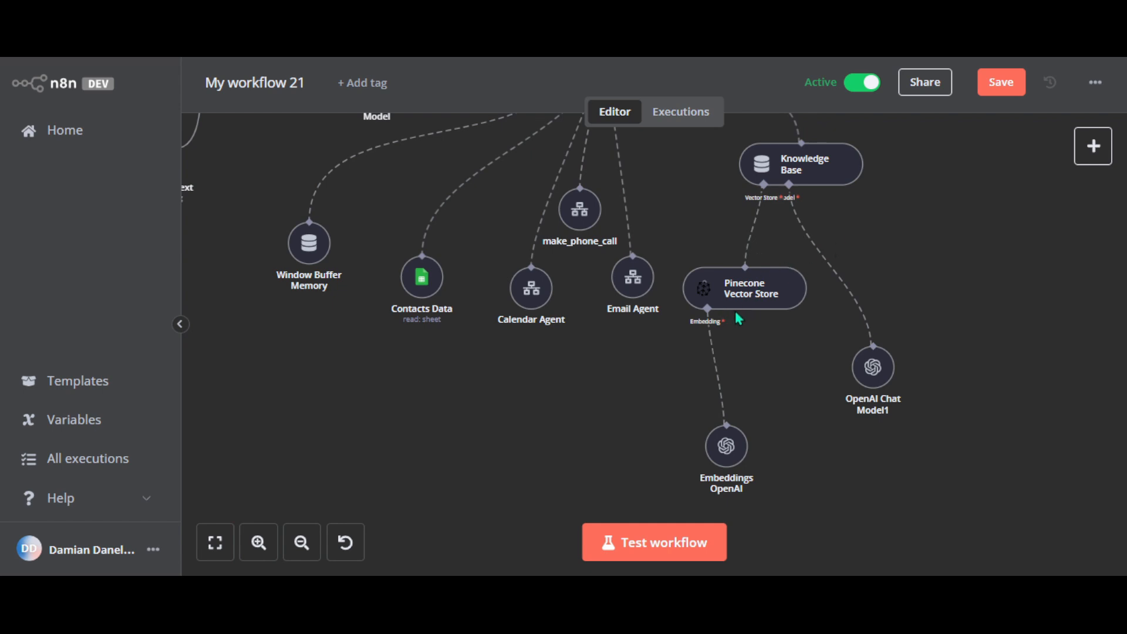
mouse_move(746, 317)
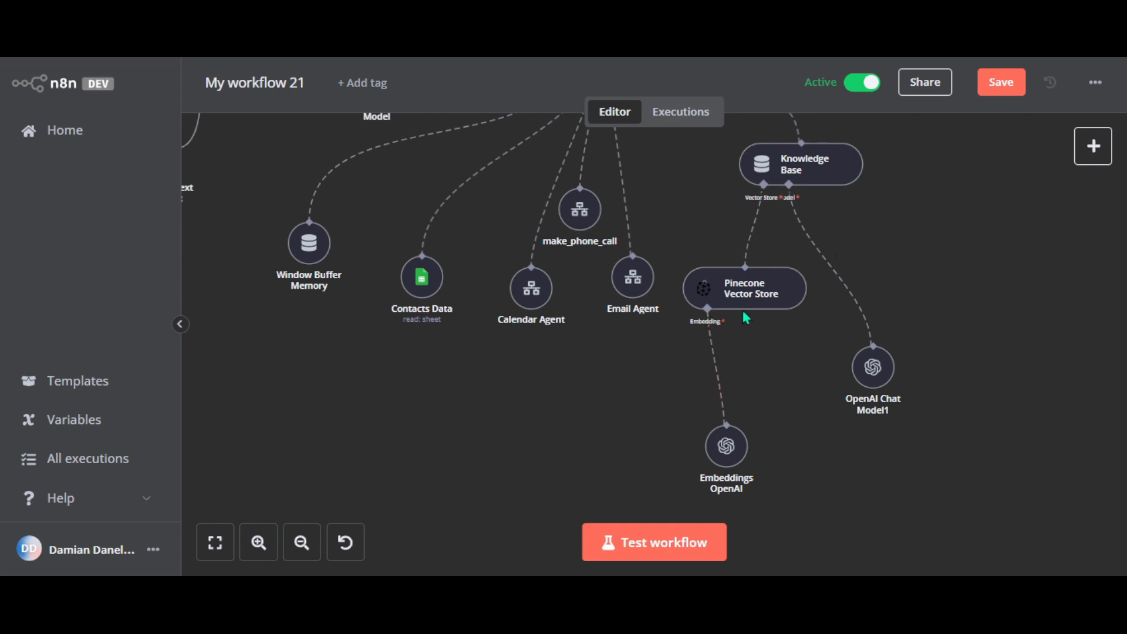
mouse_move(872, 368)
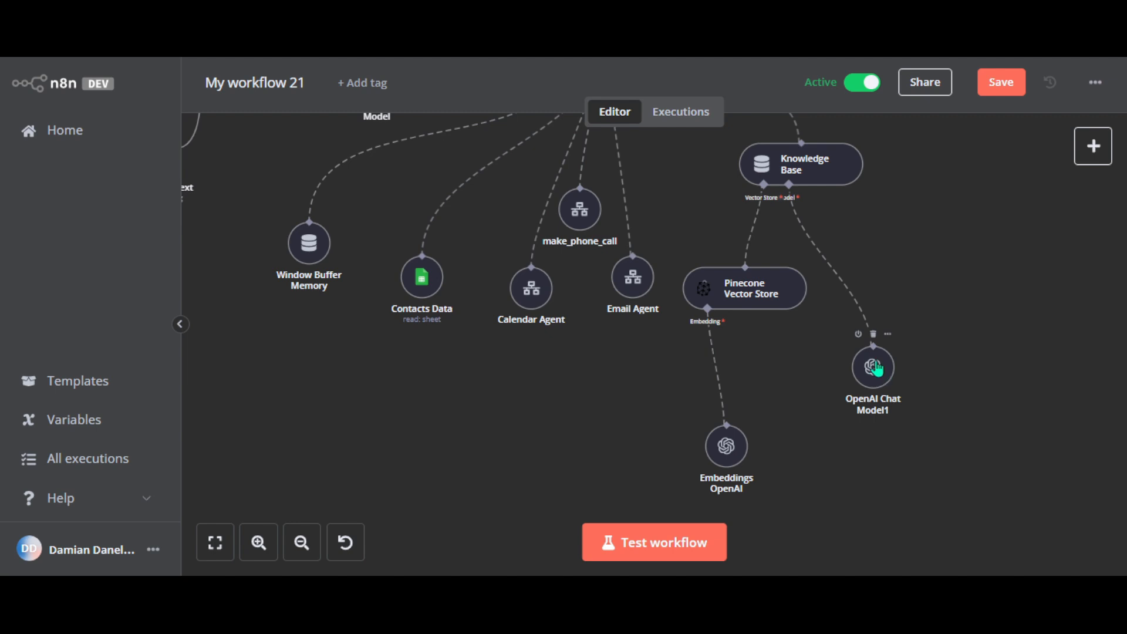
mouse_move(801, 299)
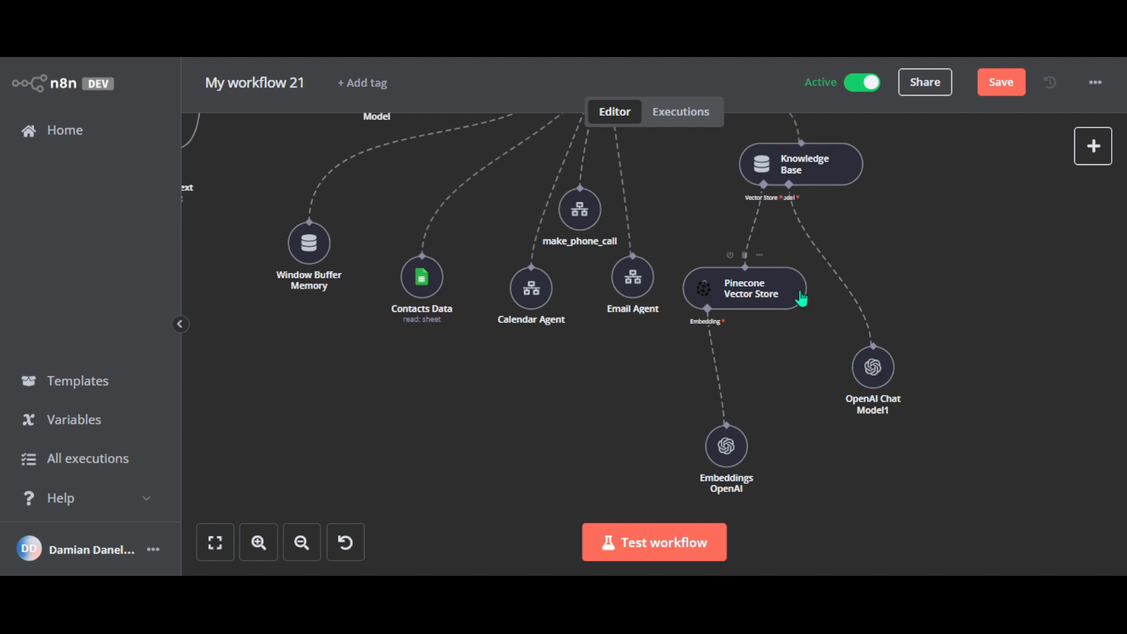
mouse_move(735, 309)
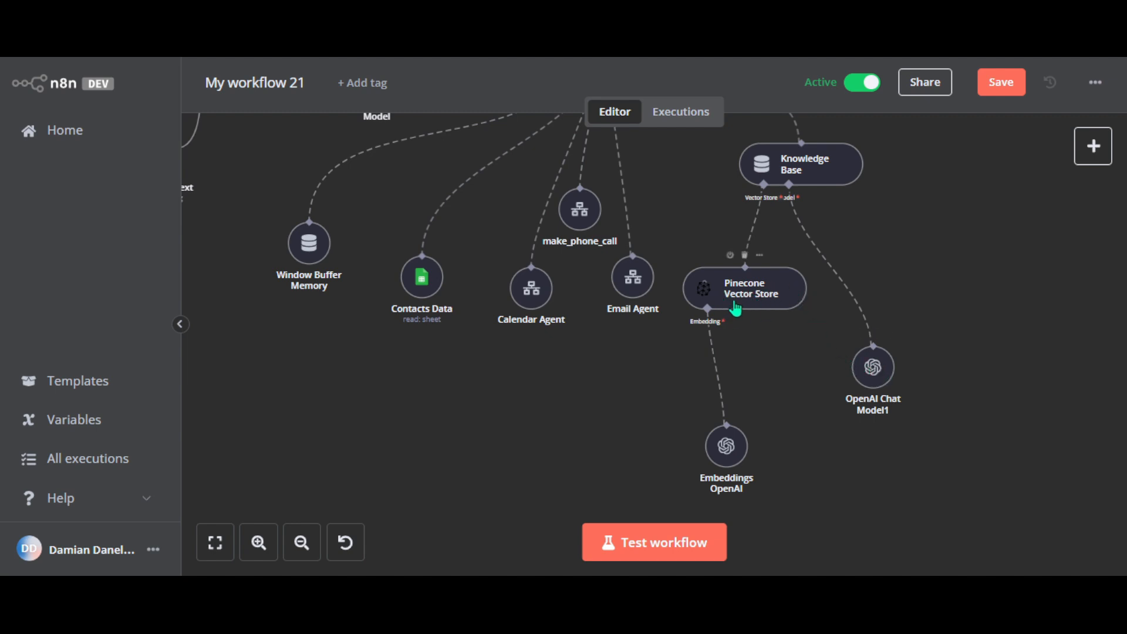
mouse_move(753, 321)
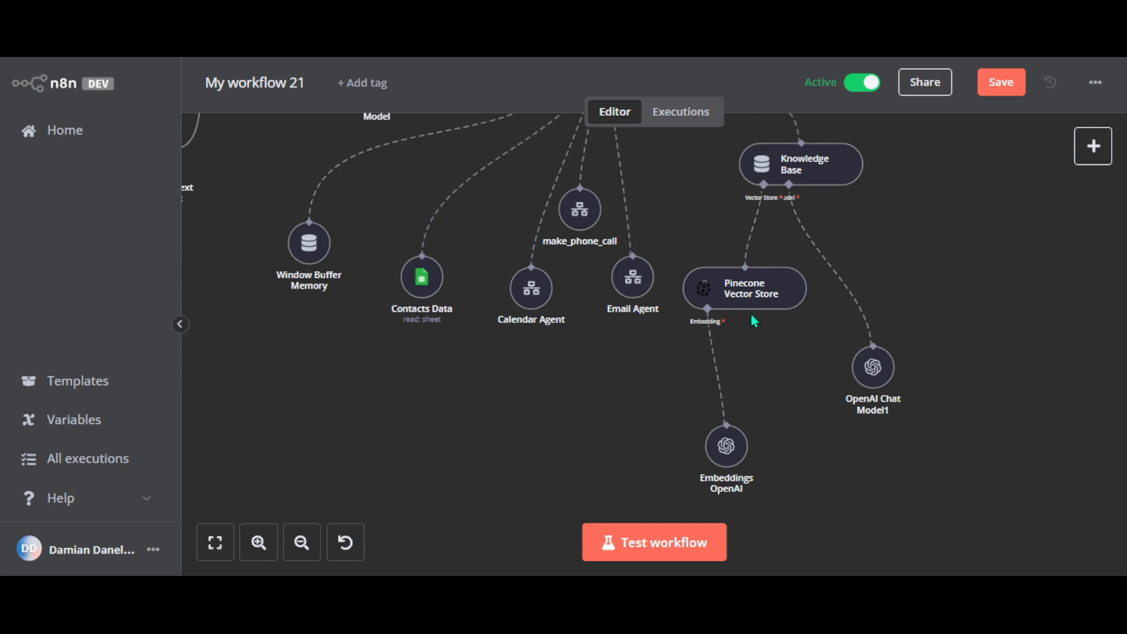
mouse_move(826, 333)
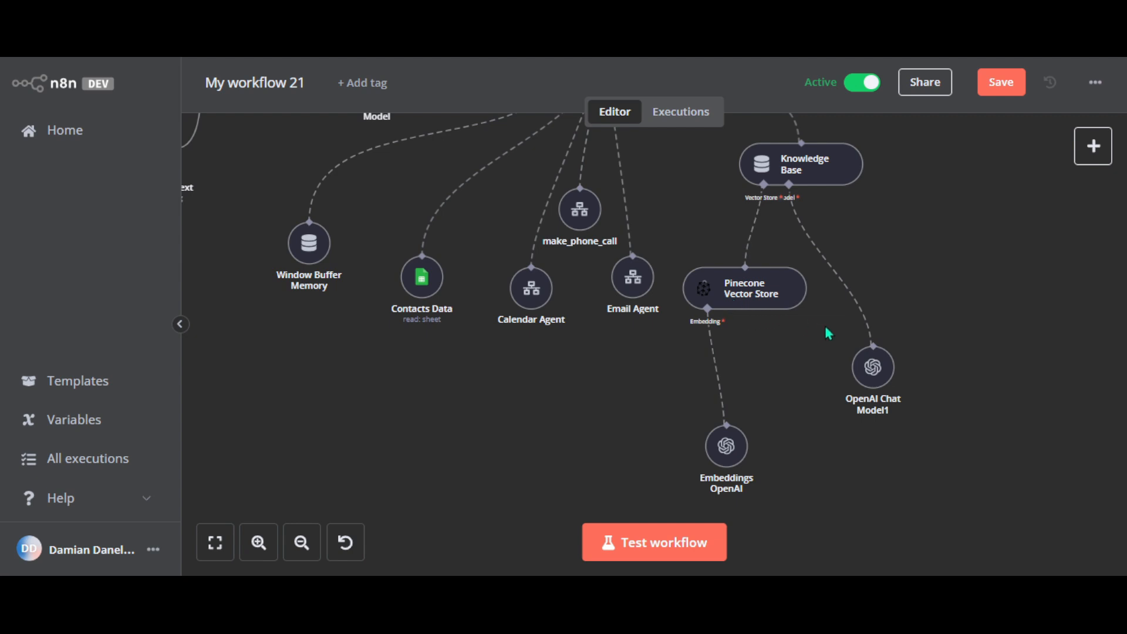
double_click(872, 366)
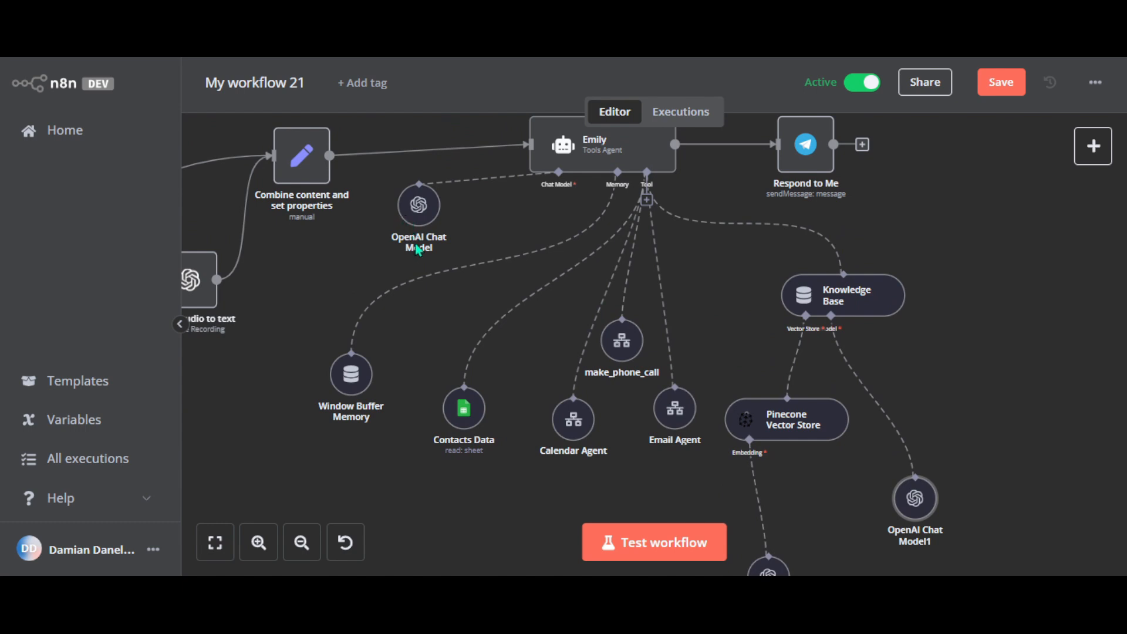
mouse_move(427, 261)
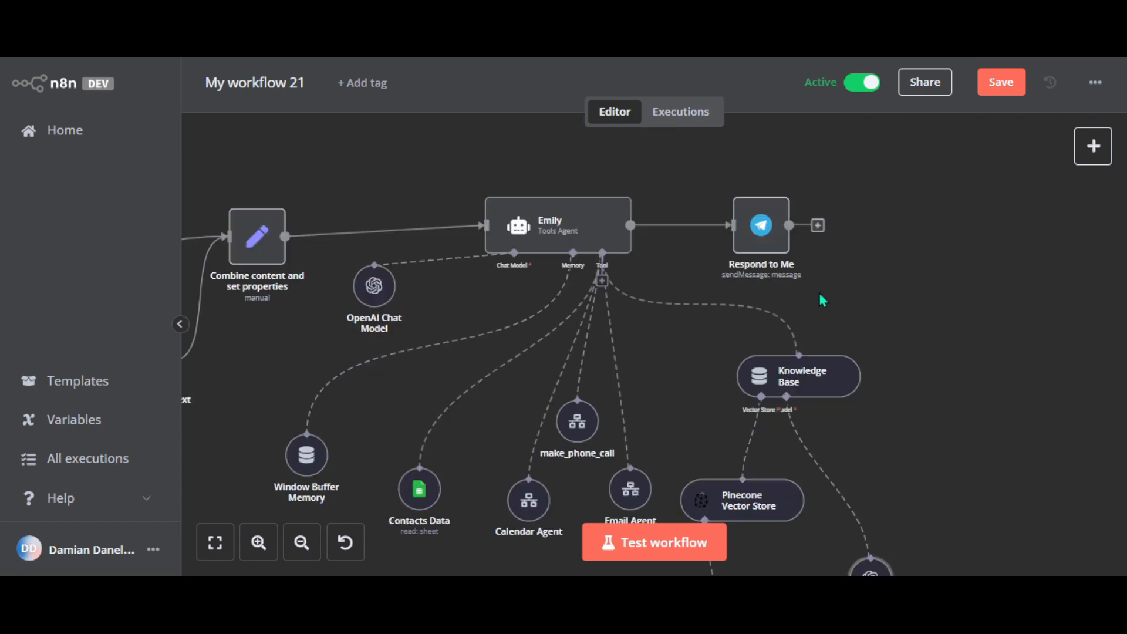
mouse_move(760, 251)
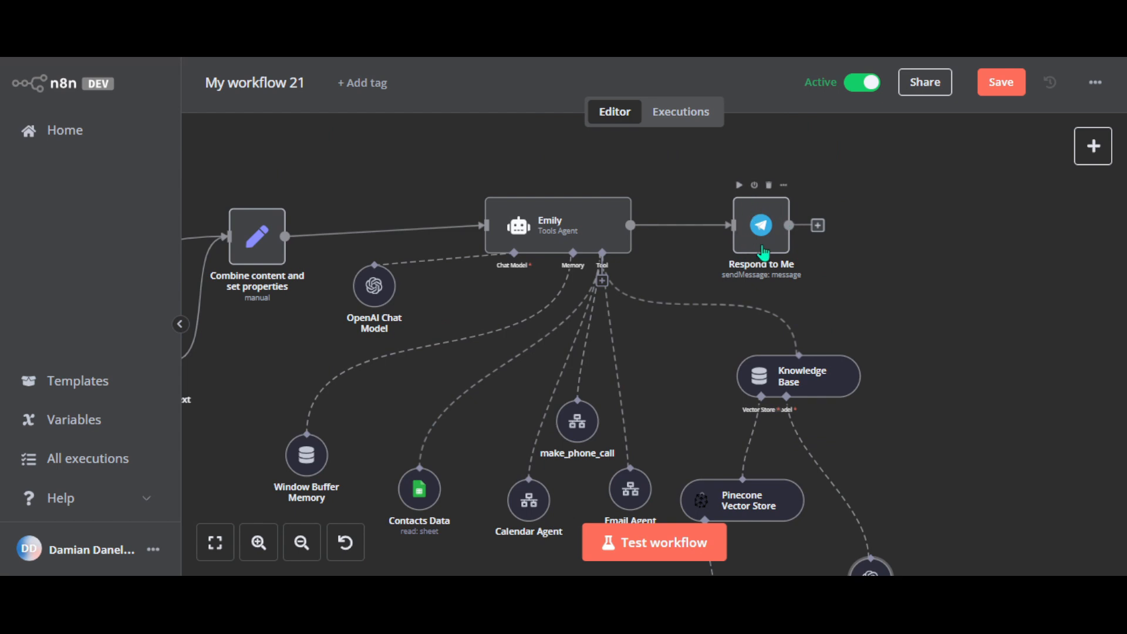
mouse_move(748, 248)
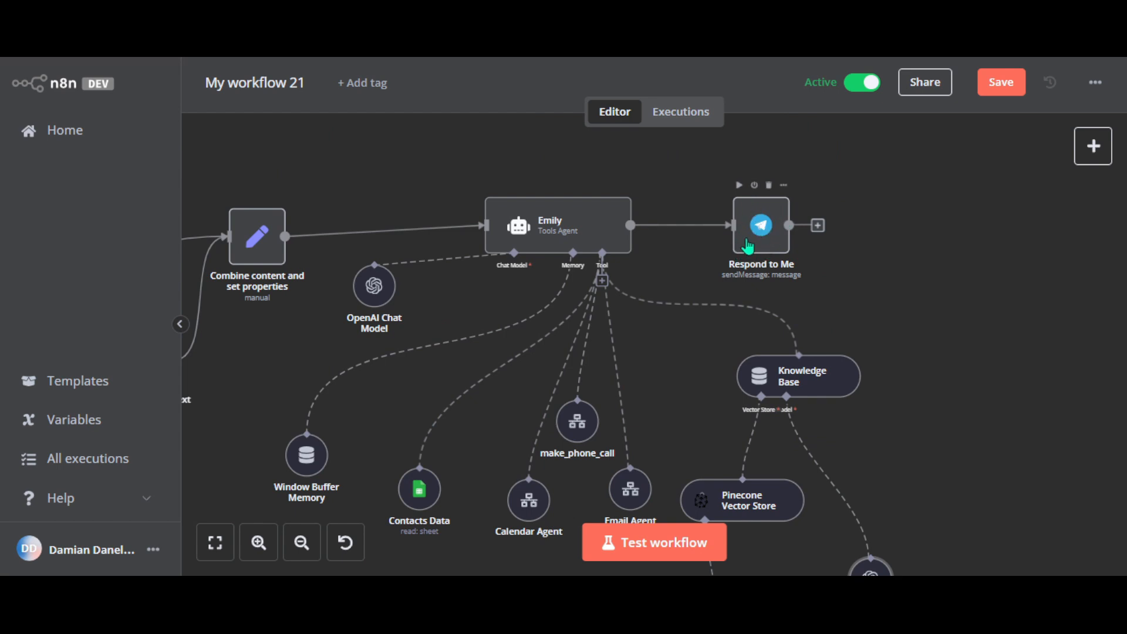